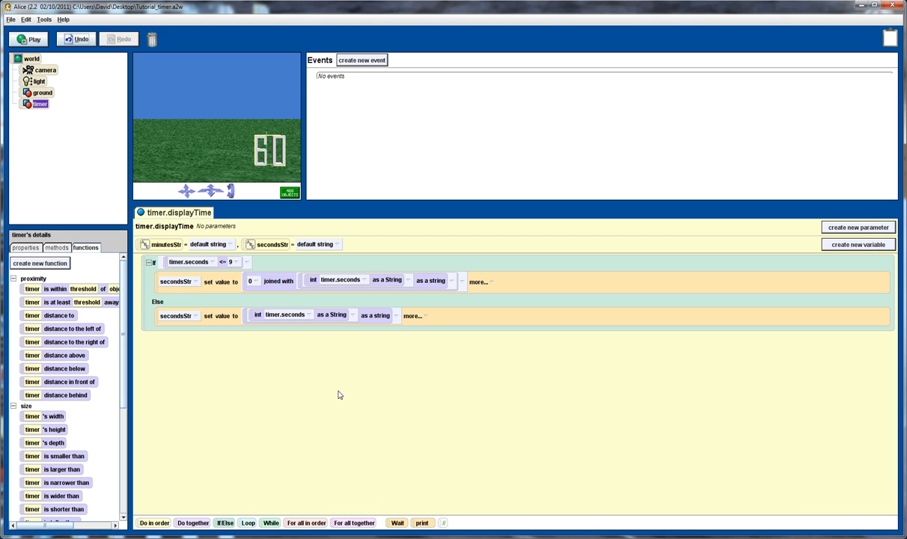
pyautogui.moveTo(151, 119)
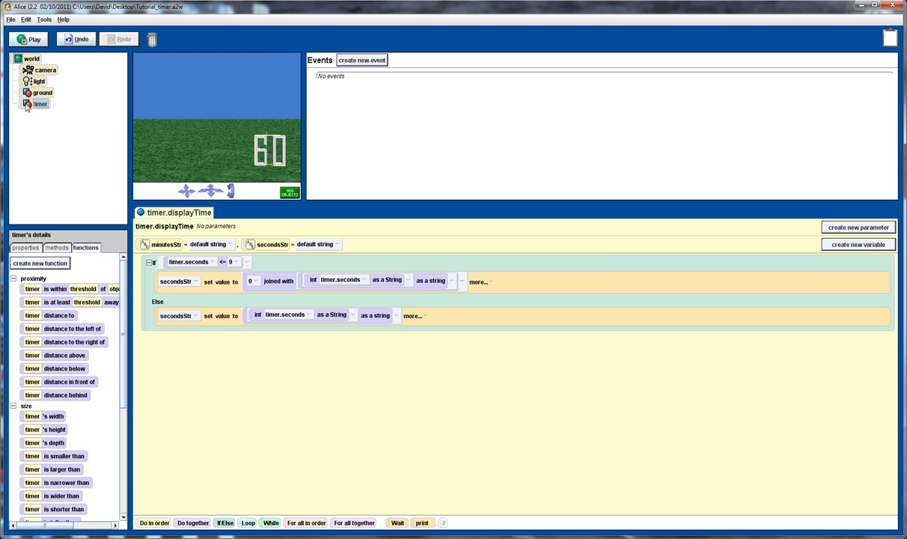
# Step: Select the timer and view its properties: seconds at 0, minutes at 2
pyautogui.click(41, 103)
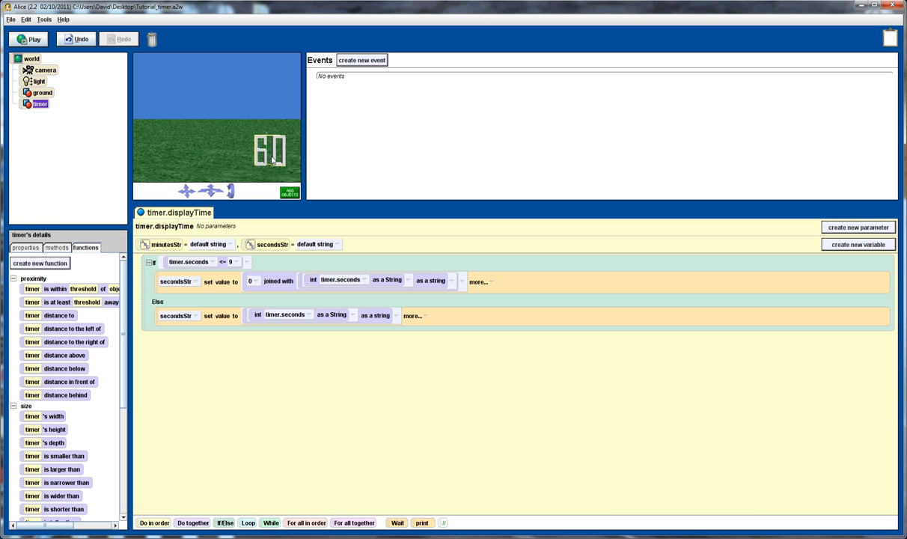
pyautogui.moveTo(170, 157)
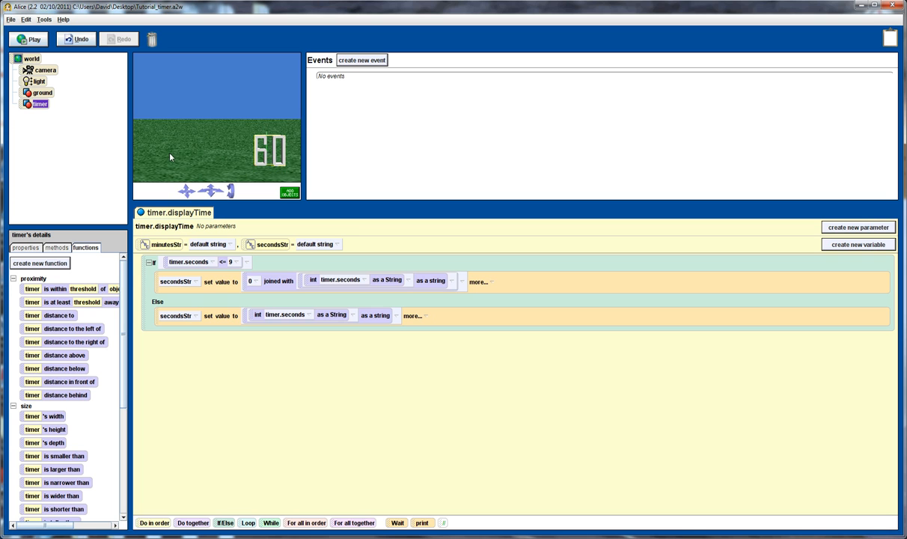
pyautogui.click(42, 104)
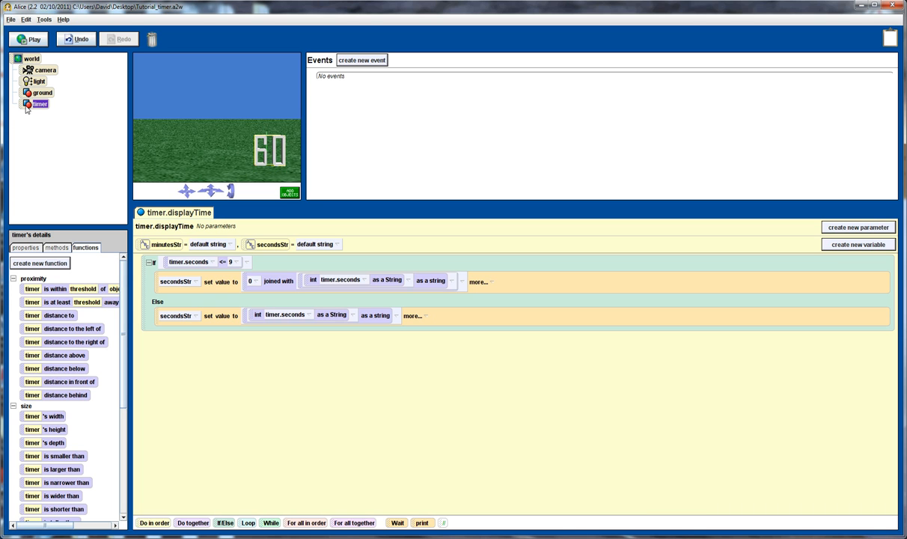
pyautogui.click(24, 248)
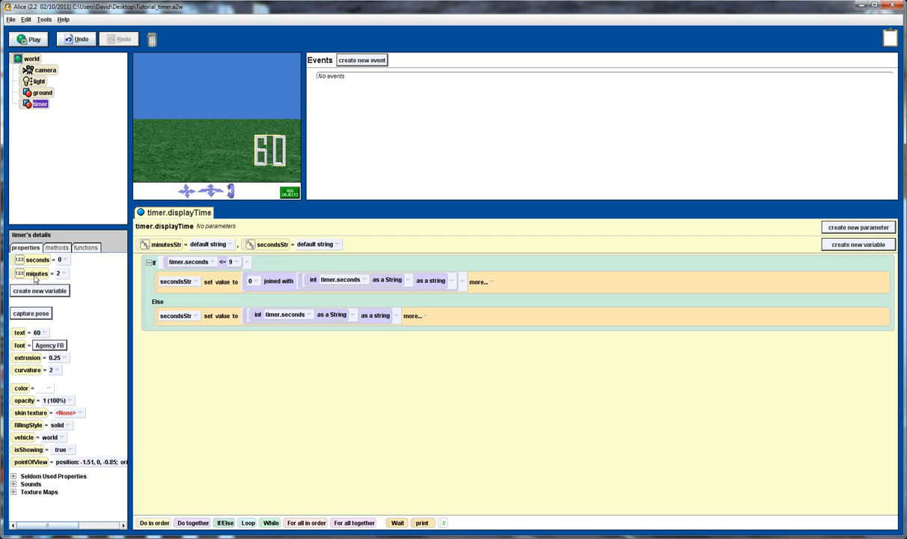
pyautogui.moveTo(36, 262)
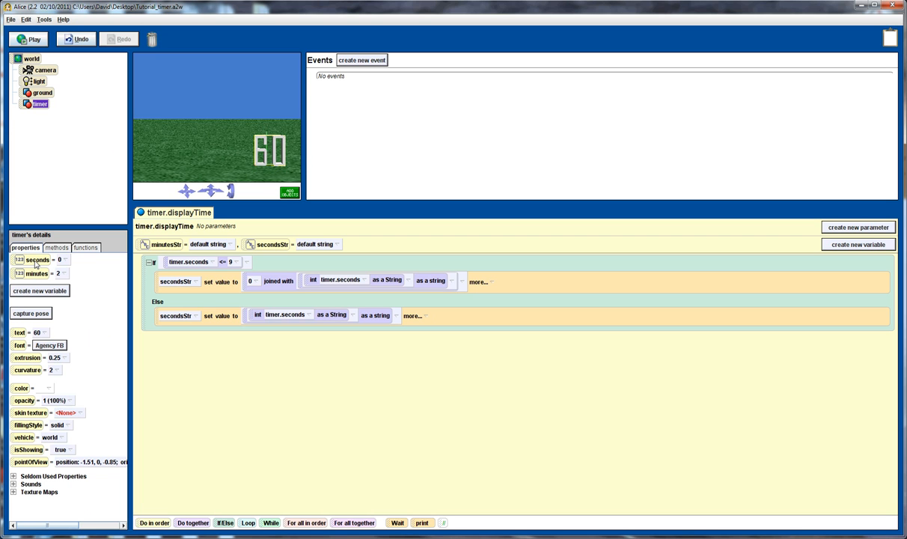
pyautogui.moveTo(43, 260)
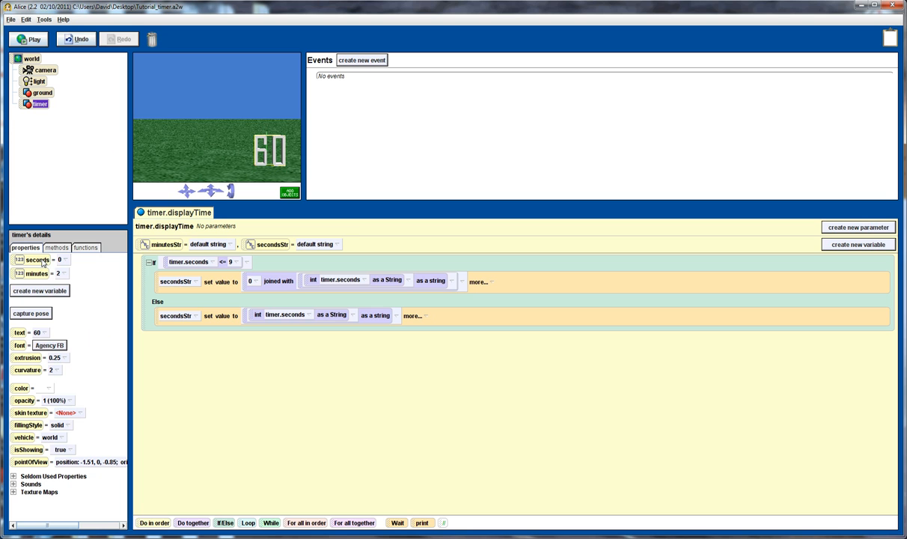
pyautogui.moveTo(36, 274)
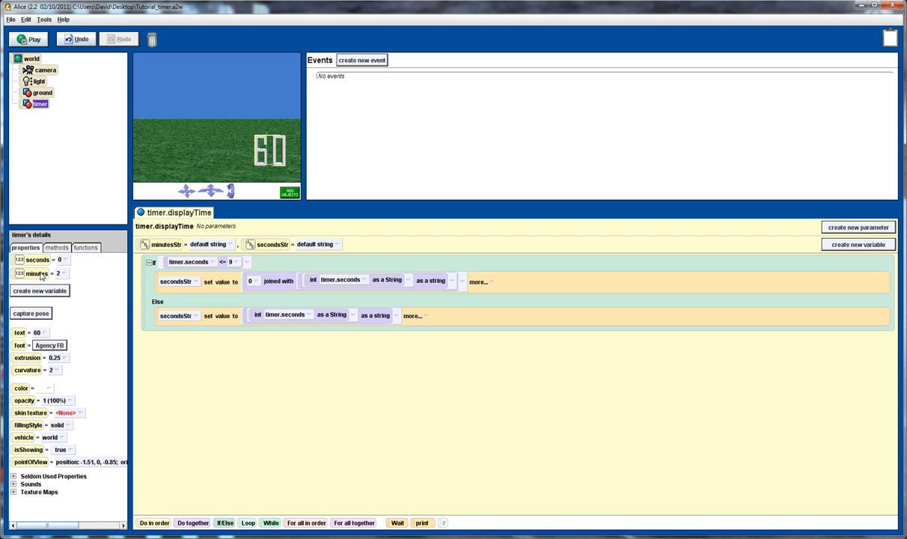
pyautogui.moveTo(60, 266)
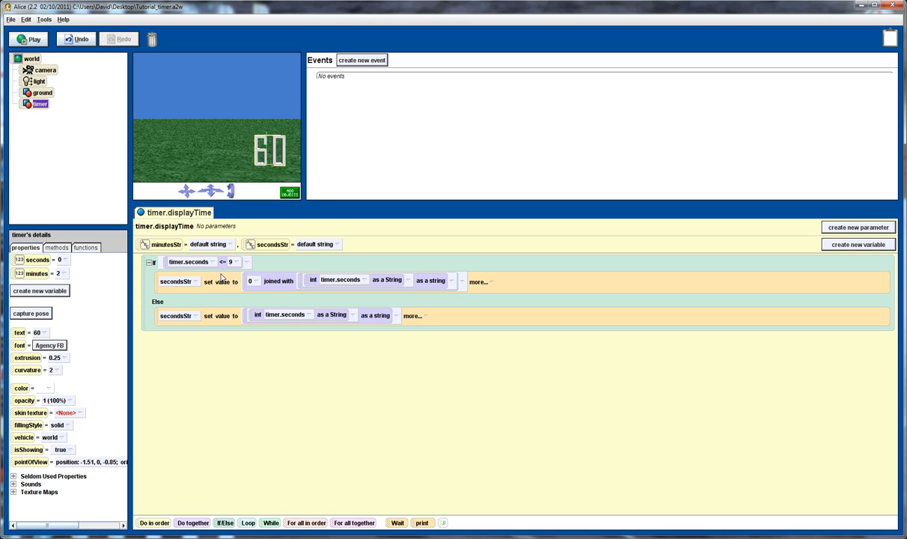
pyautogui.moveTo(72, 263)
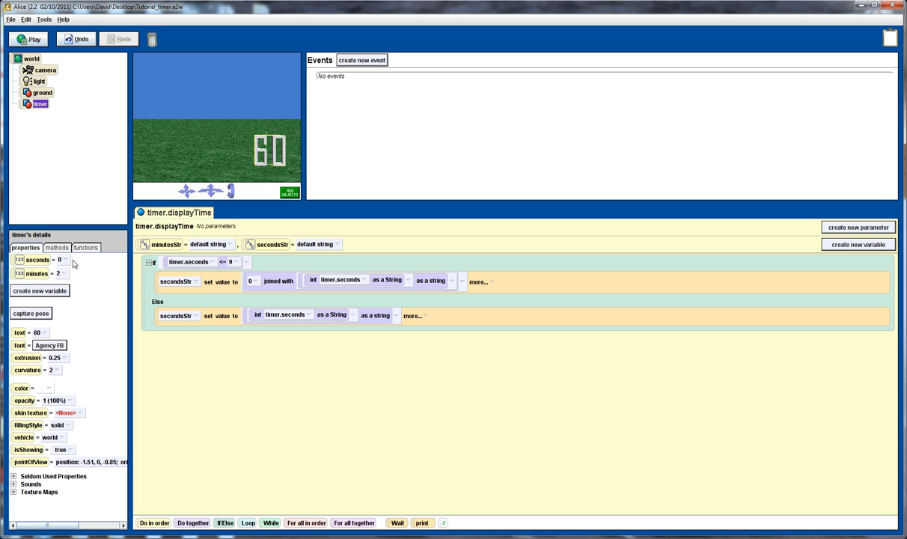
# Step: Switch the timer's details panel to the methods tab to reveal displayTime
pyautogui.click(56, 248)
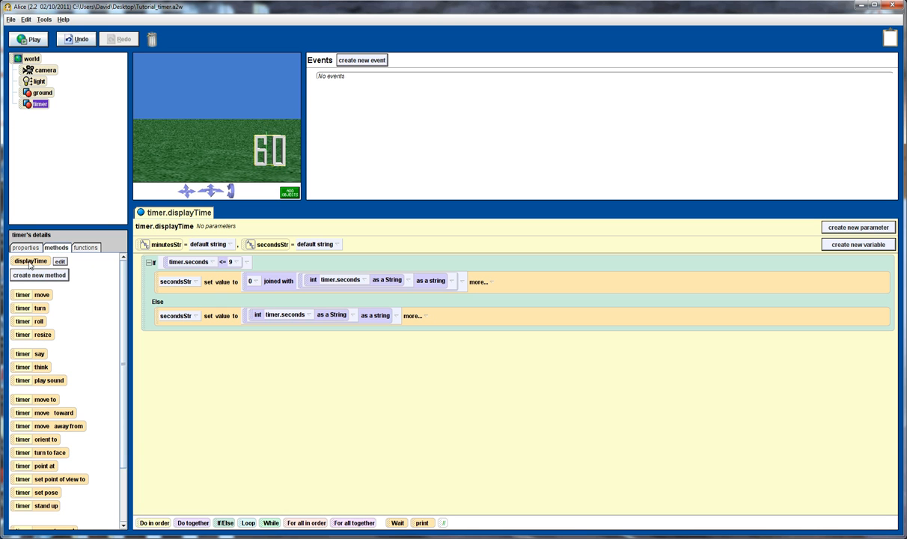
pyautogui.moveTo(290, 141)
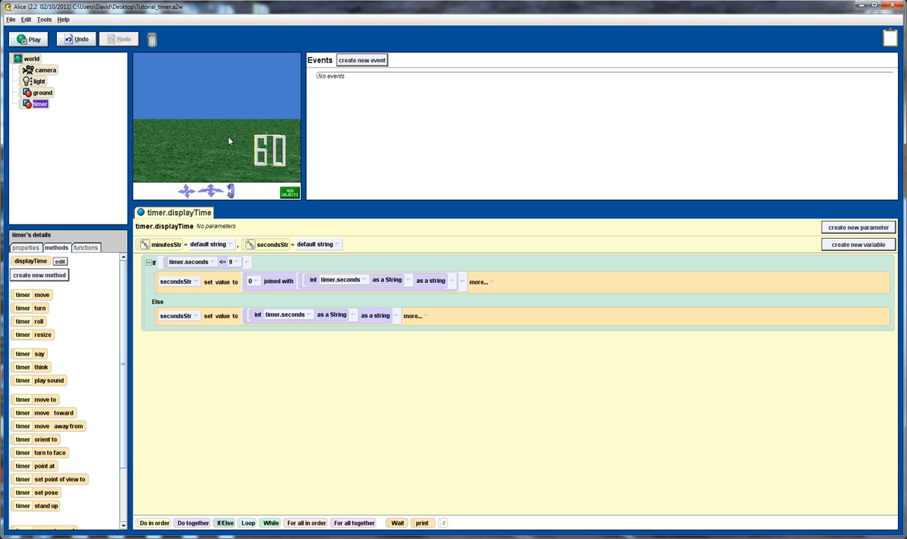
pyautogui.moveTo(241, 143)
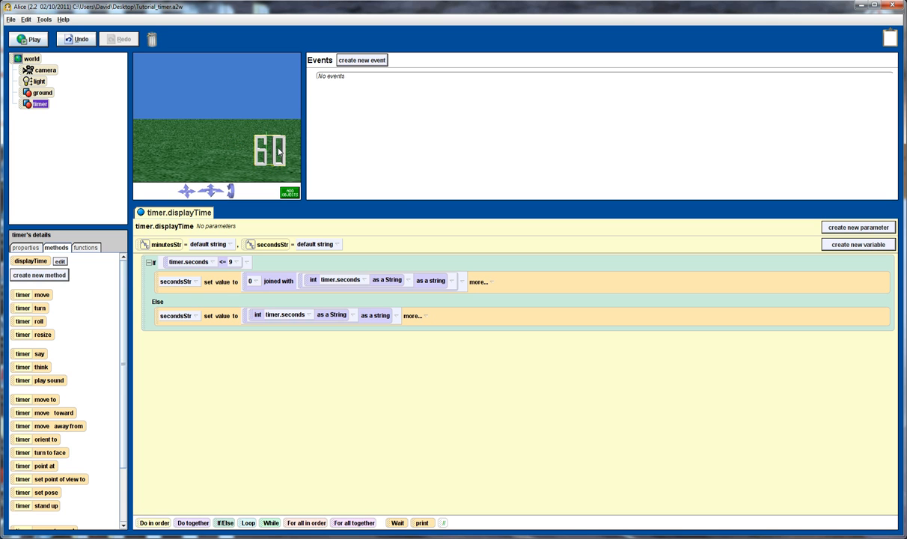
pyautogui.moveTo(163, 252)
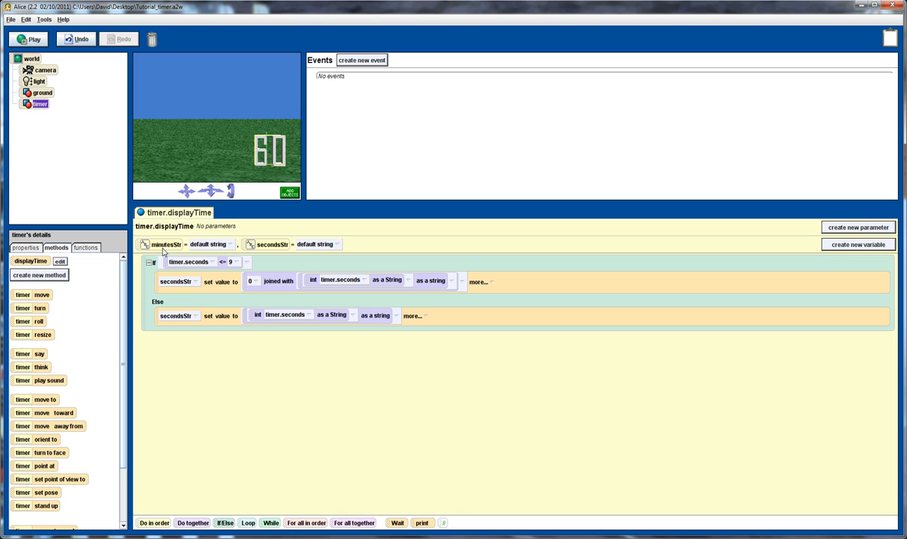
pyautogui.moveTo(239, 245)
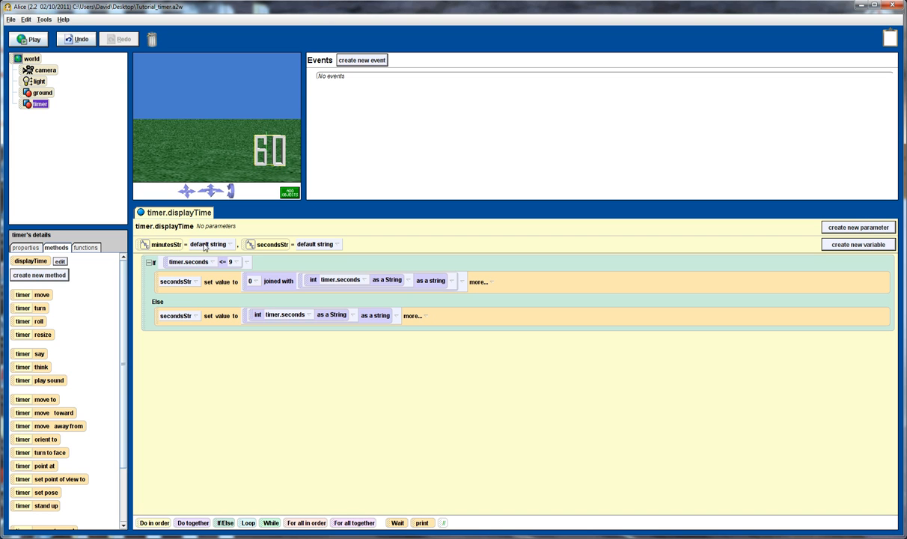
pyautogui.moveTo(166, 250)
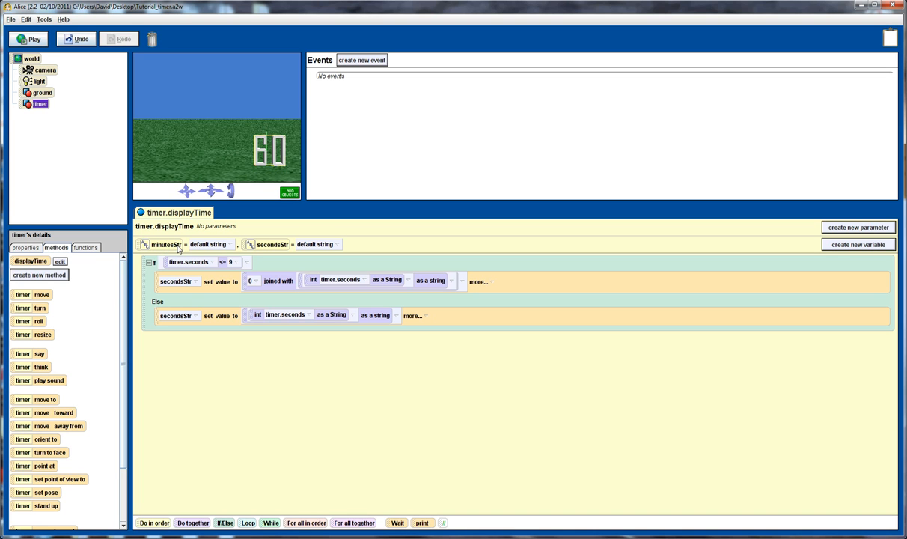
pyautogui.moveTo(274, 248)
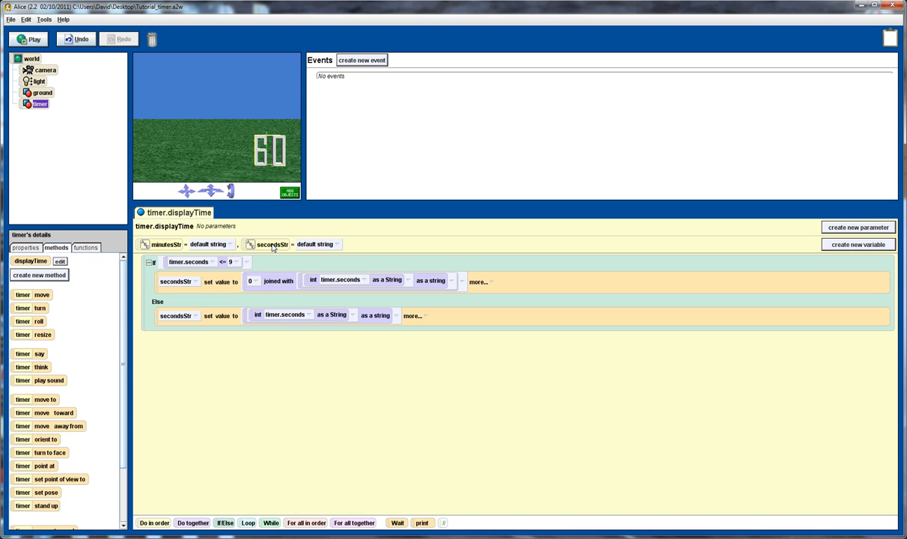
pyautogui.moveTo(190, 328)
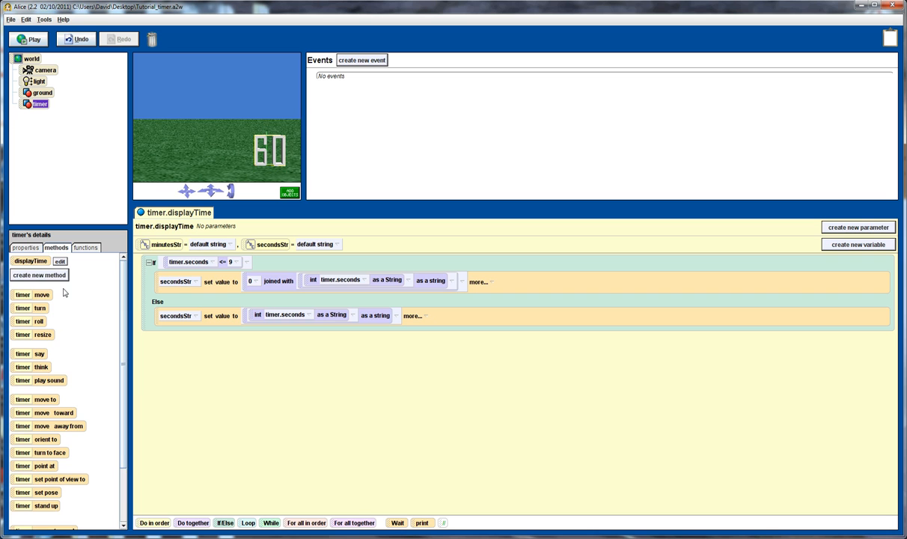
# Step: Show the timer's properties tab again, with seconds 0 and minutes 2
pyautogui.click(25, 247)
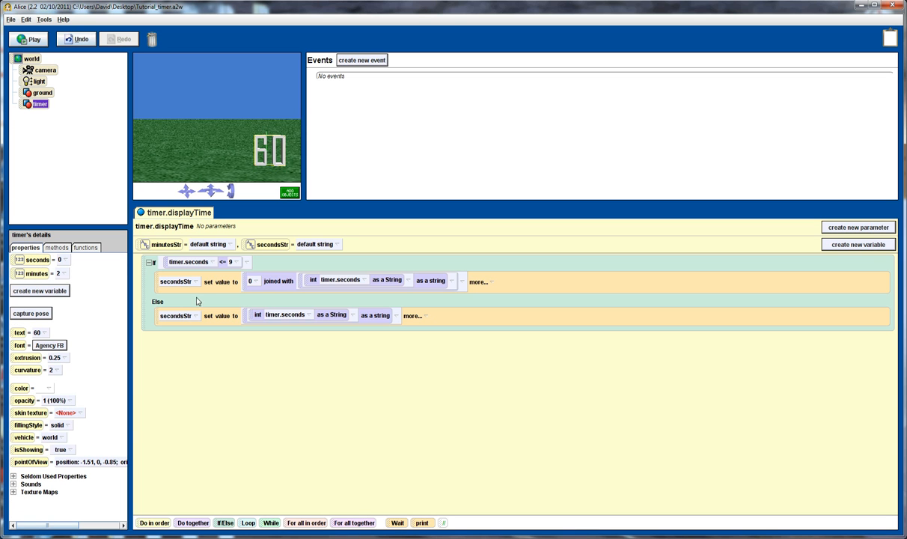
pyautogui.moveTo(208, 274)
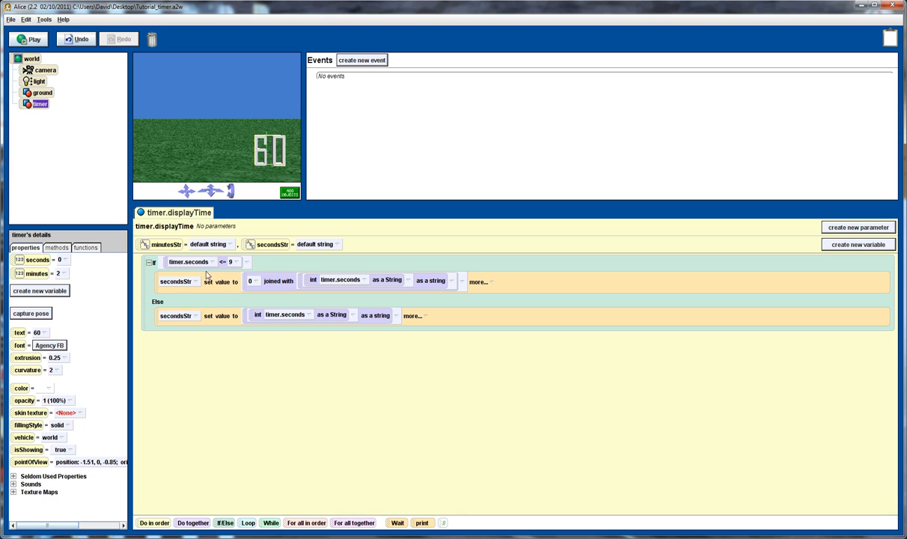
pyautogui.moveTo(201, 278)
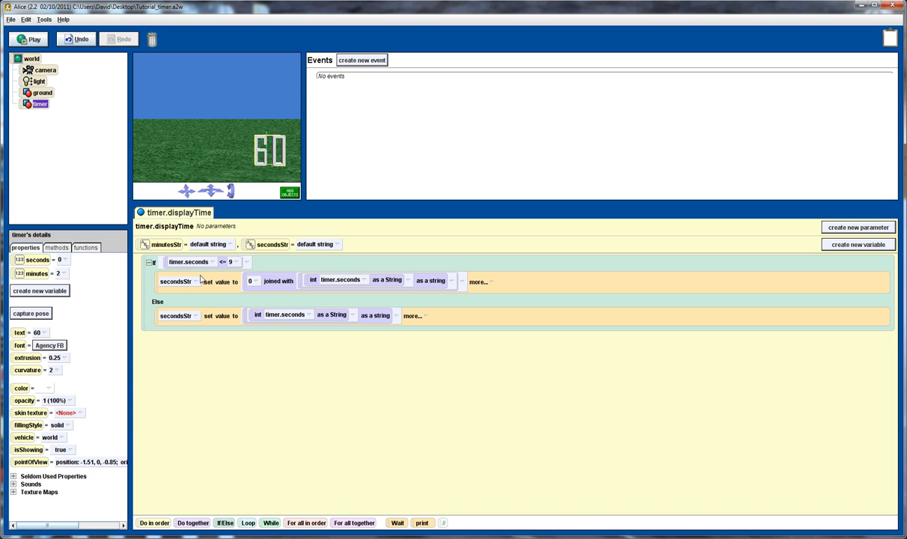
pyautogui.moveTo(217, 261)
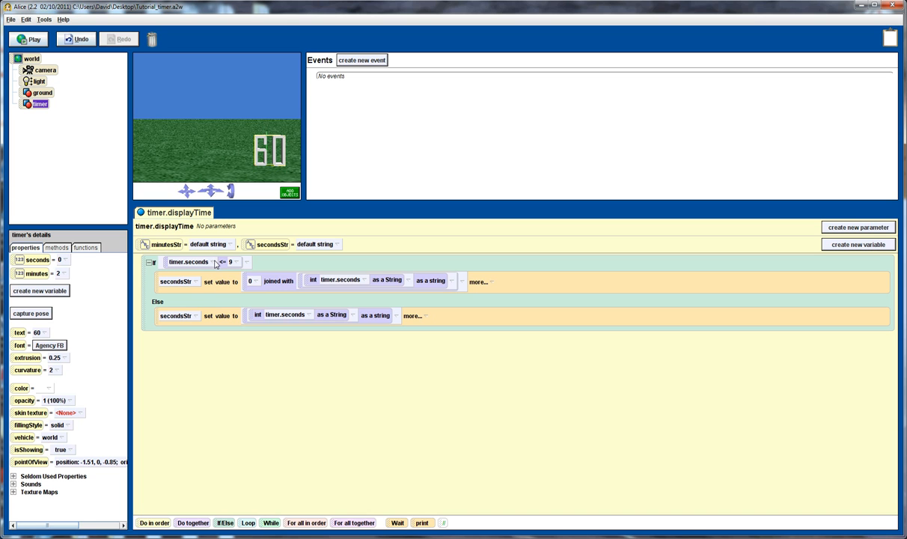
pyautogui.moveTo(247, 291)
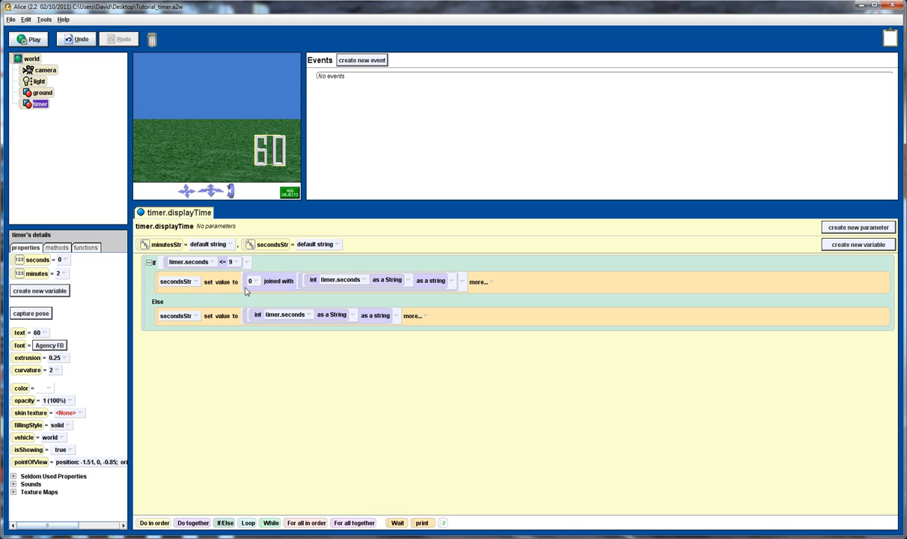
pyautogui.moveTo(257, 285)
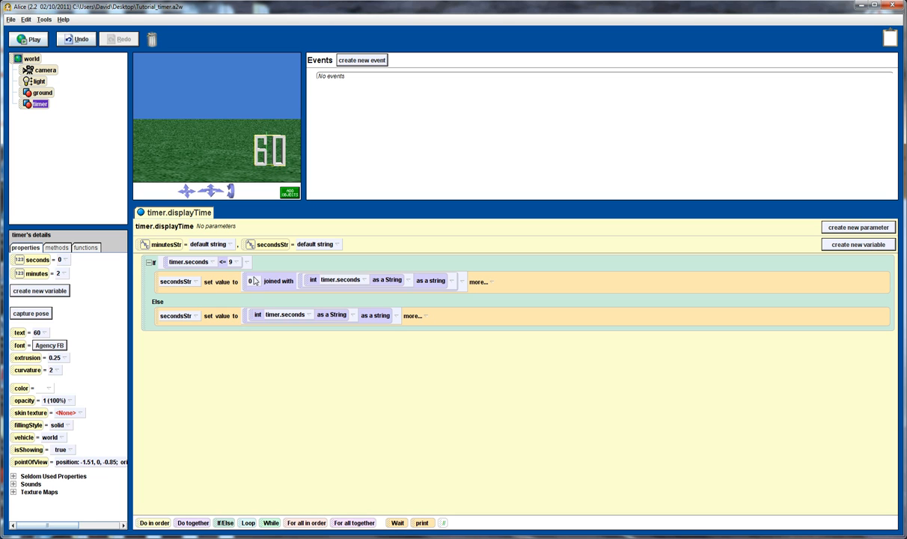
pyautogui.moveTo(320, 280)
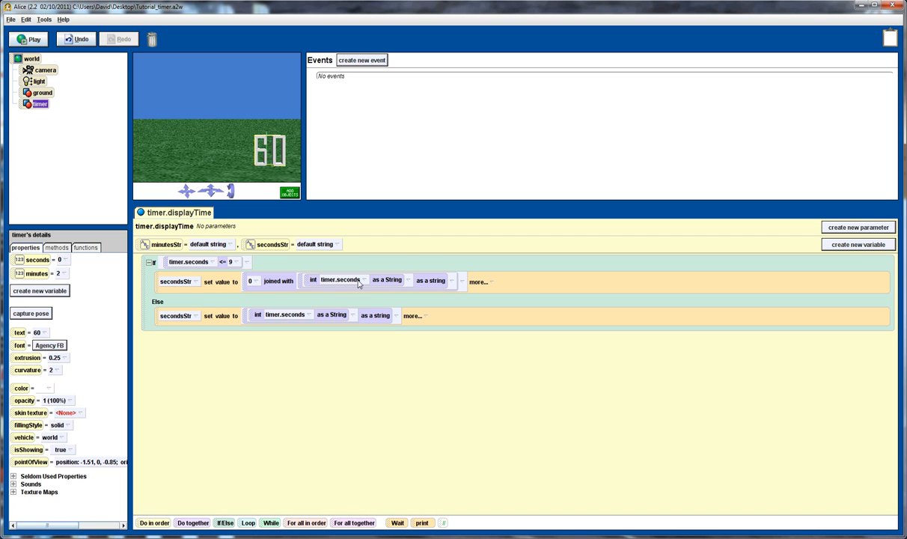
pyautogui.moveTo(392, 283)
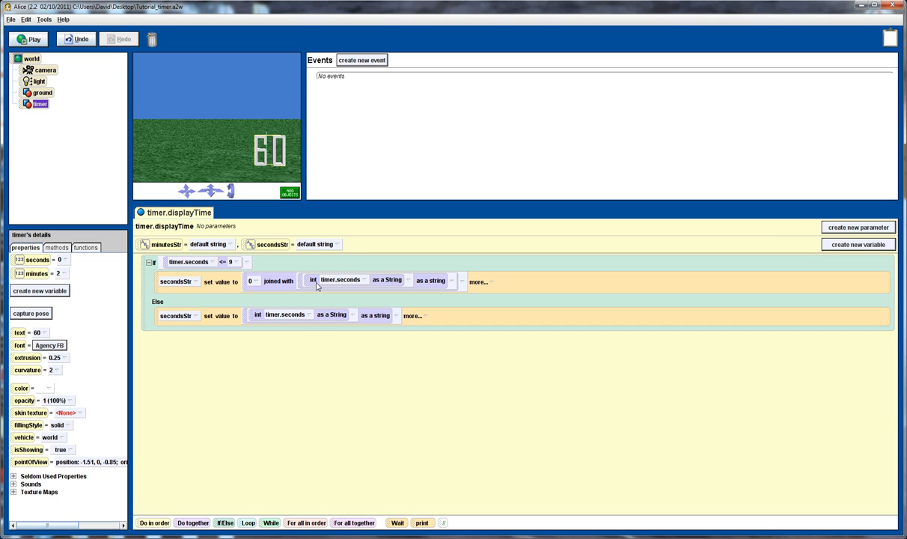
pyautogui.moveTo(319, 287)
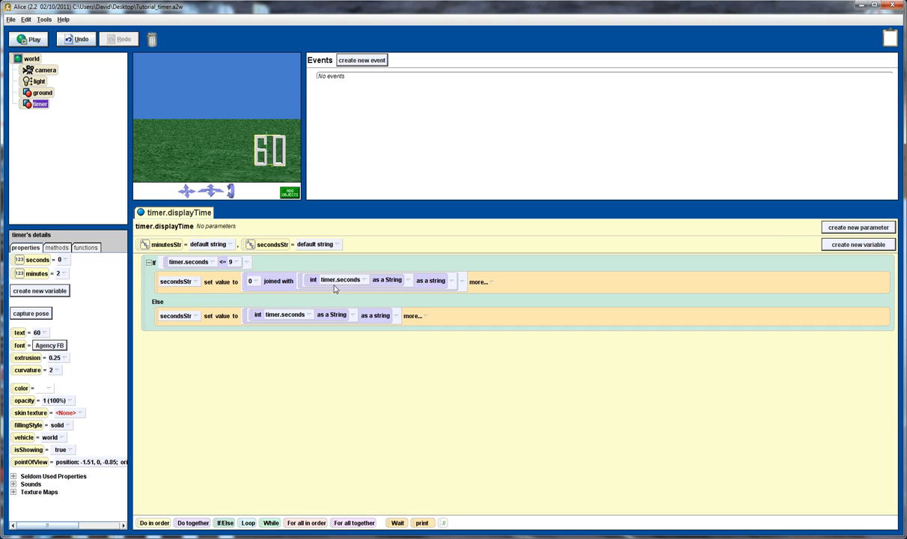
pyautogui.moveTo(426, 283)
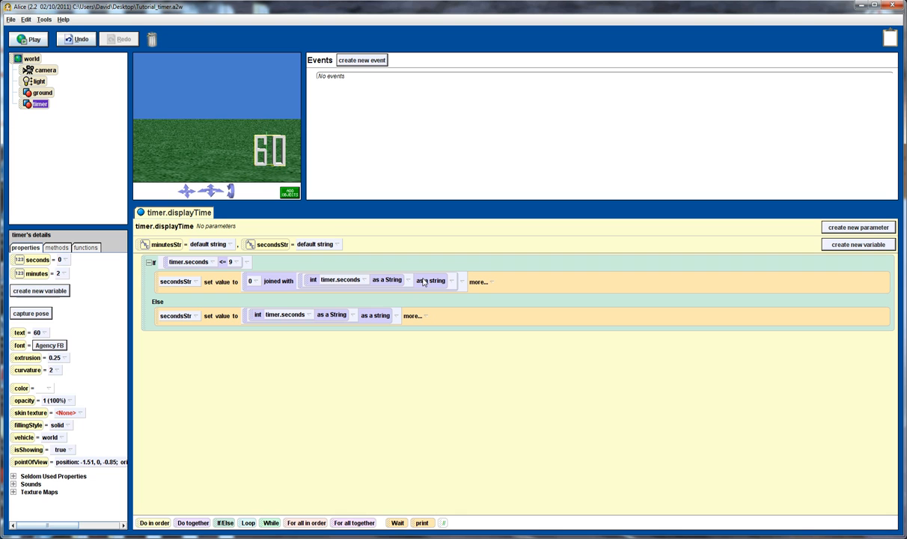
pyautogui.moveTo(356, 284)
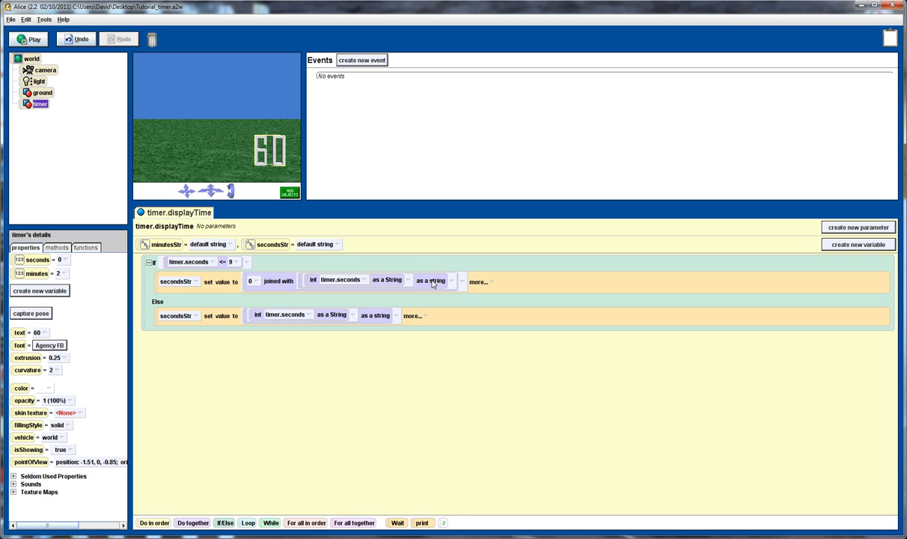
pyautogui.moveTo(368, 283)
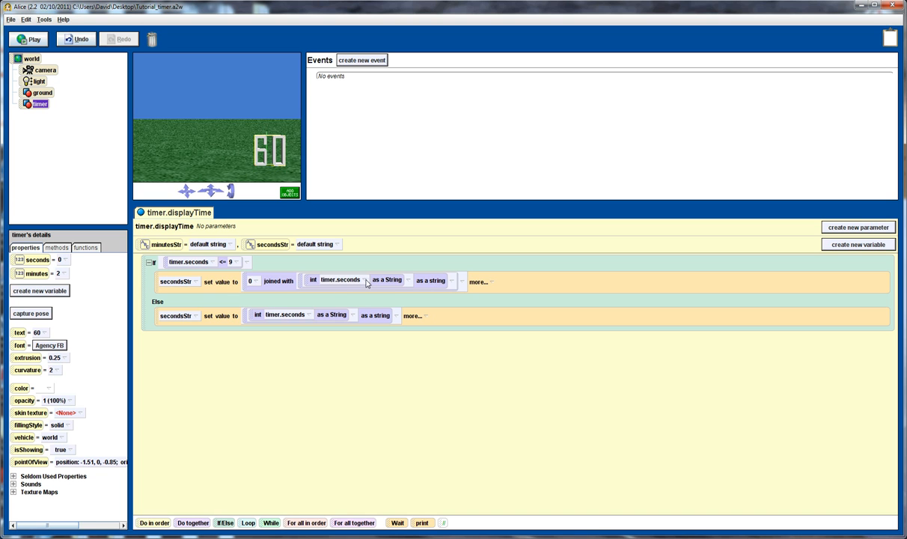
pyautogui.moveTo(378, 286)
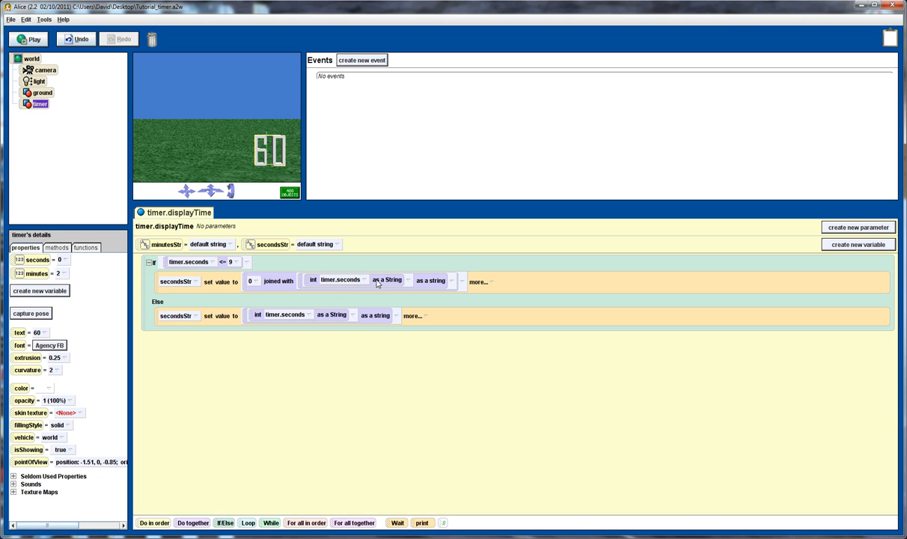
pyautogui.moveTo(358, 285)
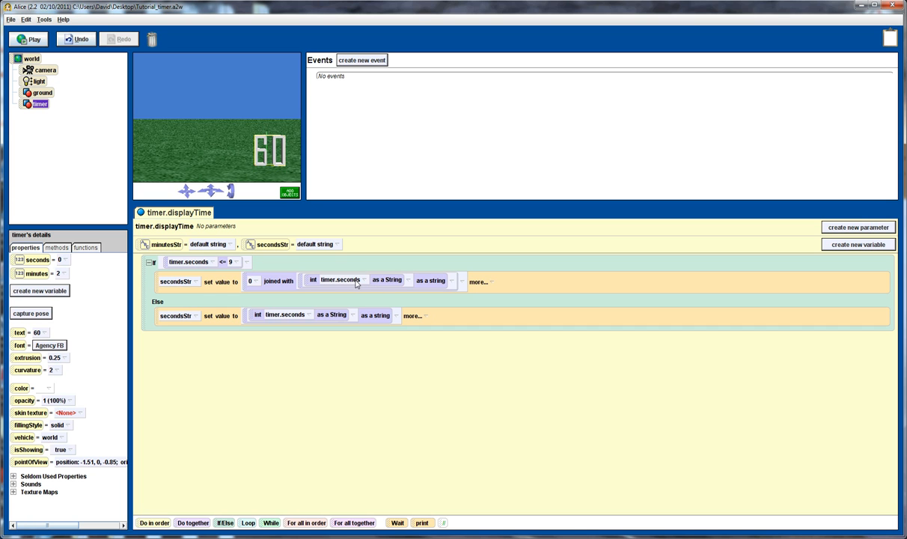
pyautogui.moveTo(158, 372)
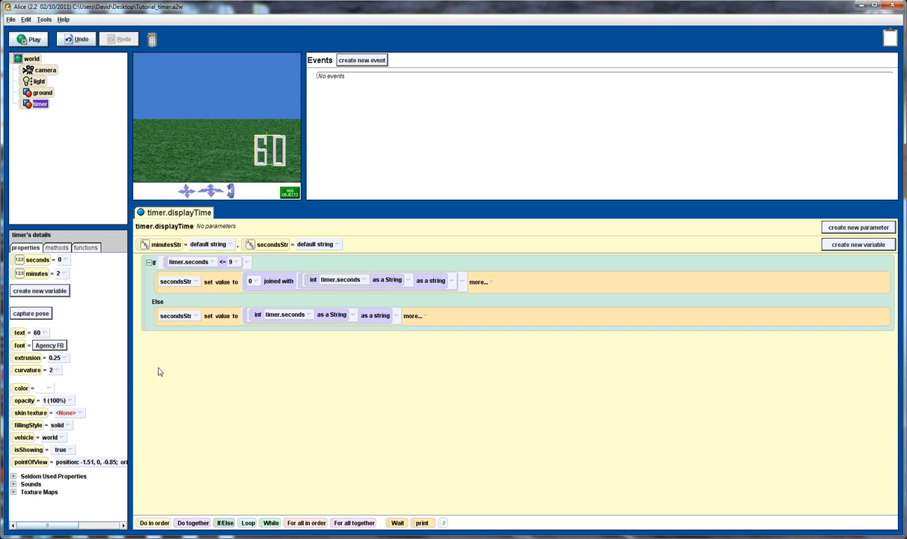
pyautogui.moveTo(166, 263)
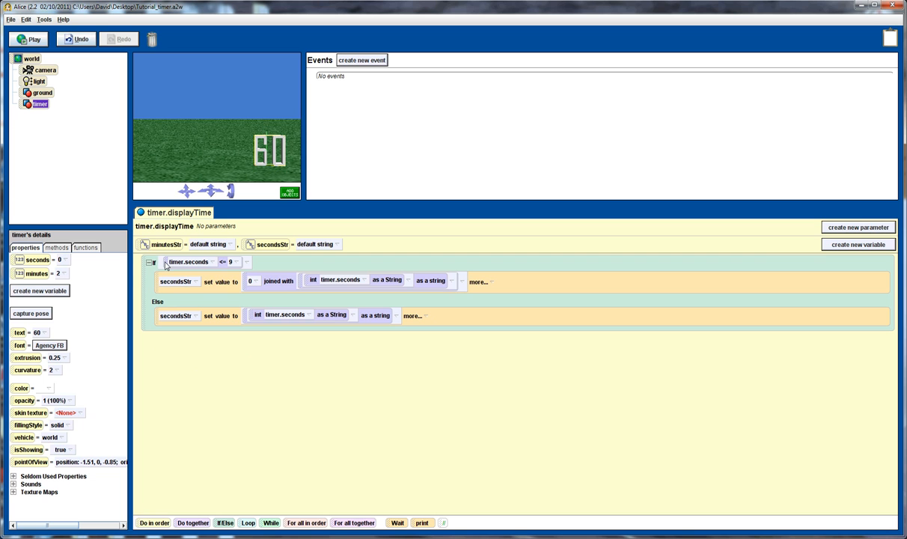
pyautogui.moveTo(160, 247)
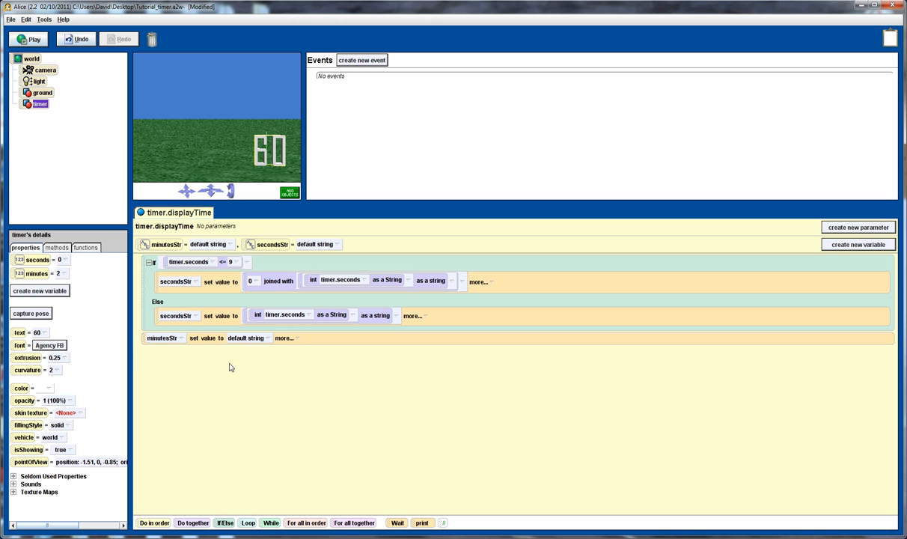
pyautogui.moveTo(108, 352)
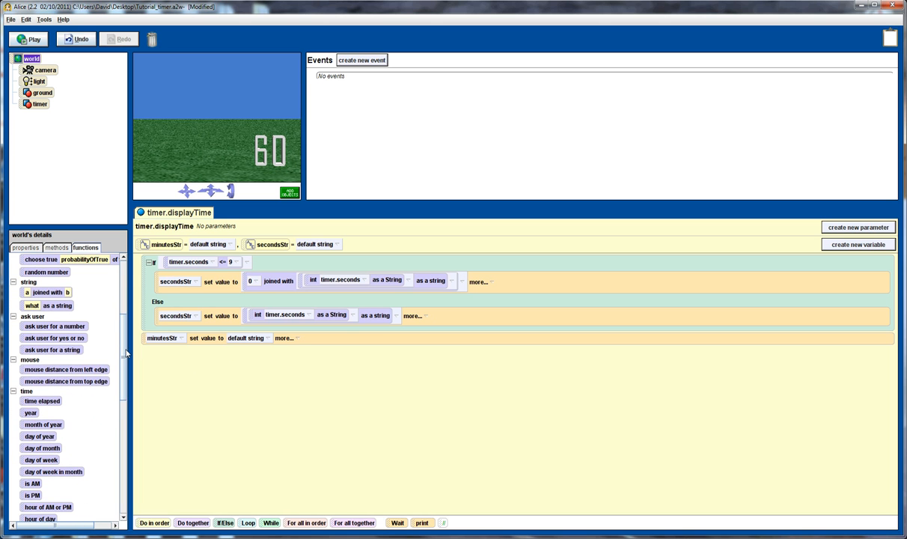
pyautogui.moveTo(107, 338)
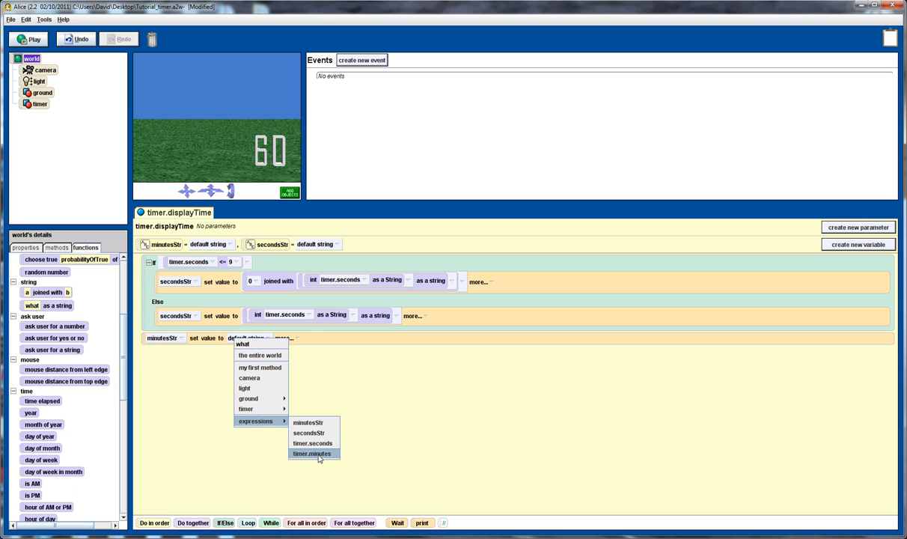
# Step: Set minutesStr to timer.minutes wrapped in world's 'int a as a String'
pyautogui.click(313, 453)
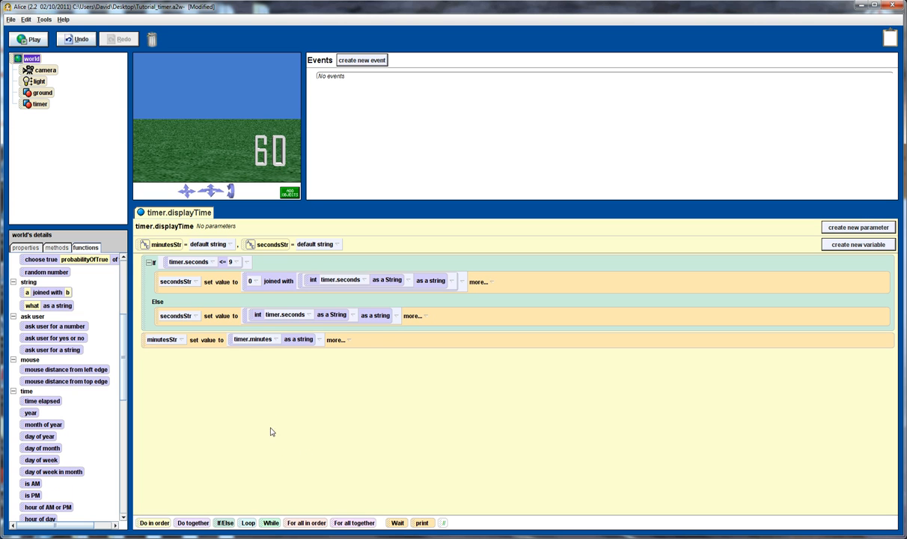
pyautogui.moveTo(248, 345)
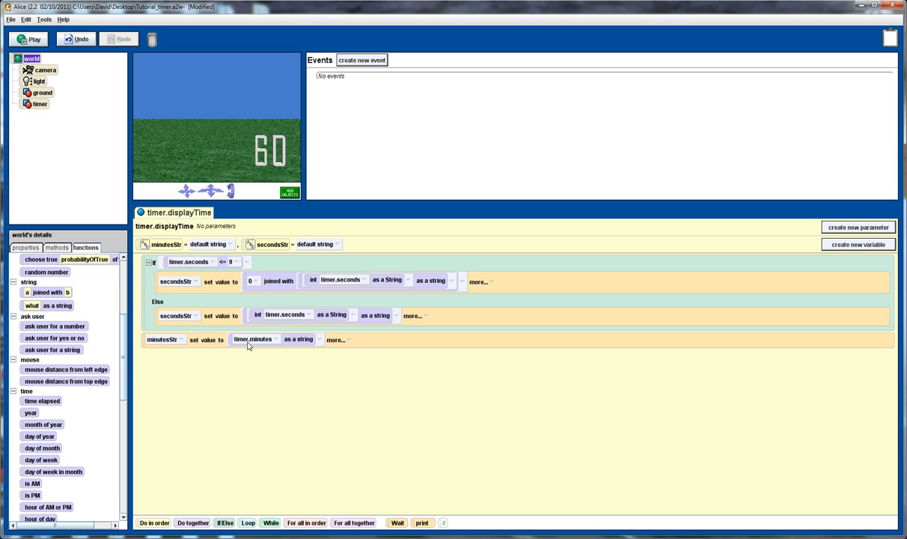
pyautogui.moveTo(242, 347)
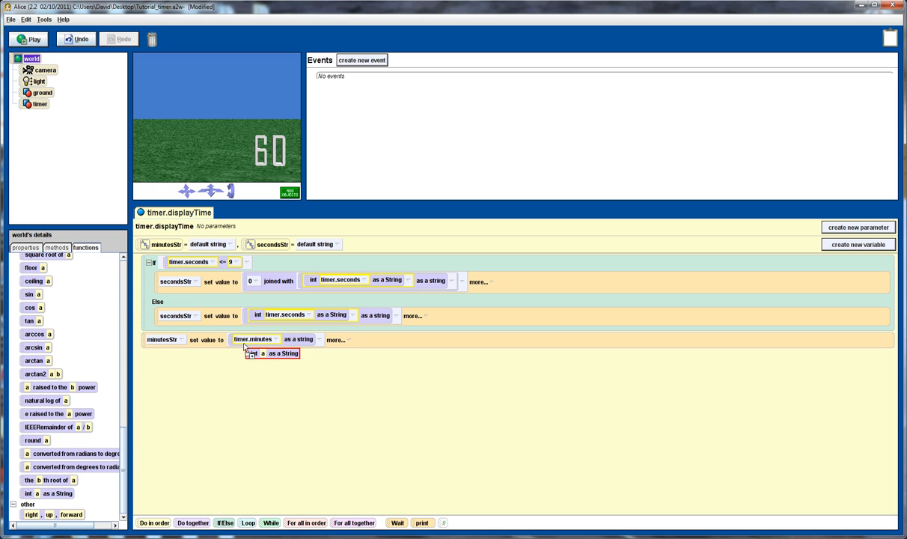
pyautogui.click(257, 339)
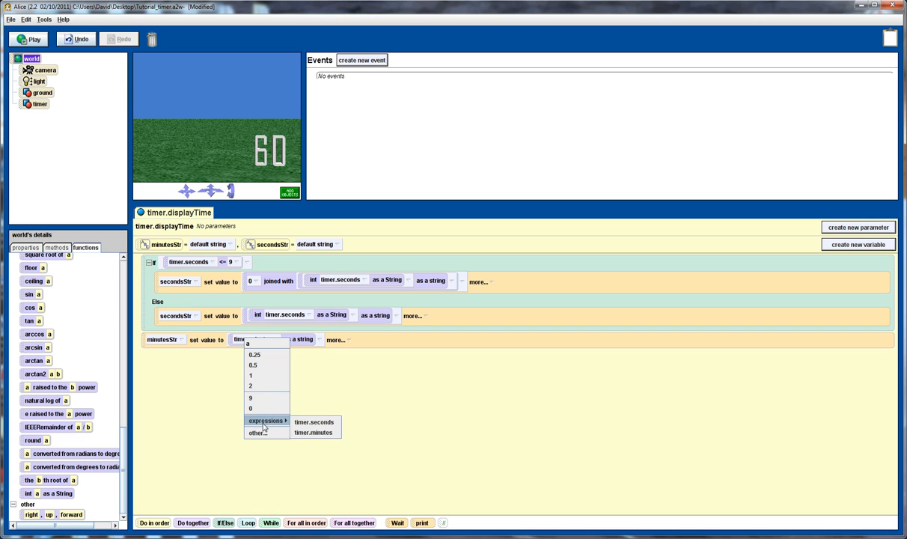
pyautogui.click(314, 432)
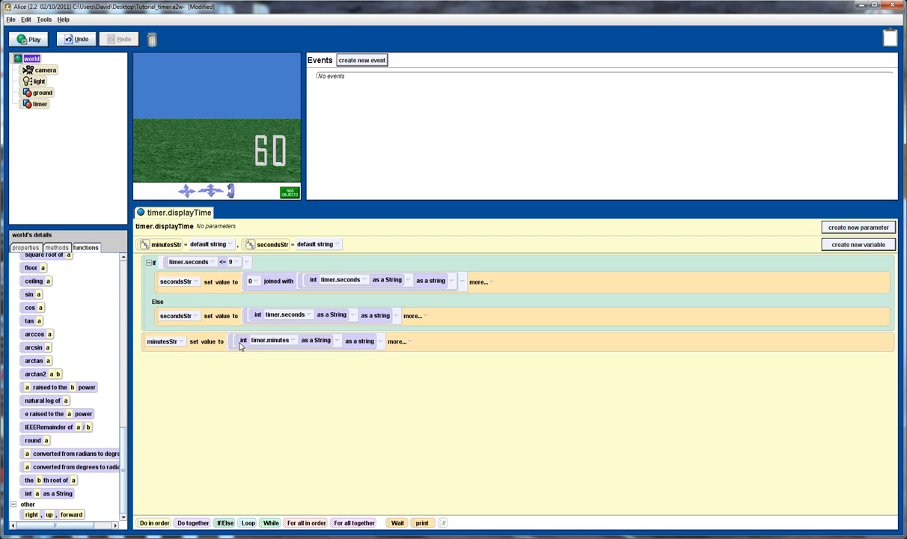
pyautogui.moveTo(297, 344)
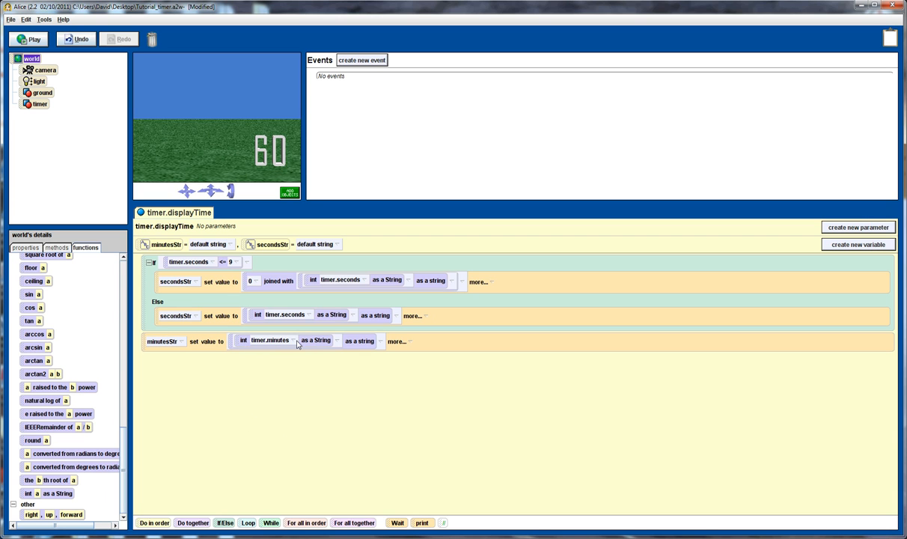
pyautogui.moveTo(317, 344)
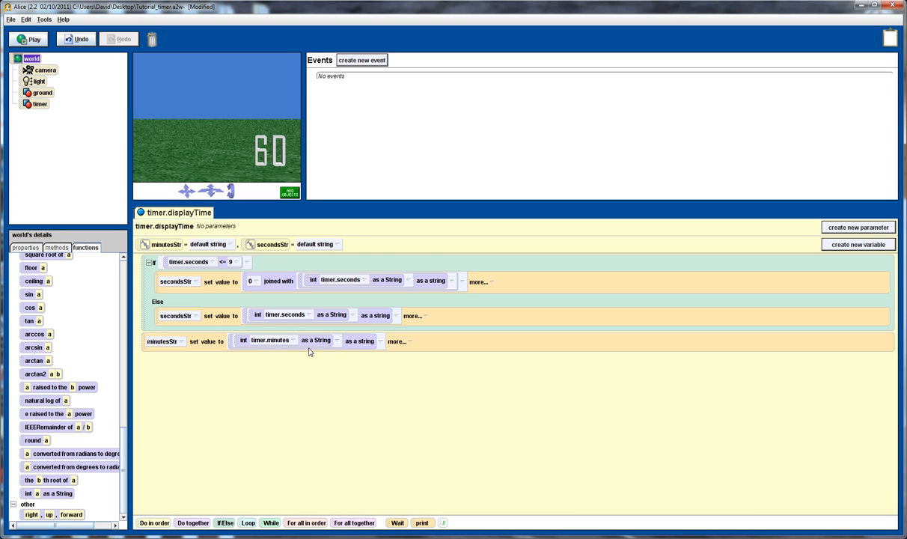
pyautogui.moveTo(169, 375)
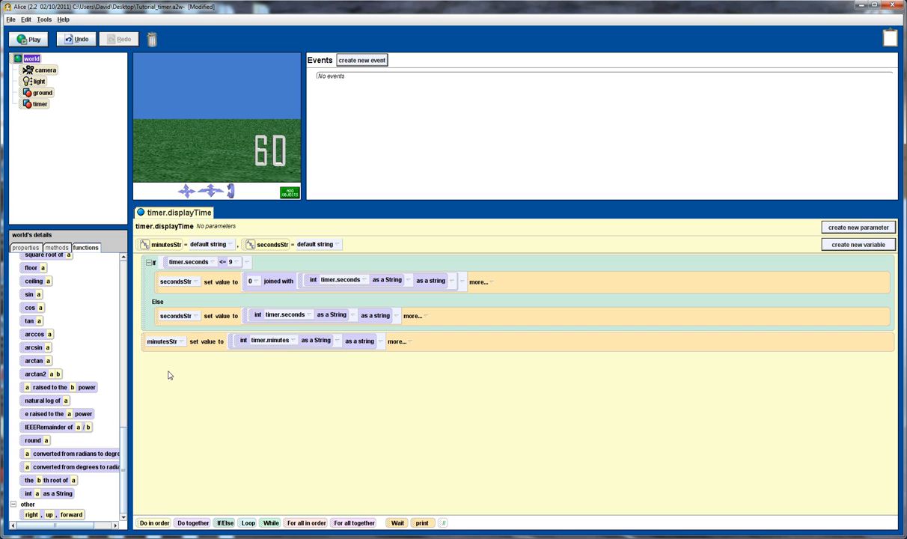
pyautogui.moveTo(137, 341)
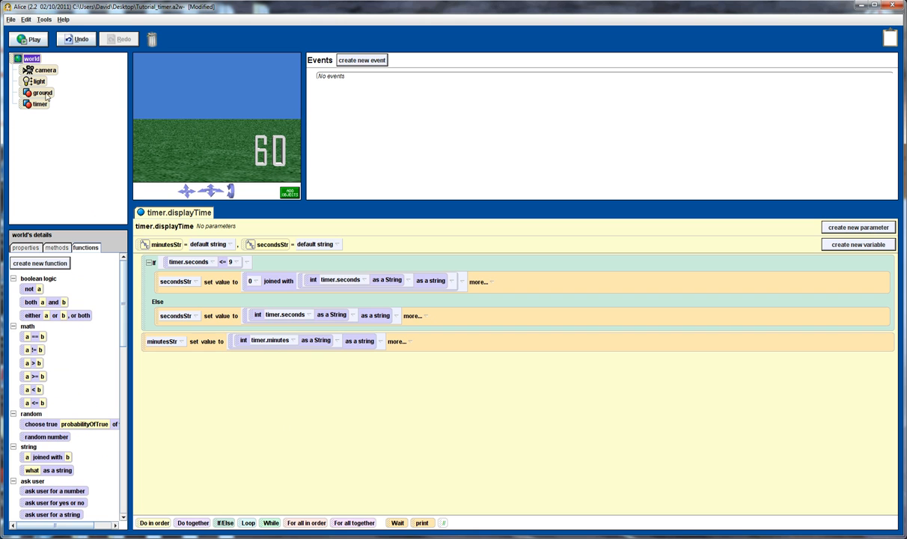
# Step: Add a statement setting timer's text to strings joined with world's 'a joined with b'
pyautogui.click(40, 104)
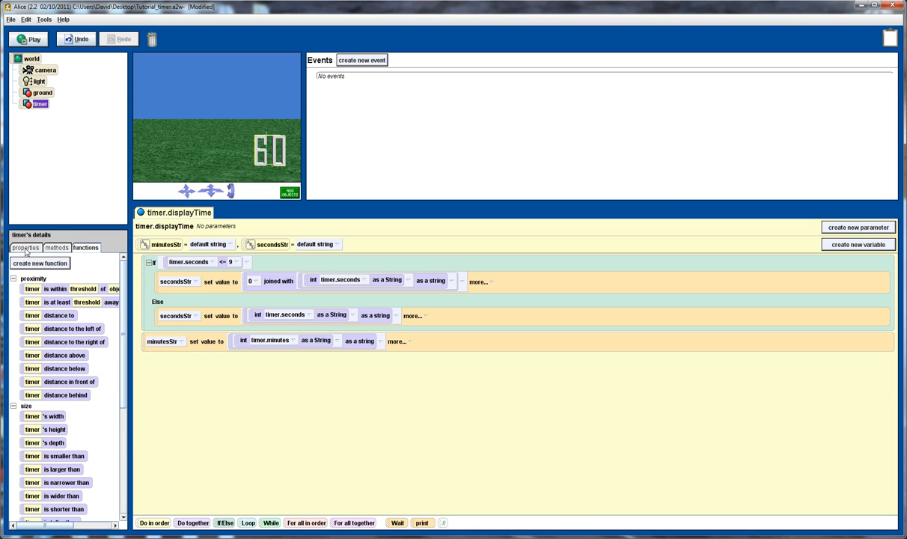
pyautogui.click(25, 246)
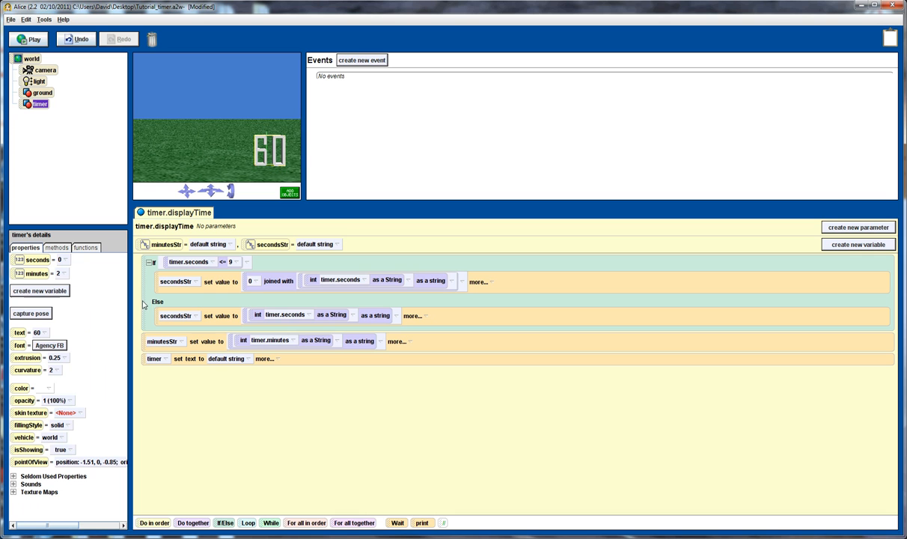
pyautogui.click(34, 58)
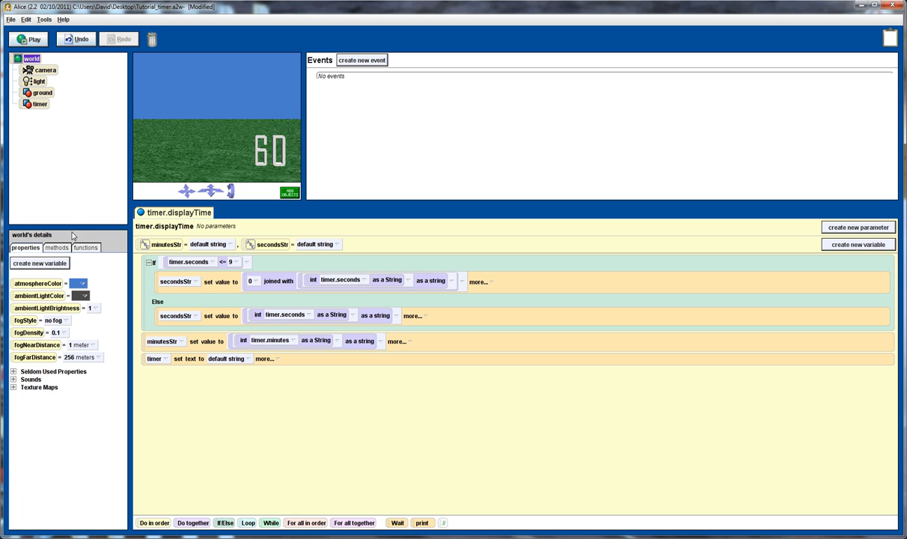
pyautogui.click(85, 247)
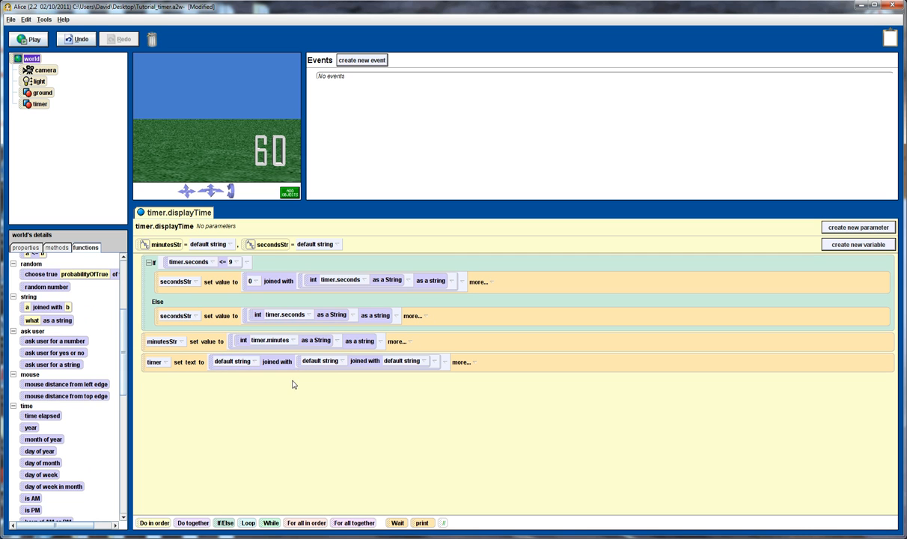
pyautogui.moveTo(204, 362)
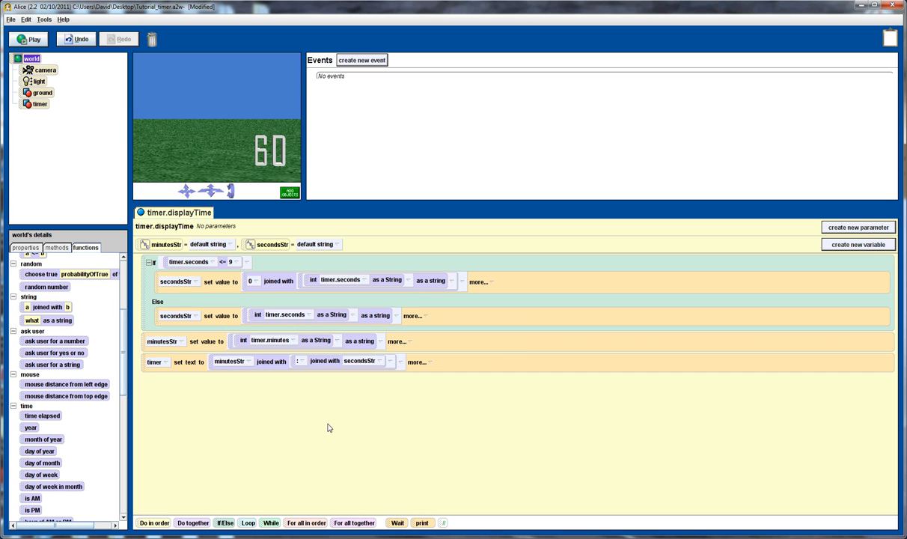
pyautogui.moveTo(277, 166)
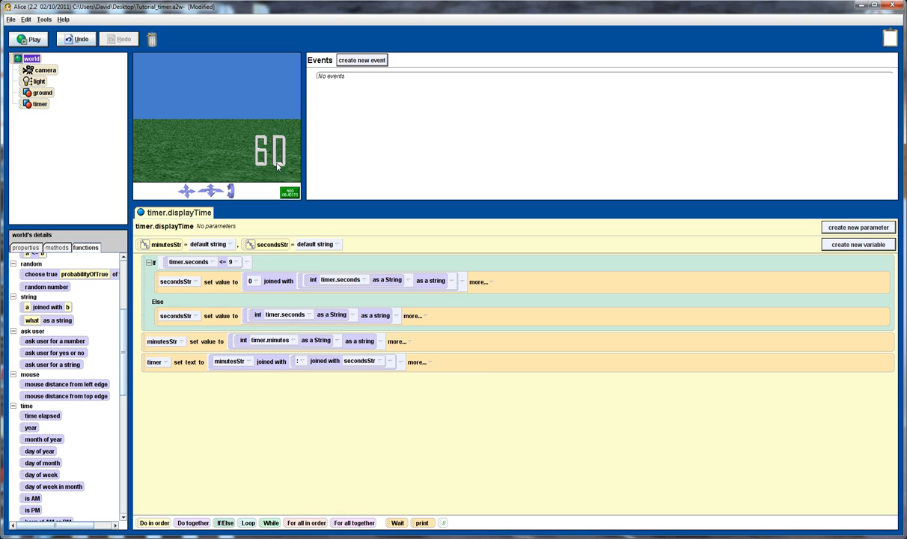
pyautogui.moveTo(360, 59)
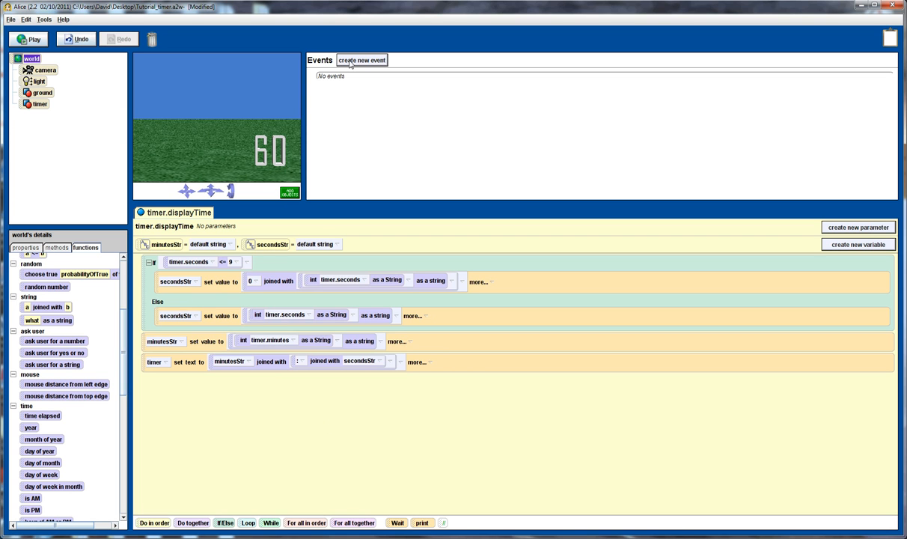
# Step: Add a While event with condition true whose Begin runs timer.displayTime
pyautogui.click(367, 60)
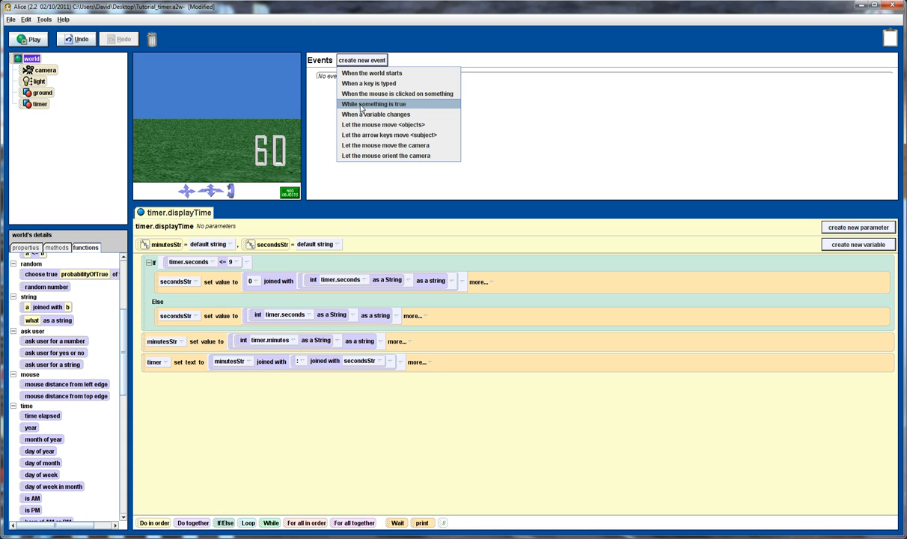
pyautogui.click(380, 104)
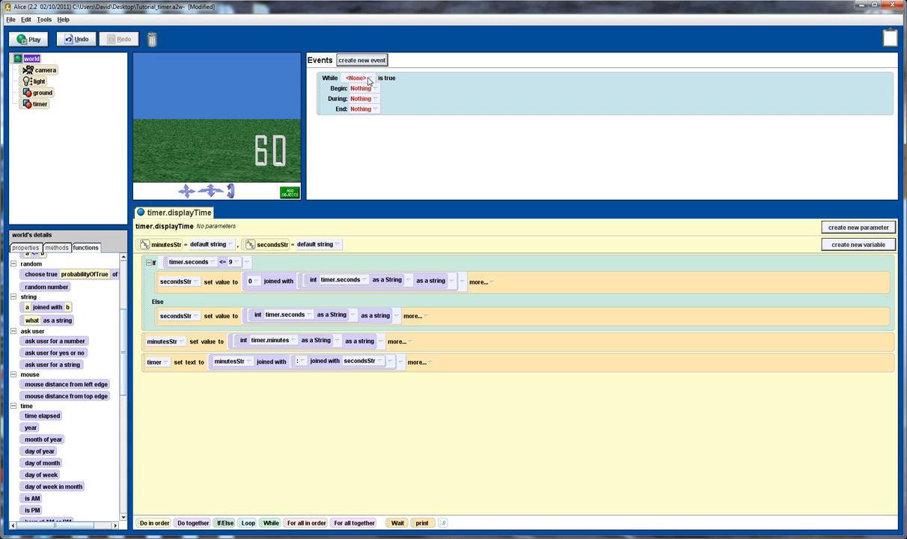
pyautogui.click(357, 79)
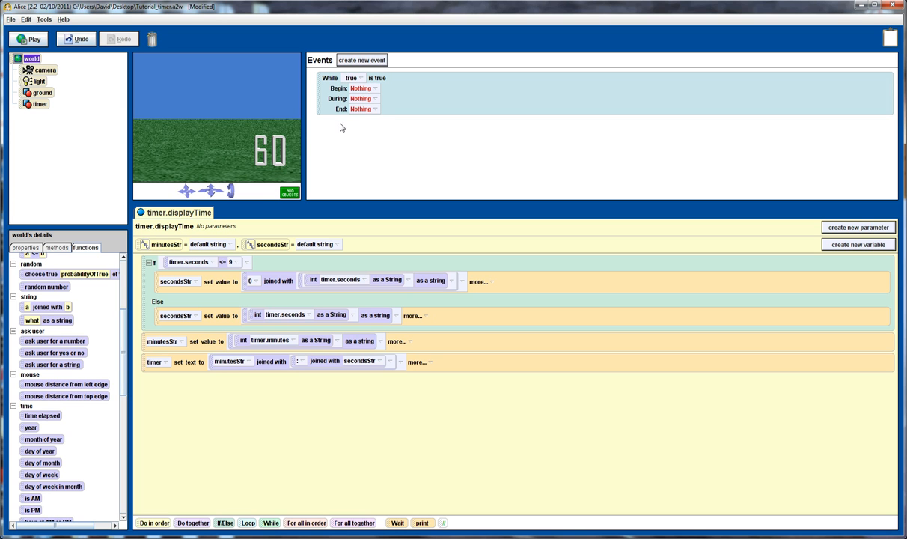
pyautogui.moveTo(295, 142)
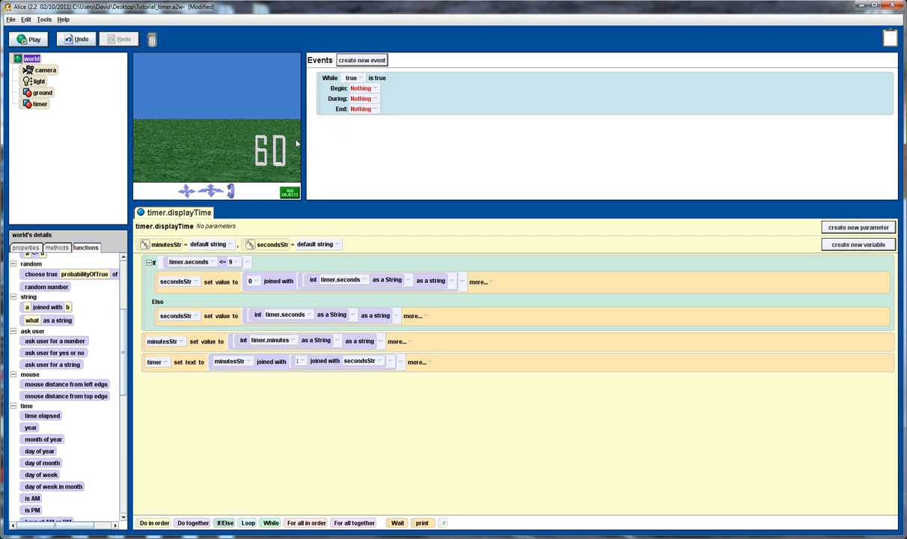
pyautogui.moveTo(395, 99)
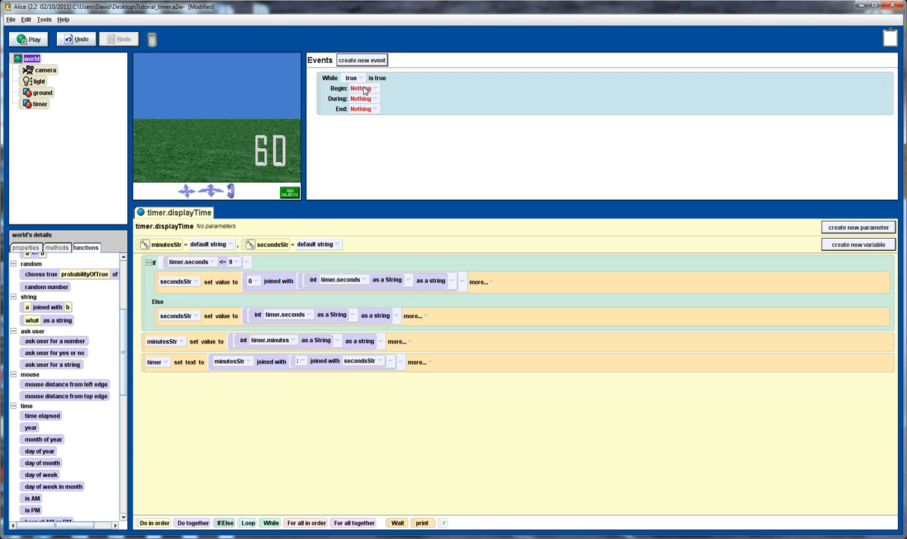
pyautogui.click(358, 108)
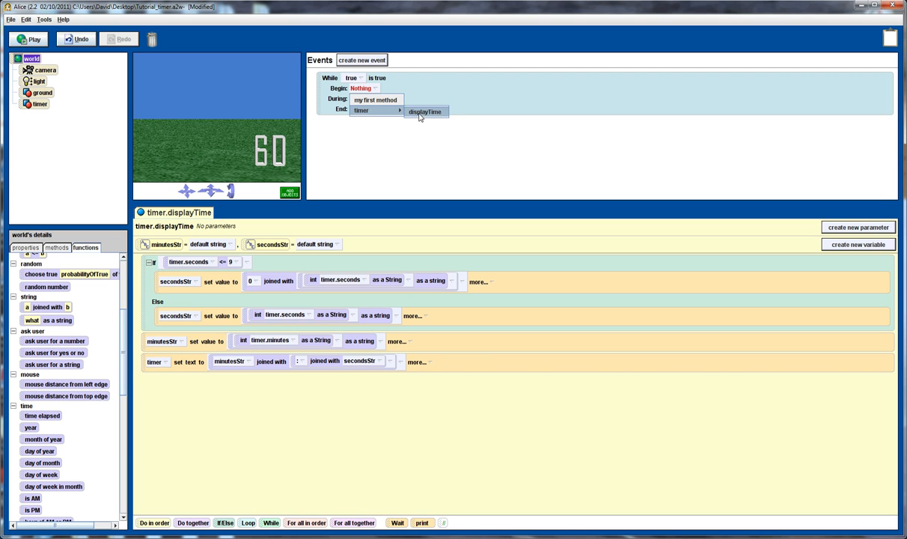
pyautogui.click(425, 112)
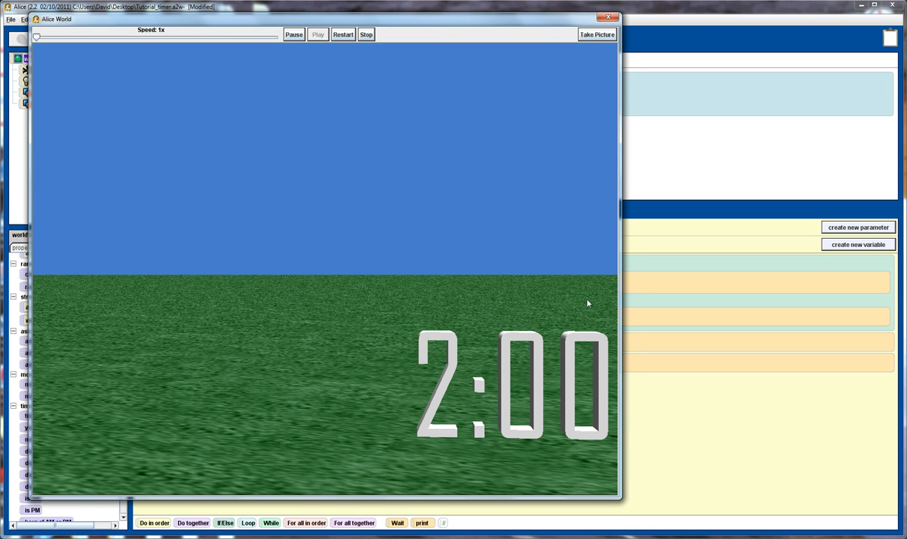
# Step: Close the Alice World preview window showing 2:00
pyautogui.click(605, 14)
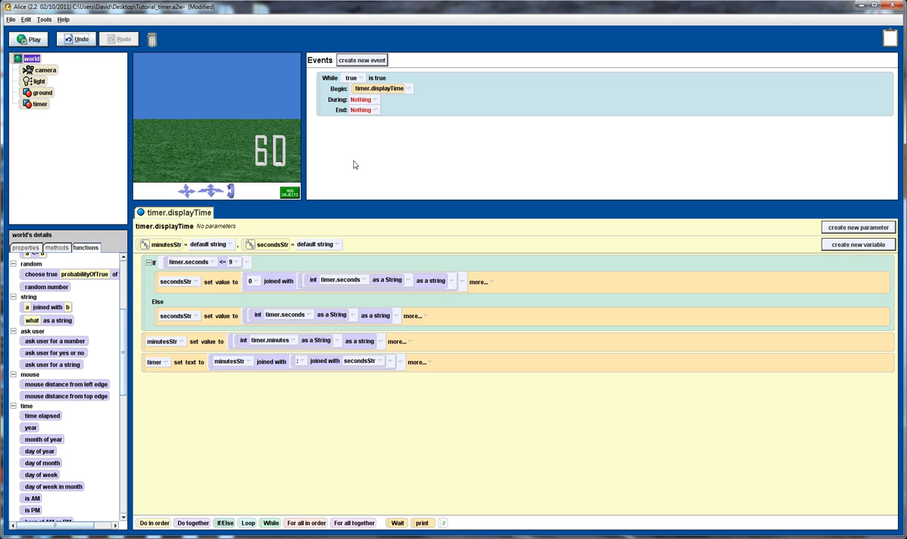
pyautogui.moveTo(319, 107)
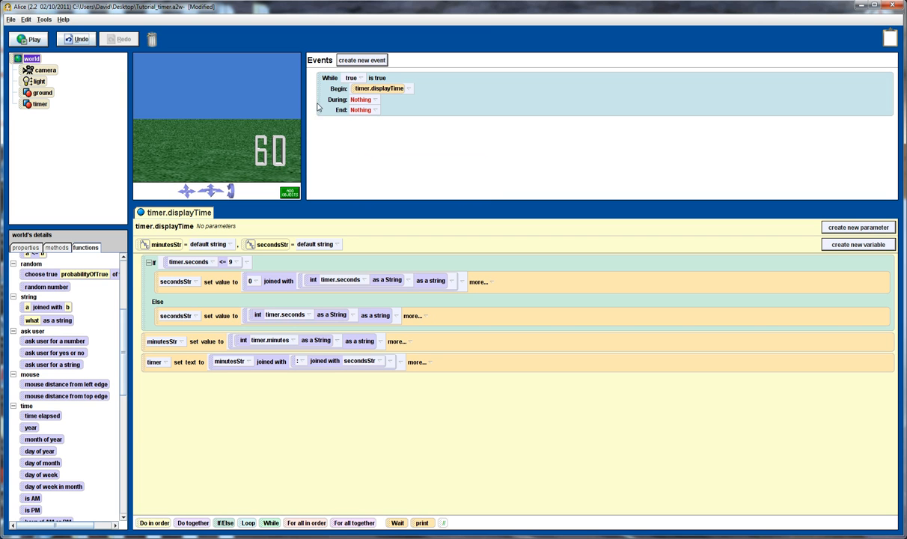
pyautogui.moveTo(371, 101)
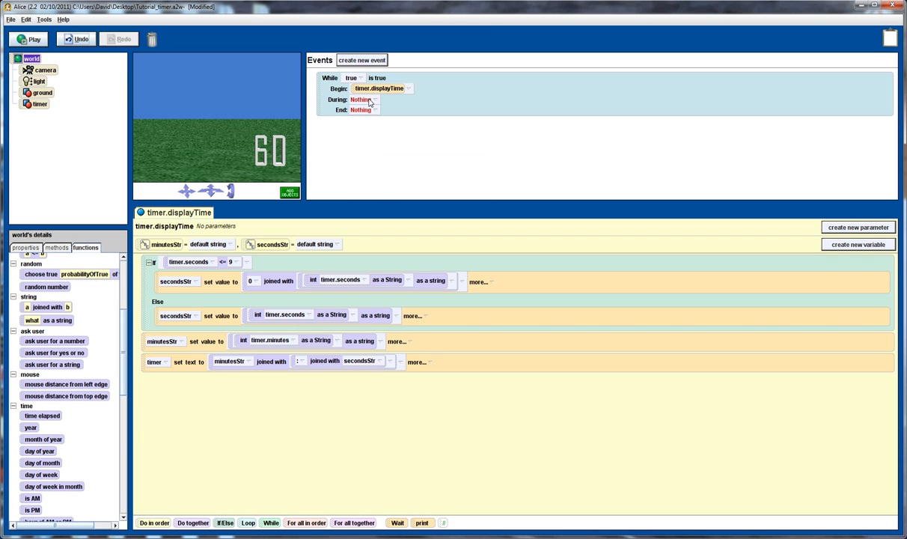
pyautogui.moveTo(343, 163)
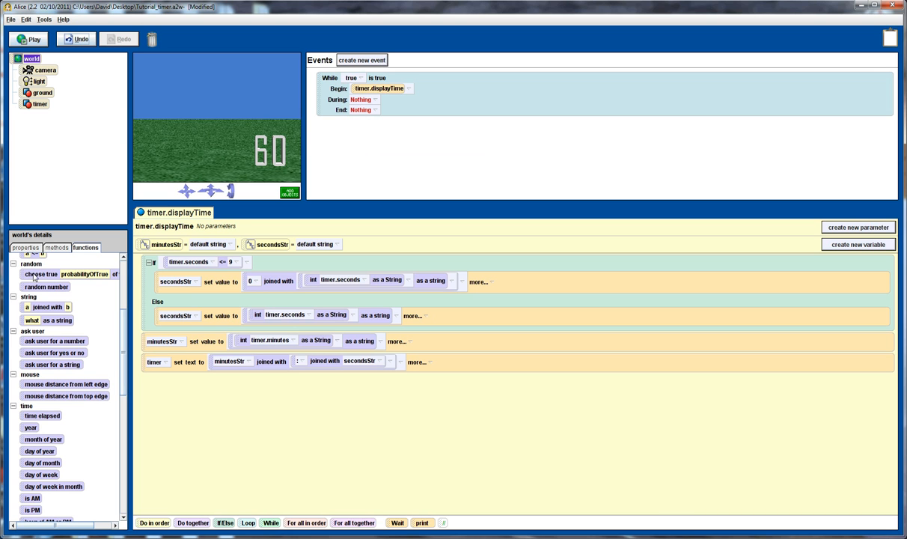
# Step: Create a new empty timer method named updateTime
pyautogui.click(40, 103)
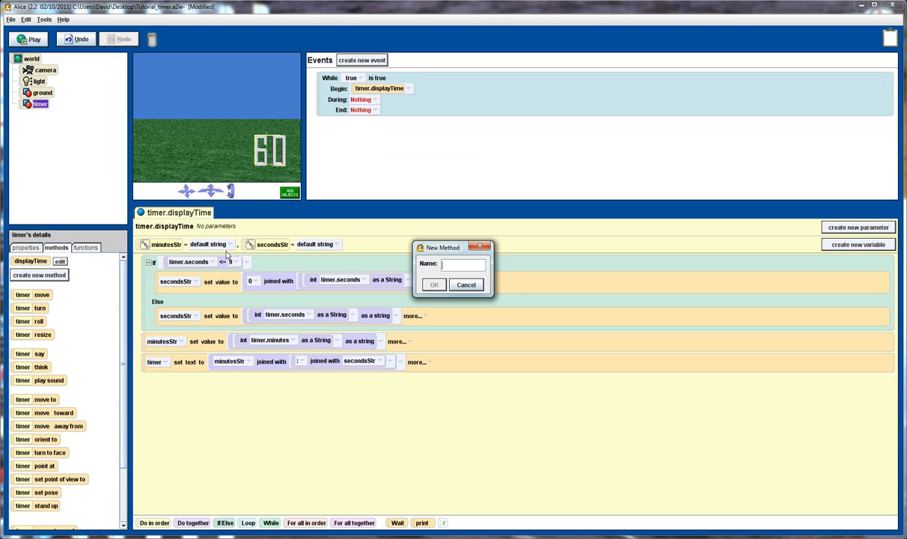
pyautogui.write('updateTime')
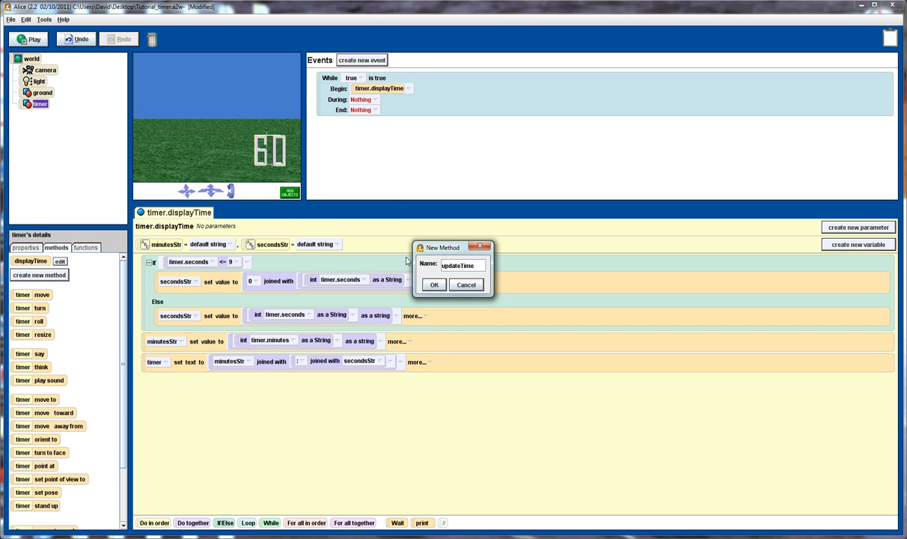
pyautogui.click(433, 284)
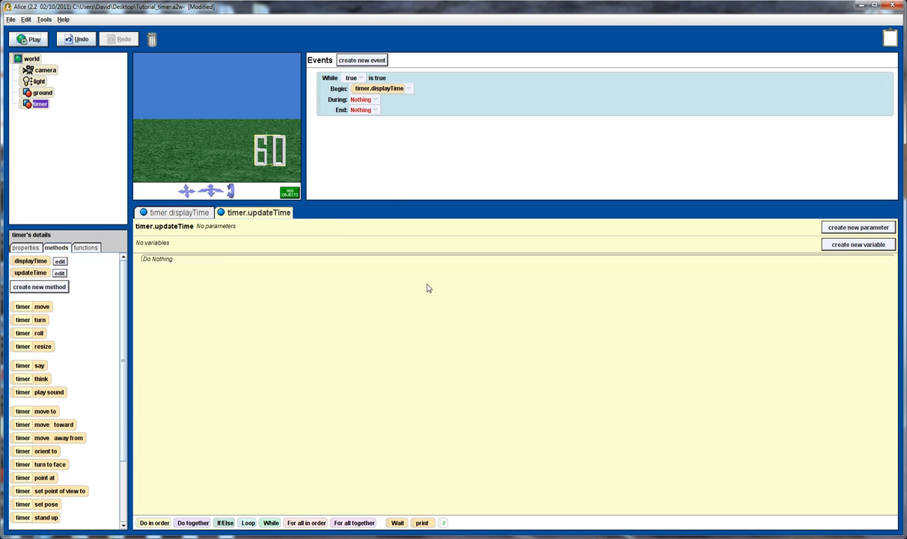
pyautogui.moveTo(226, 257)
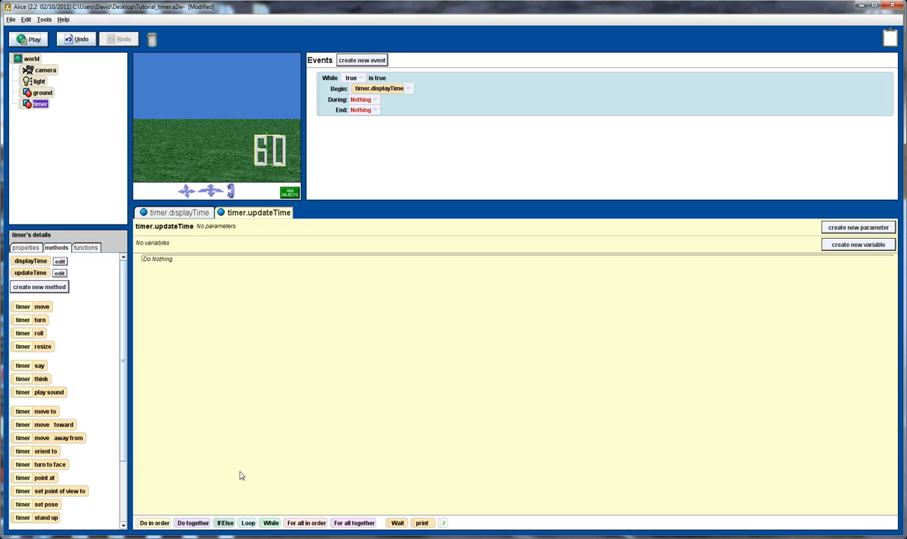
# Step: Add an If/Else with condition true, preceded by decrementing timer.seconds by 1
pyautogui.moveTo(225, 522); pyautogui.dragTo(156, 260)
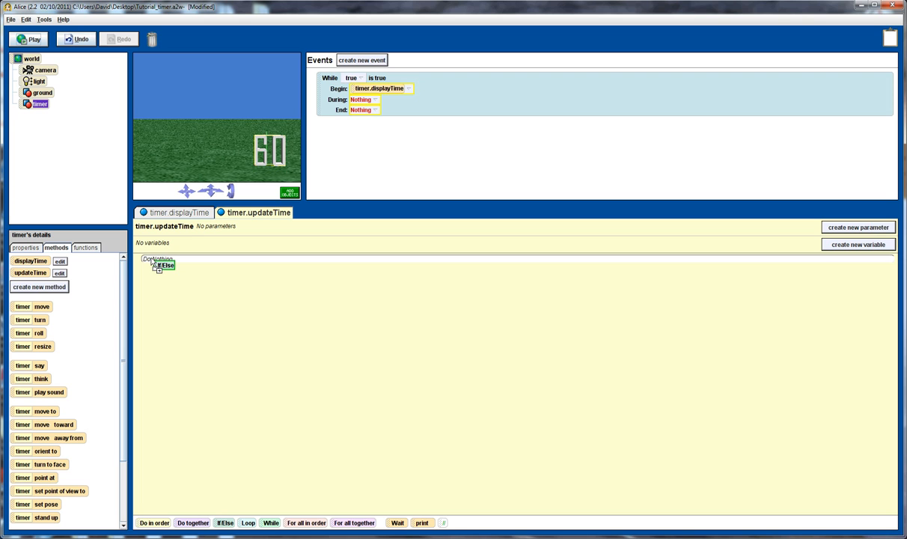
pyautogui.click(161, 267)
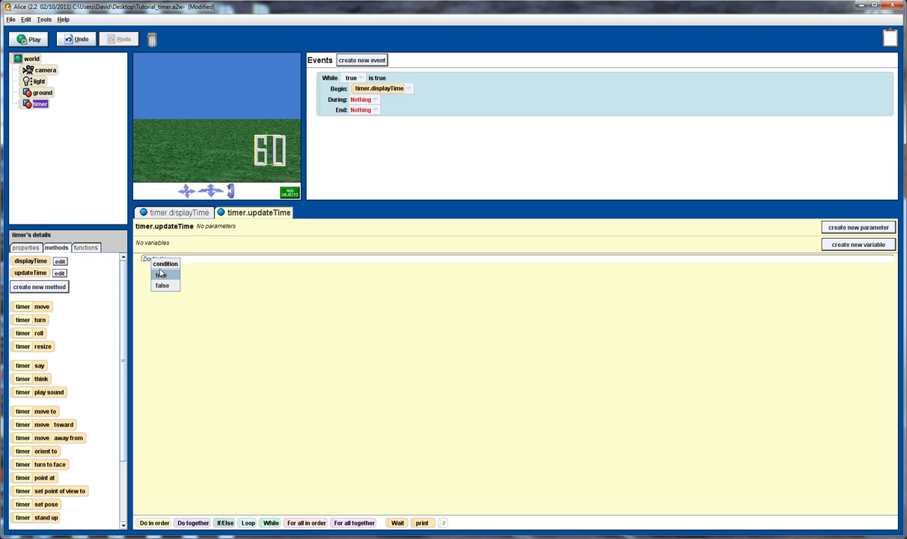
pyautogui.click(161, 275)
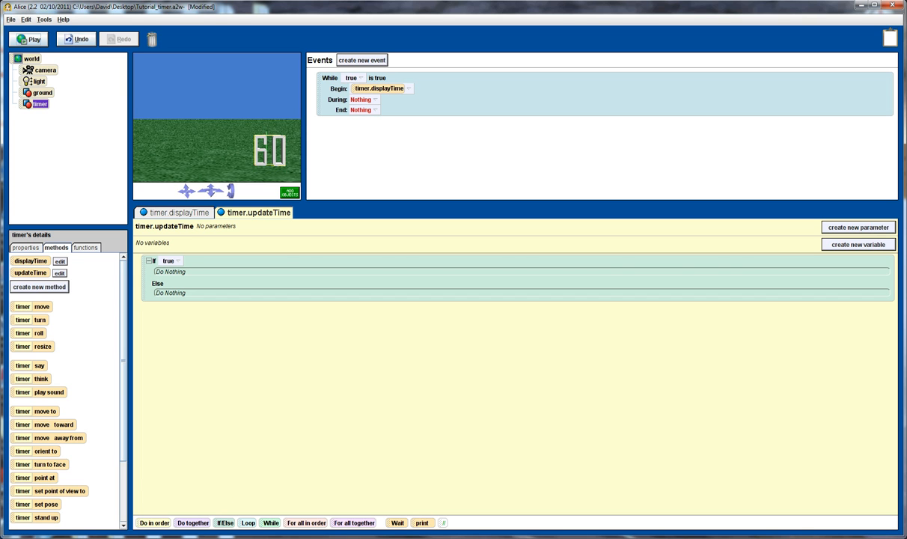
pyautogui.moveTo(120, 438)
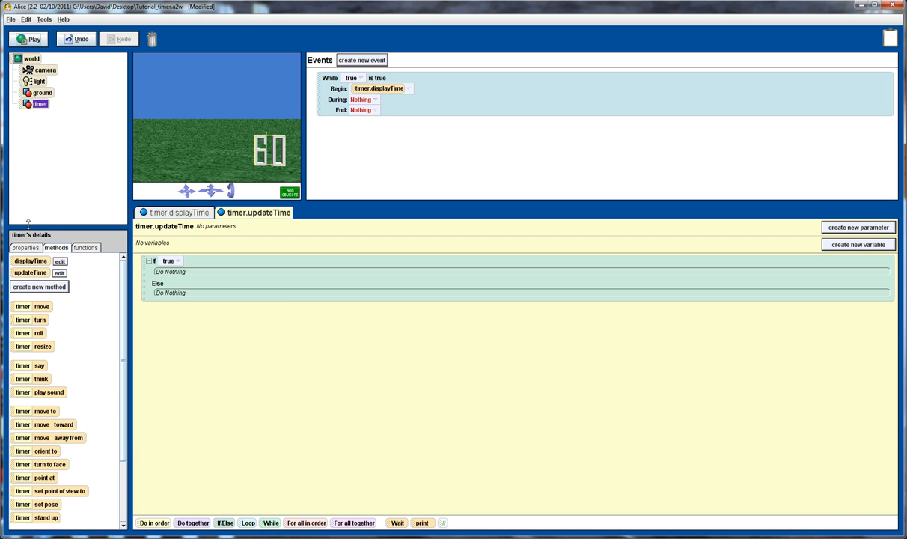
pyautogui.click(25, 248)
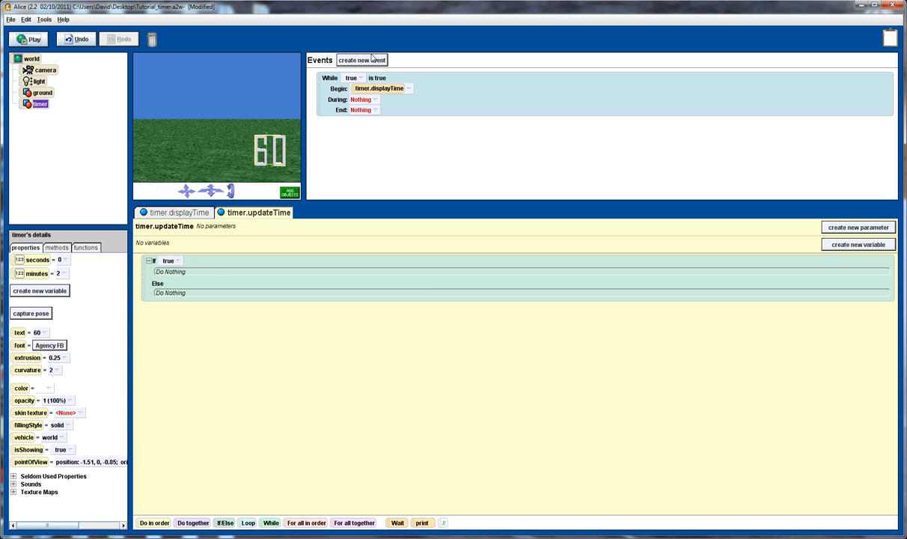
pyautogui.moveTo(27, 290)
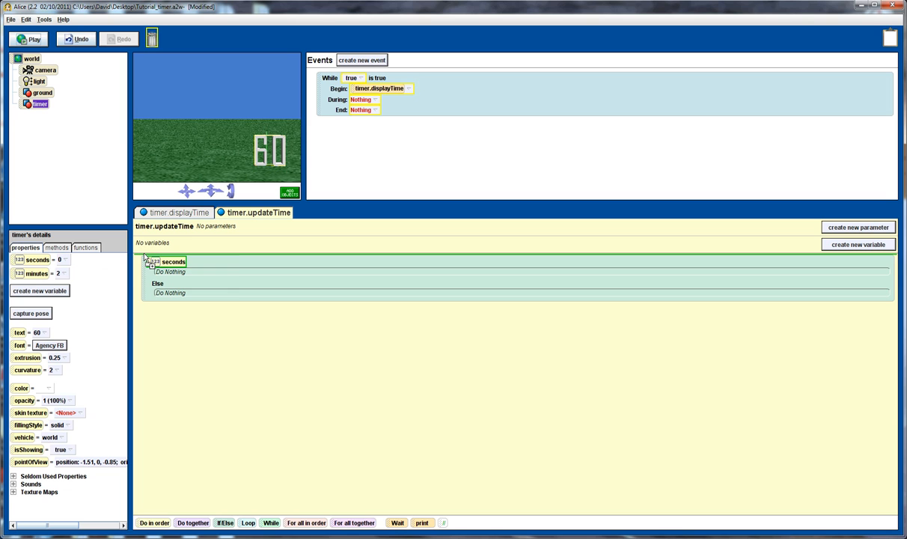
pyautogui.click(172, 261)
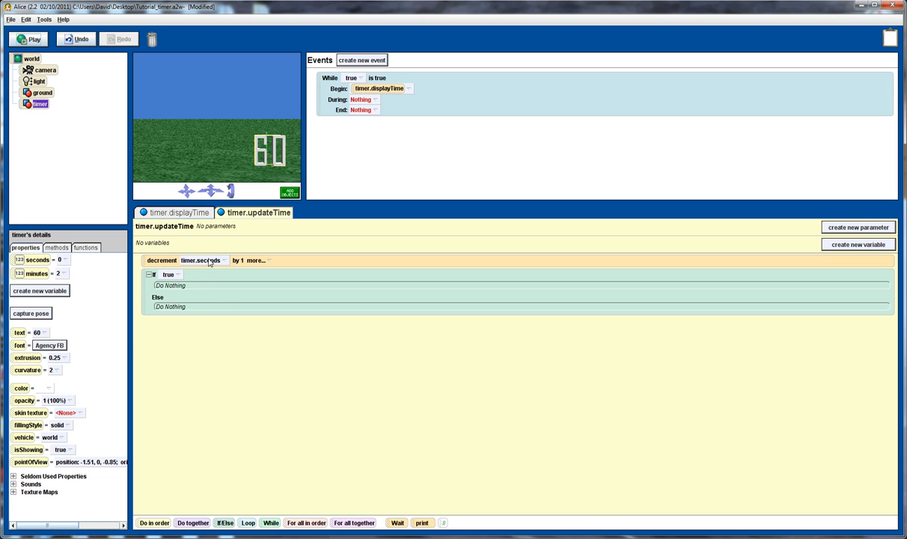
pyautogui.moveTo(196, 260)
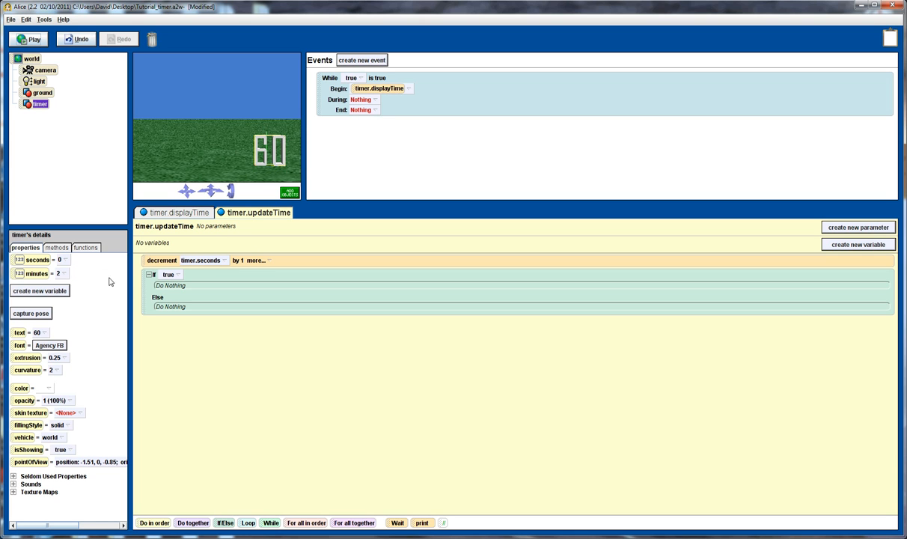
pyautogui.moveTo(87, 274)
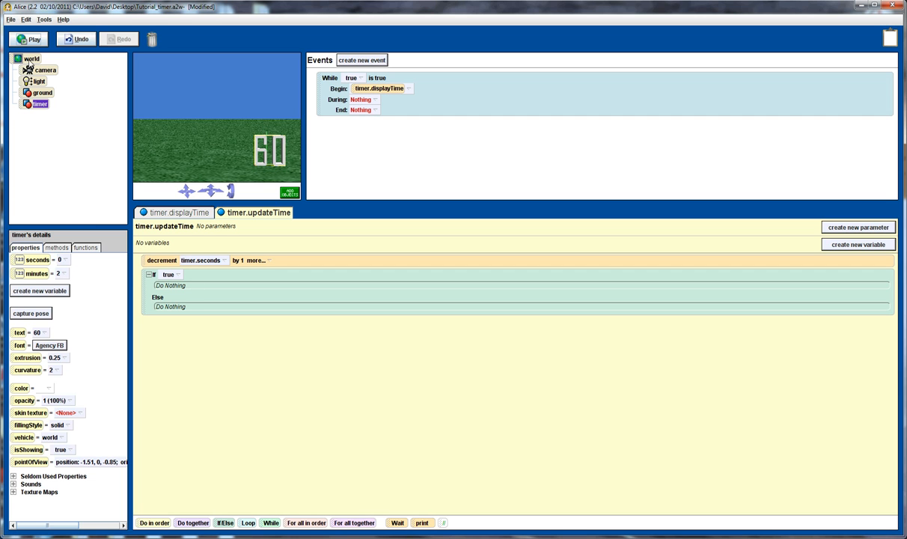
pyautogui.click(29, 59)
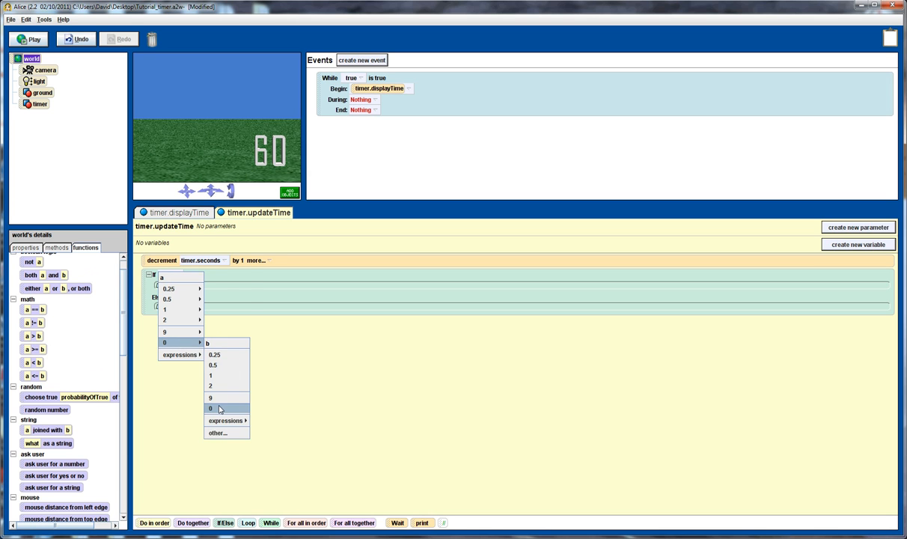
# Step: Make the If test timer.seconds < 0 and set timer.seconds to 59 inside it
pyautogui.click(210, 408)
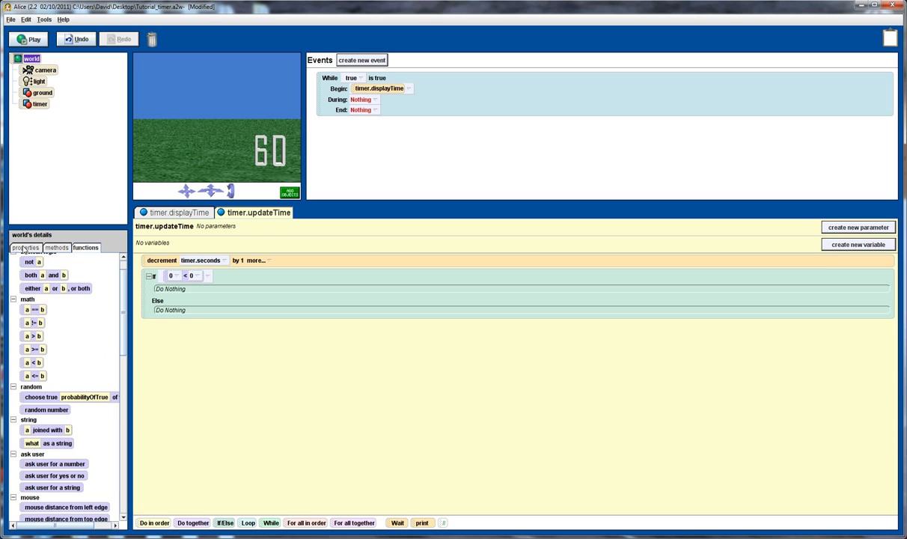
pyautogui.click(39, 104)
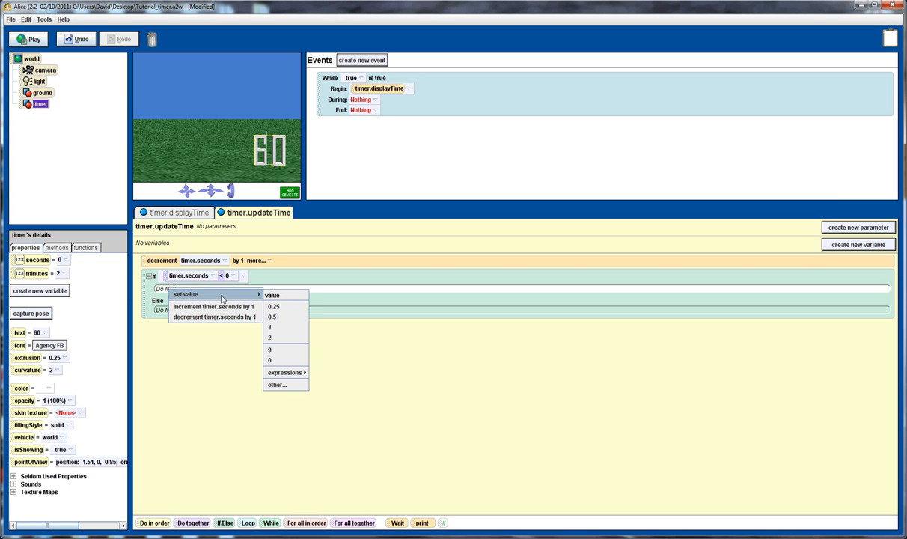
pyautogui.click(276, 384)
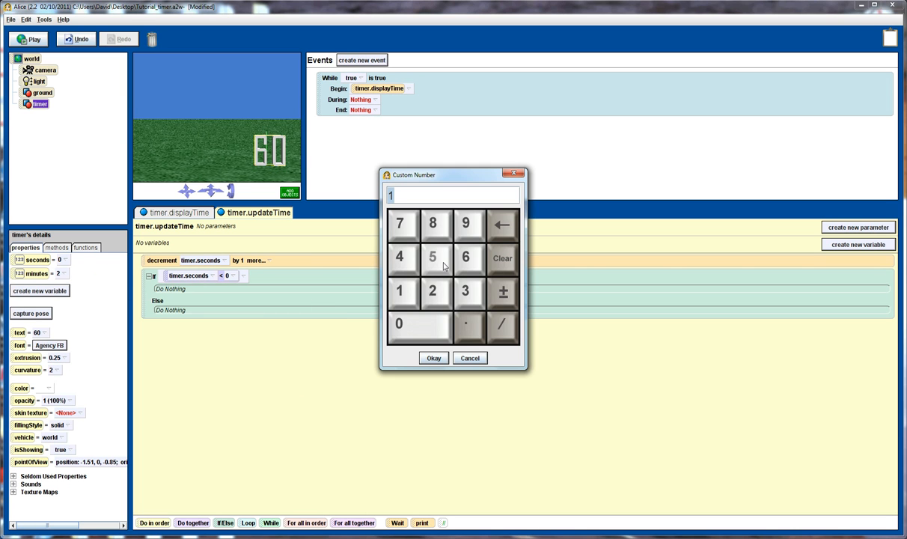
pyautogui.click(433, 358)
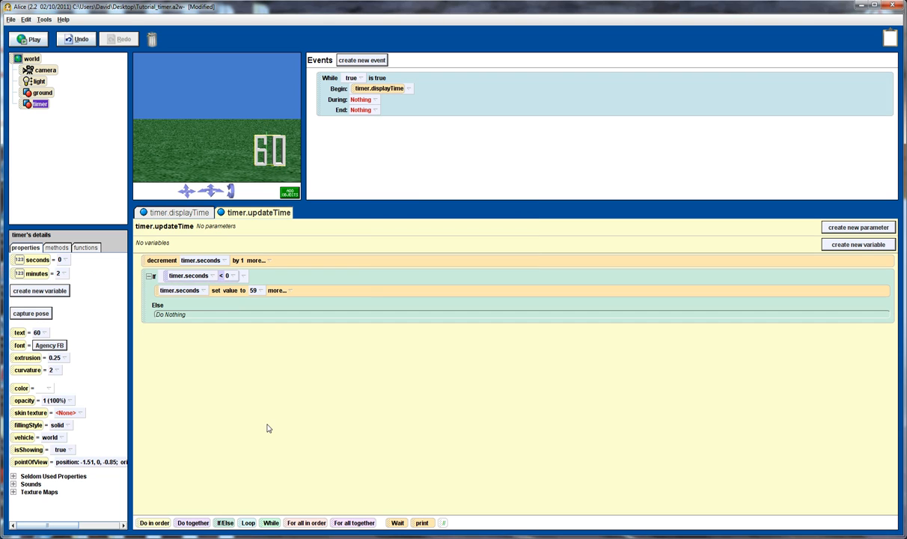
pyautogui.moveTo(271, 423)
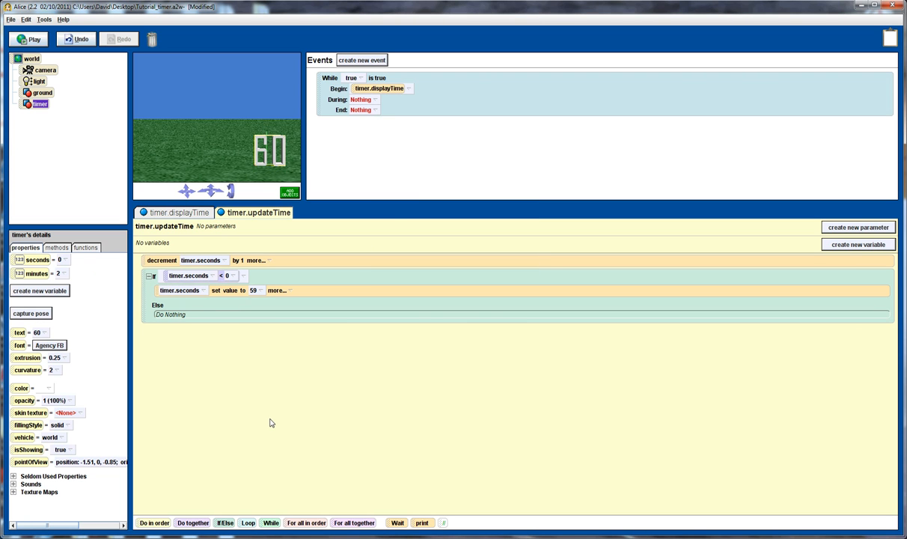
pyautogui.moveTo(105, 287)
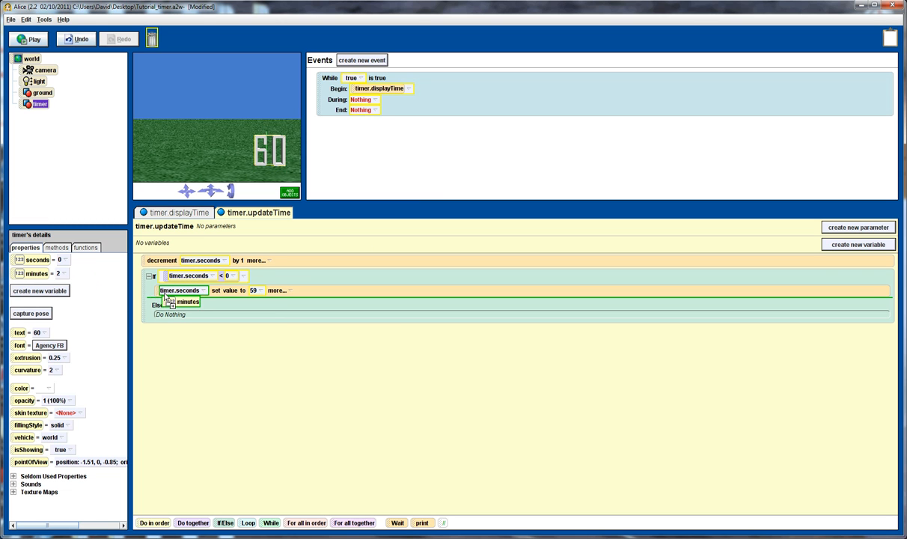
# Step: Decrement timer.minutes by 1 in the If branch and end updateTime with timer.displayTime
pyautogui.click(172, 302)
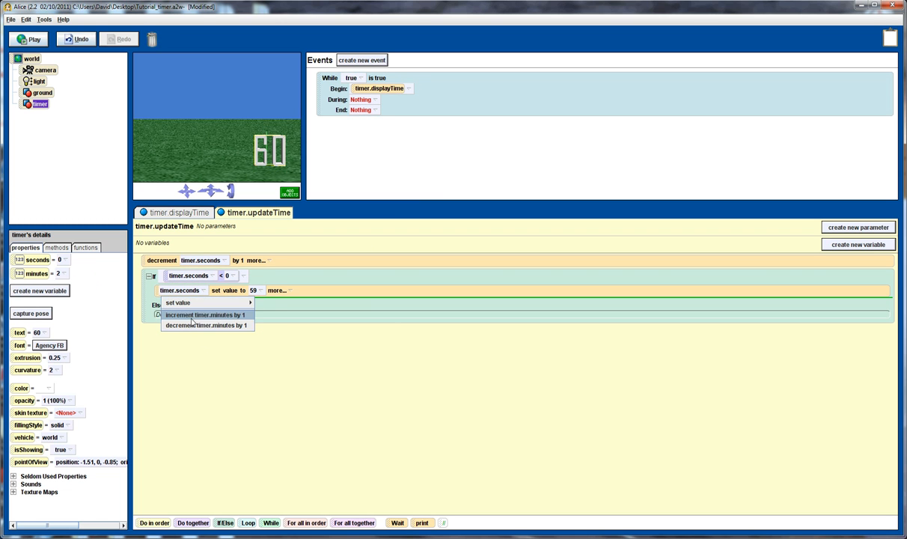
pyautogui.click(207, 326)
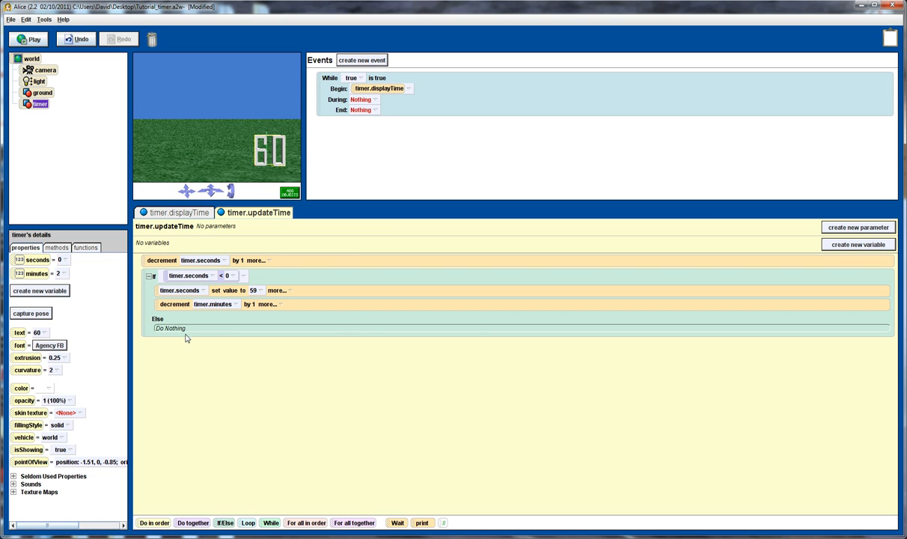
pyautogui.moveTo(239, 352)
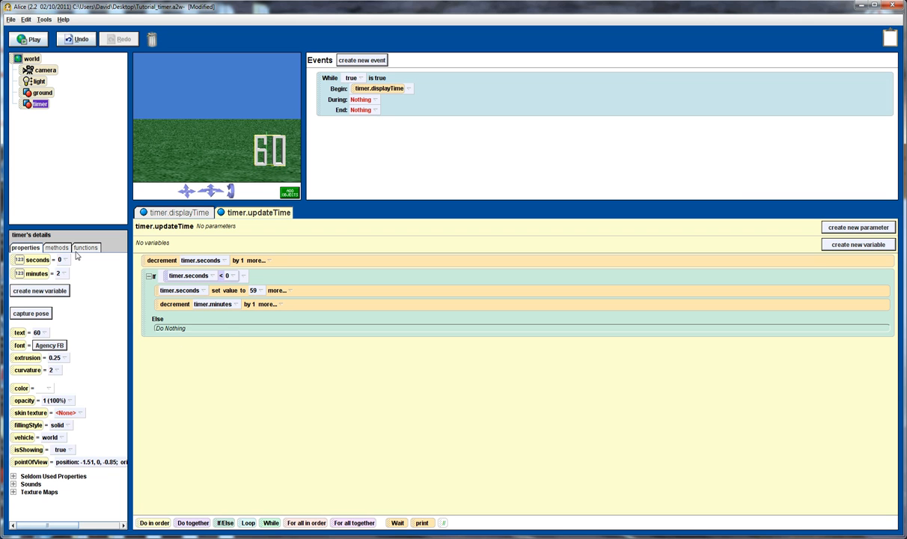
pyautogui.click(57, 248)
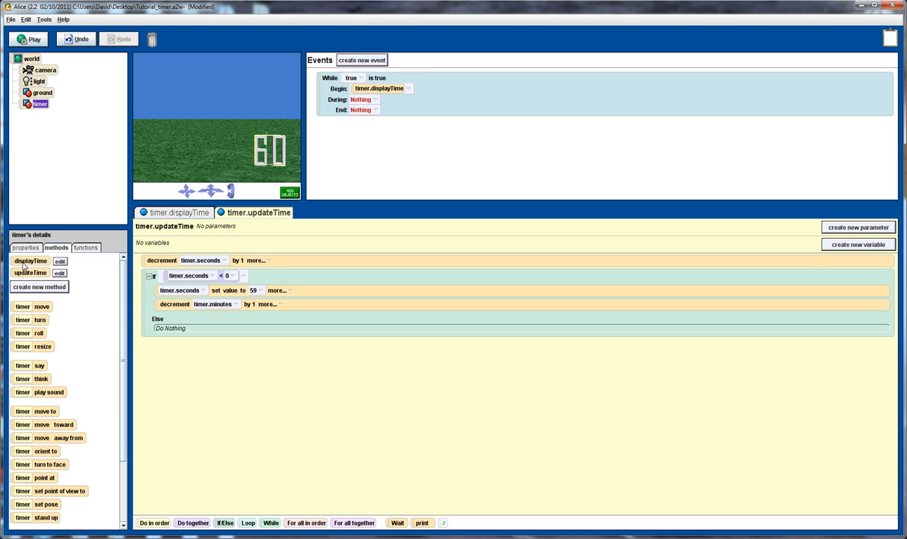
pyautogui.moveTo(30, 260); pyautogui.dragTo(172, 343)
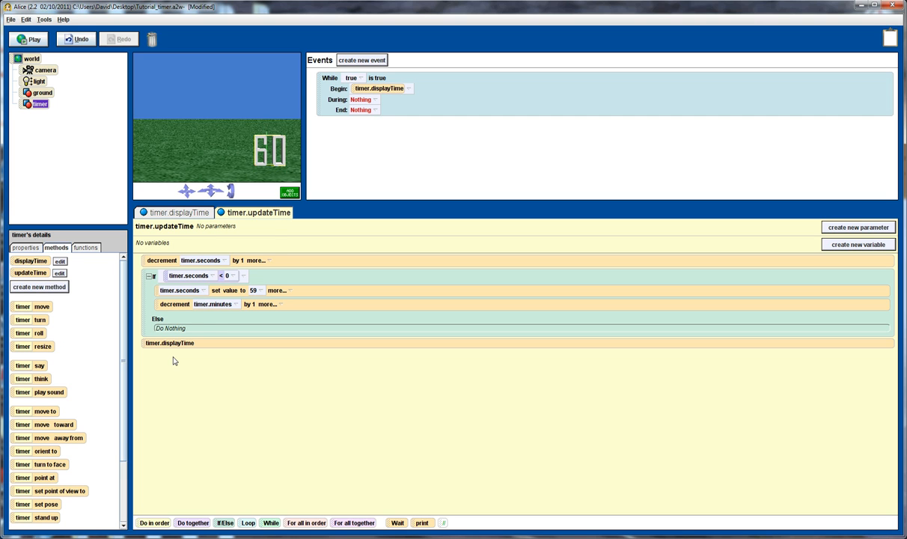
pyautogui.moveTo(363, 110)
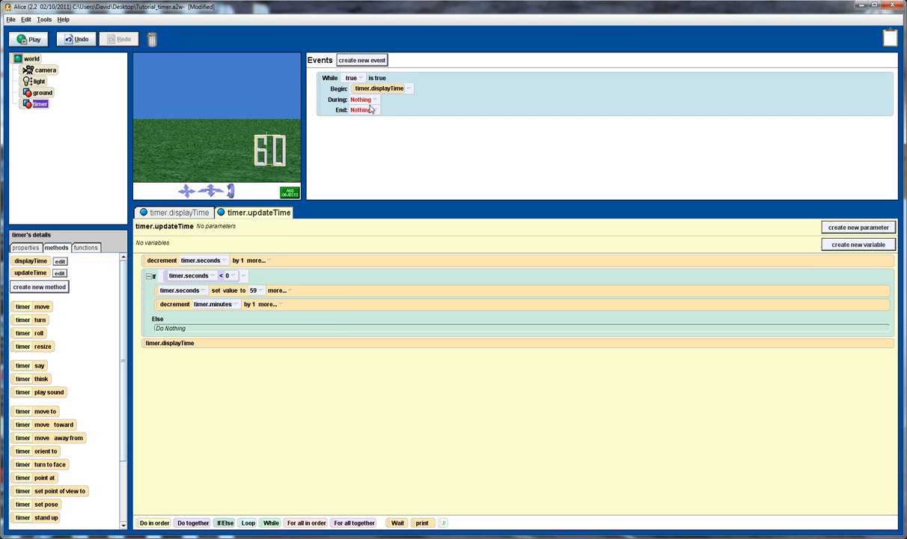
# Step: Make the While event's During part run timer.updateTime and play the world to test
pyautogui.click(359, 110)
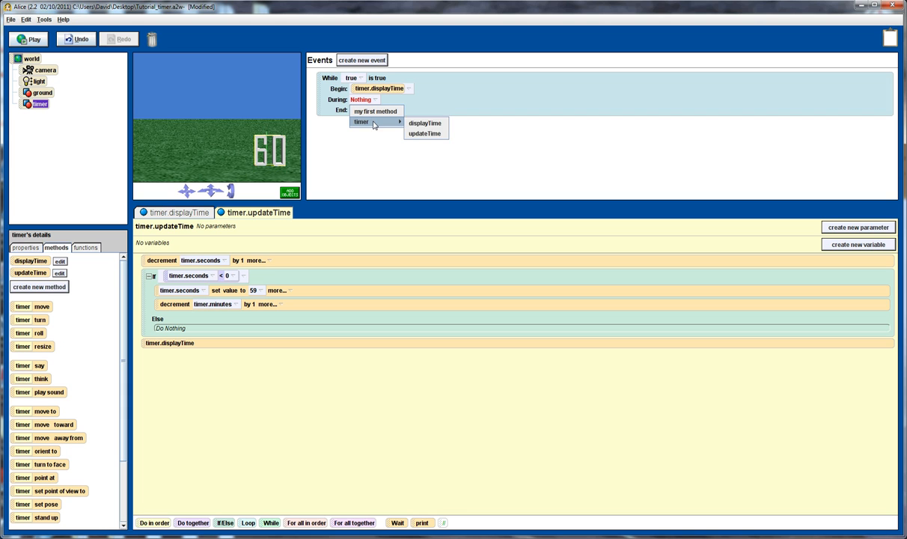
pyautogui.moveTo(427, 132)
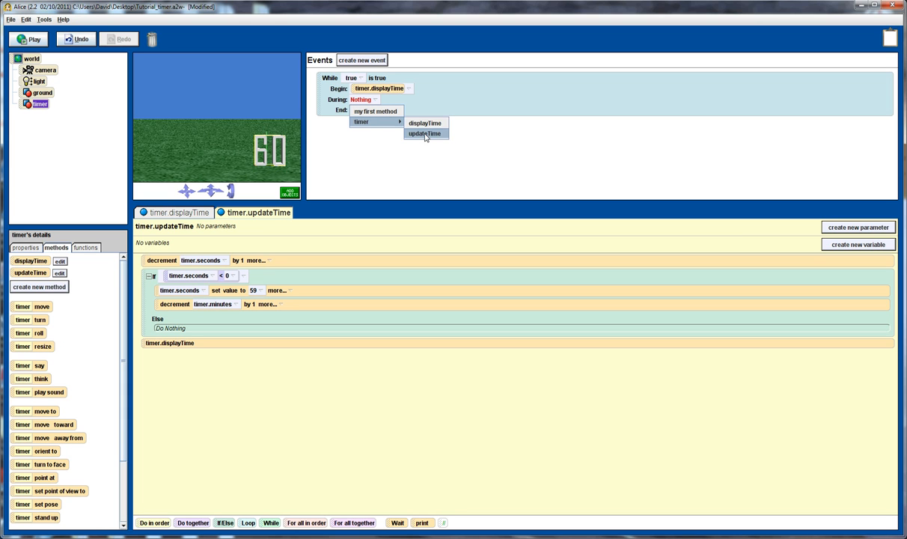
pyautogui.click(424, 133)
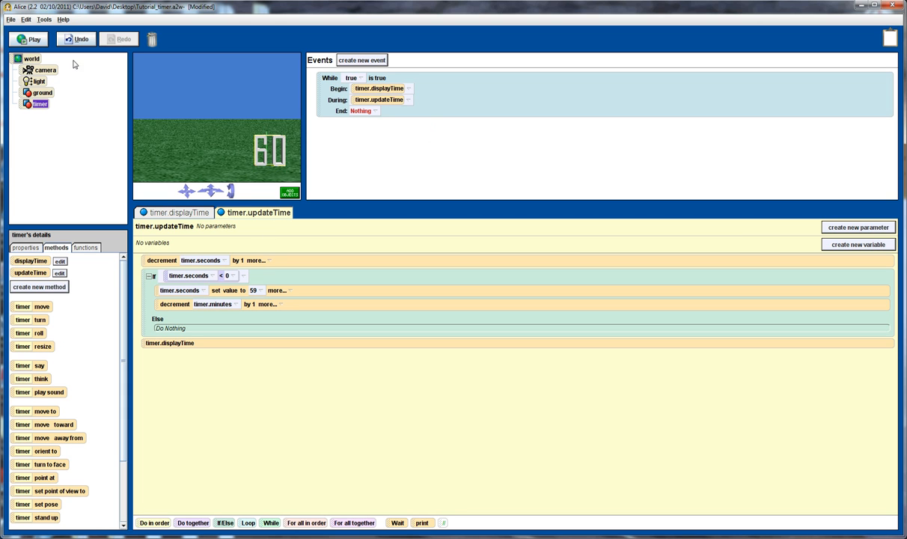
pyautogui.click(29, 39)
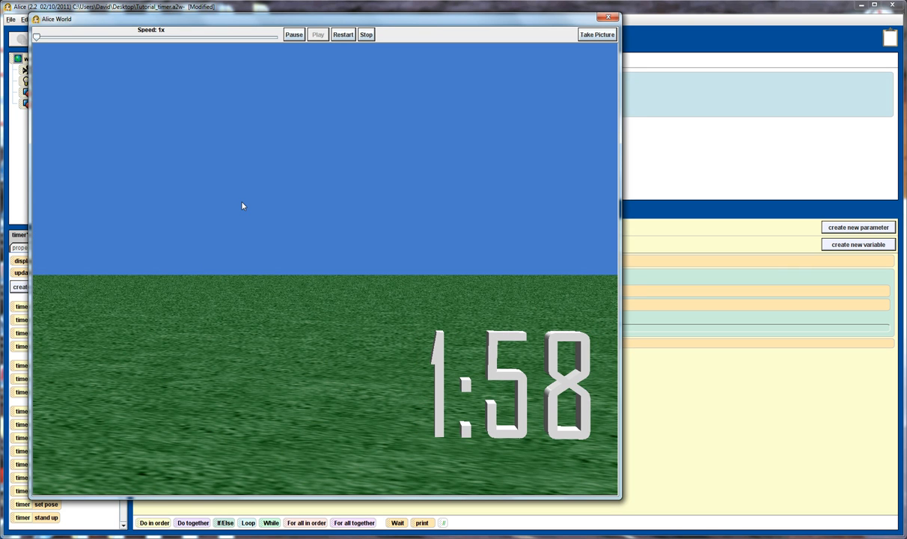
pyautogui.moveTo(309, 198)
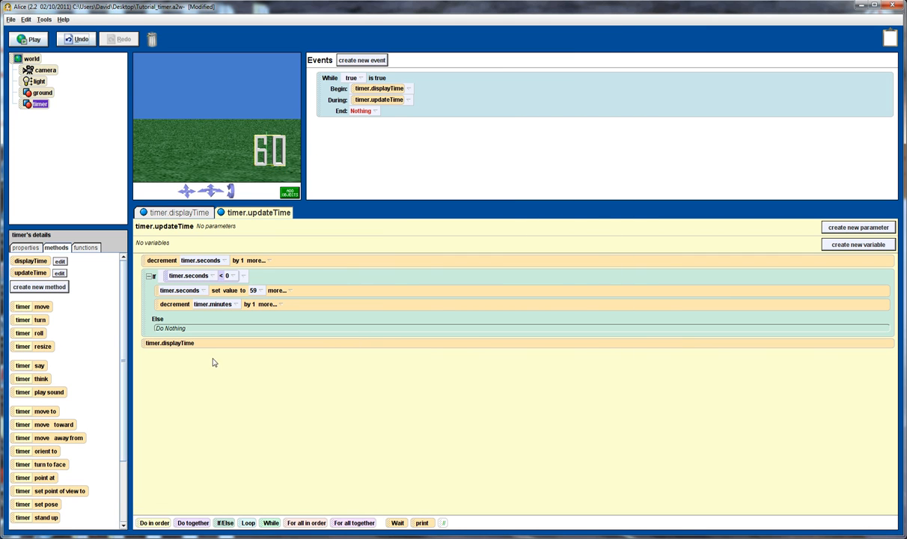
pyautogui.moveTo(158, 347)
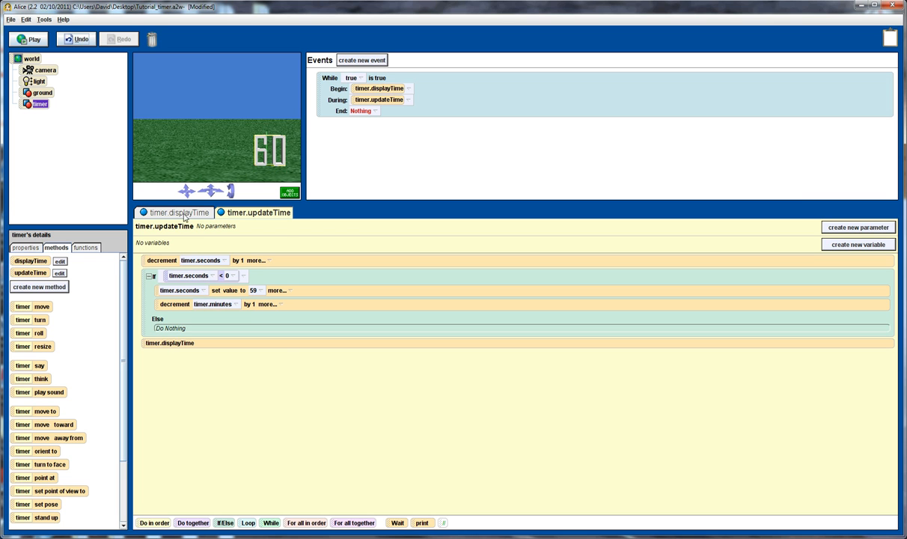
# Step: View displayTime, then inspect duration options on updateTime's minutes and seconds decrements
pyautogui.click(178, 212)
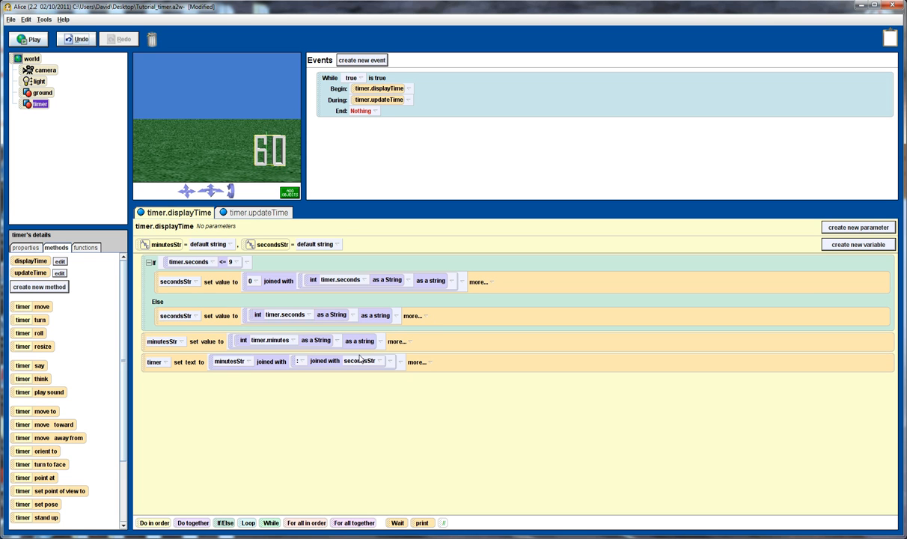
pyautogui.moveTo(431, 364)
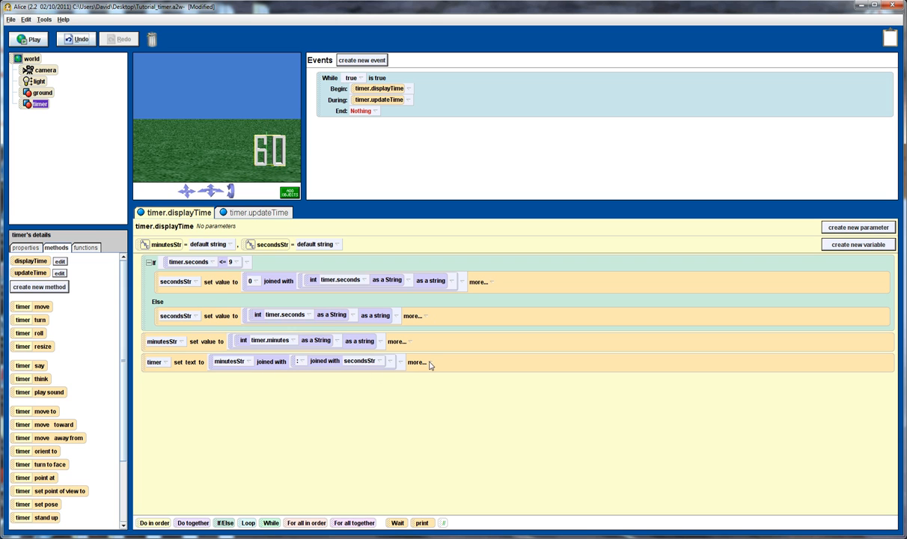
pyautogui.moveTo(280, 331)
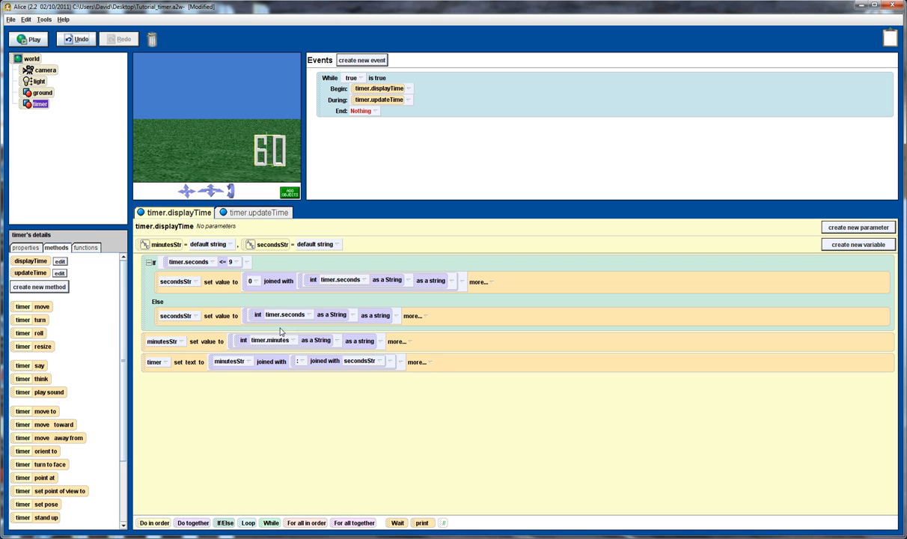
pyautogui.moveTo(245, 316)
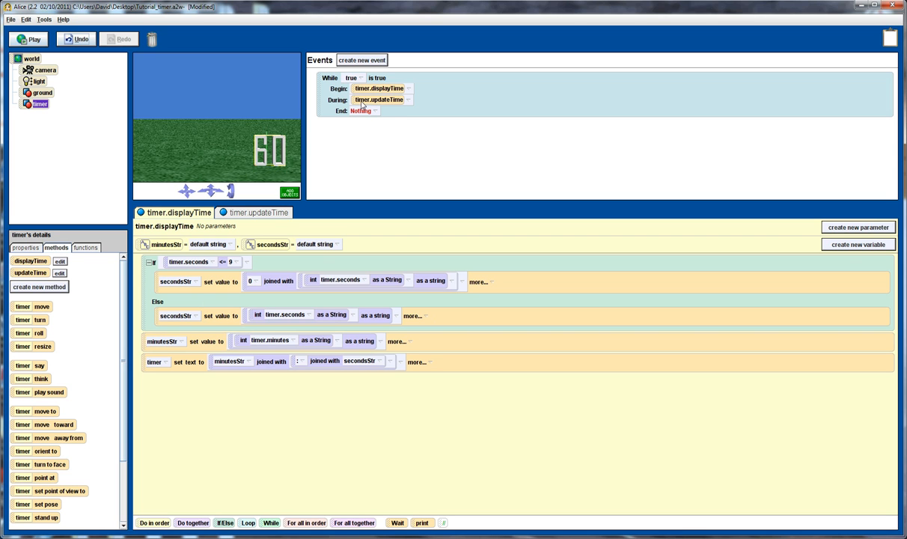
pyautogui.moveTo(400, 103)
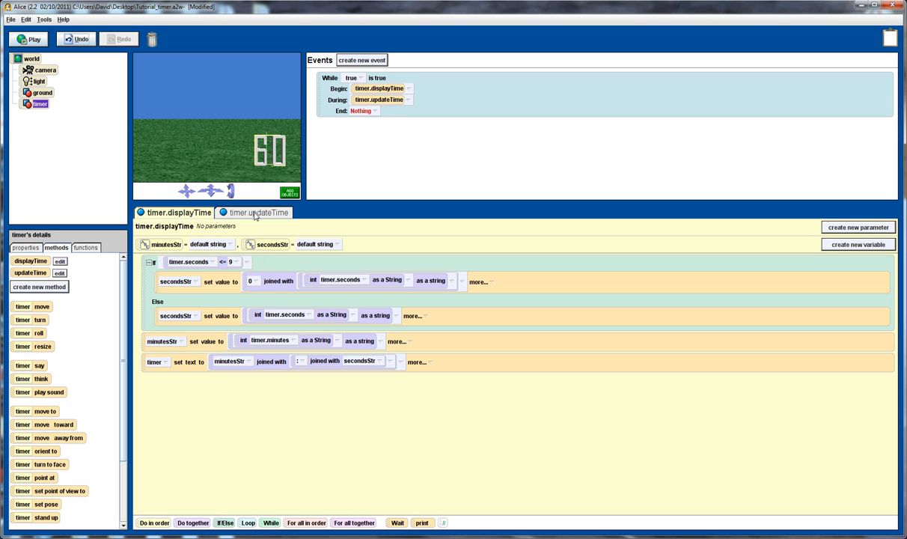
pyautogui.click(258, 213)
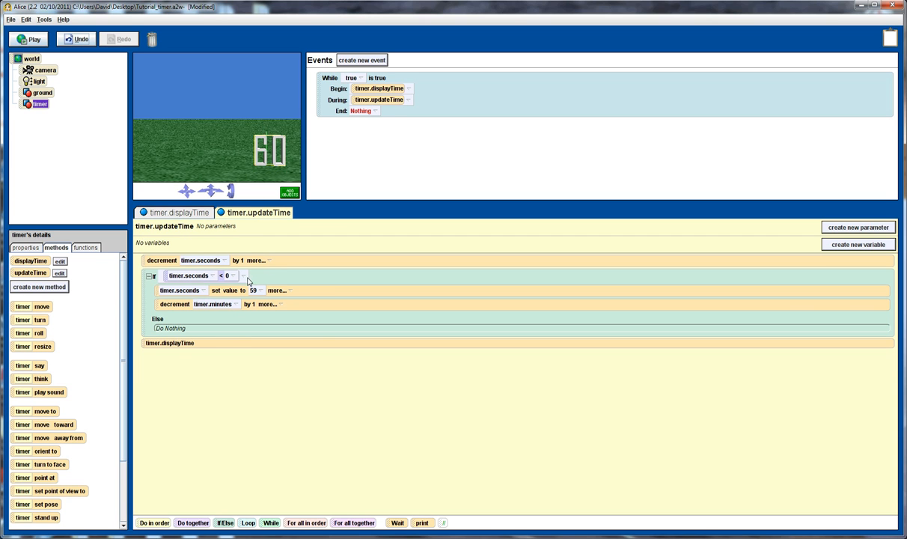
pyautogui.click(273, 290)
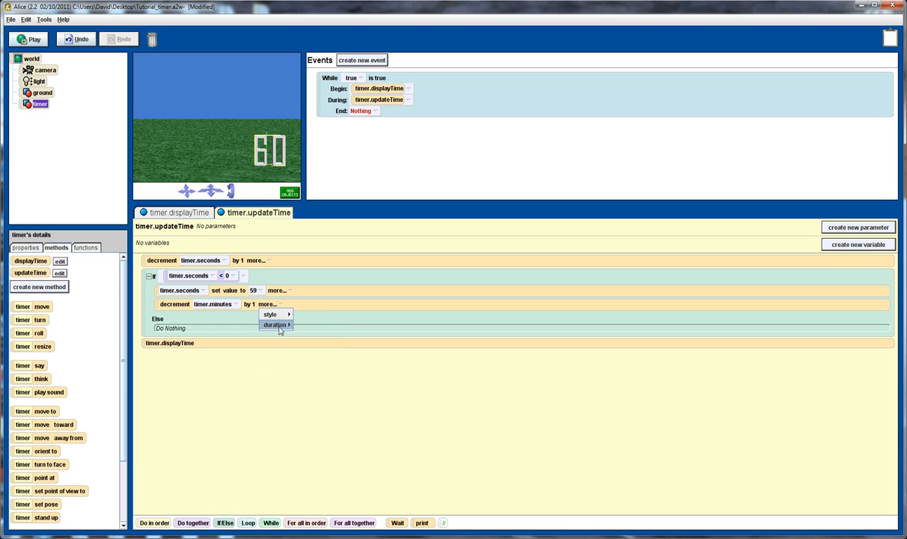
pyautogui.click(274, 325)
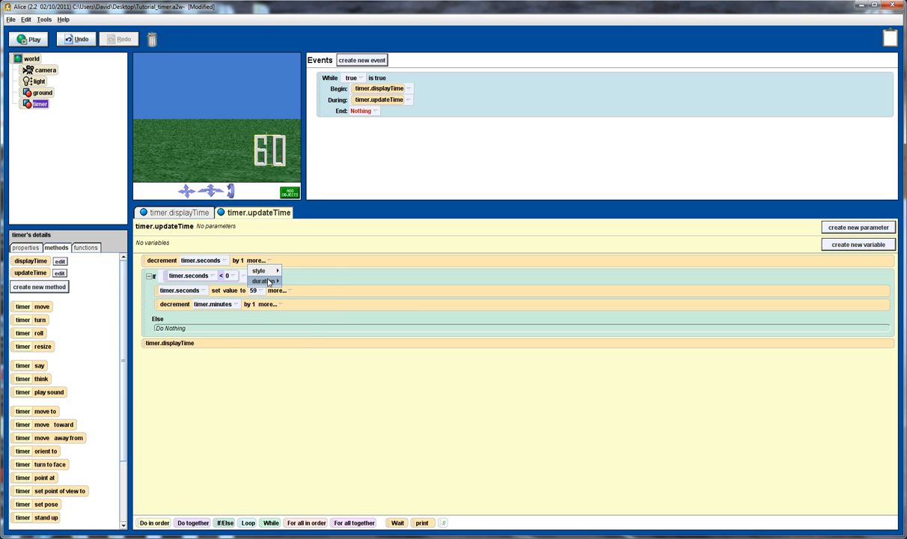
pyautogui.click(261, 279)
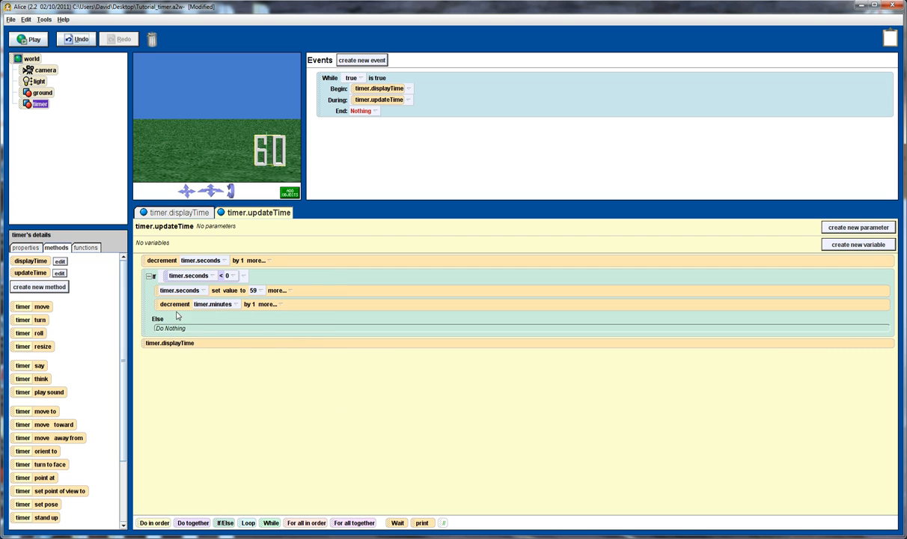
pyautogui.moveTo(205, 293)
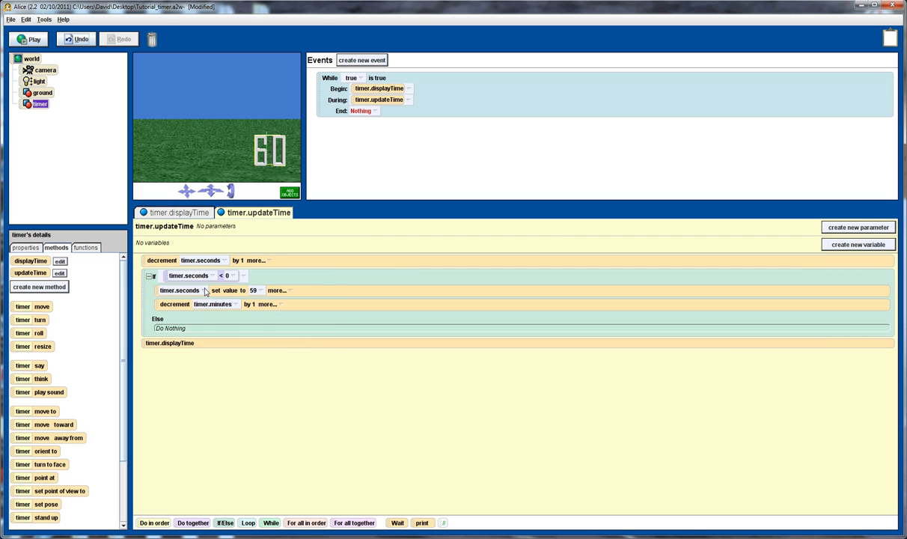
# Step: Return to displayTime and inspect the more... duration options for setting minutesStr
pyautogui.click(178, 212)
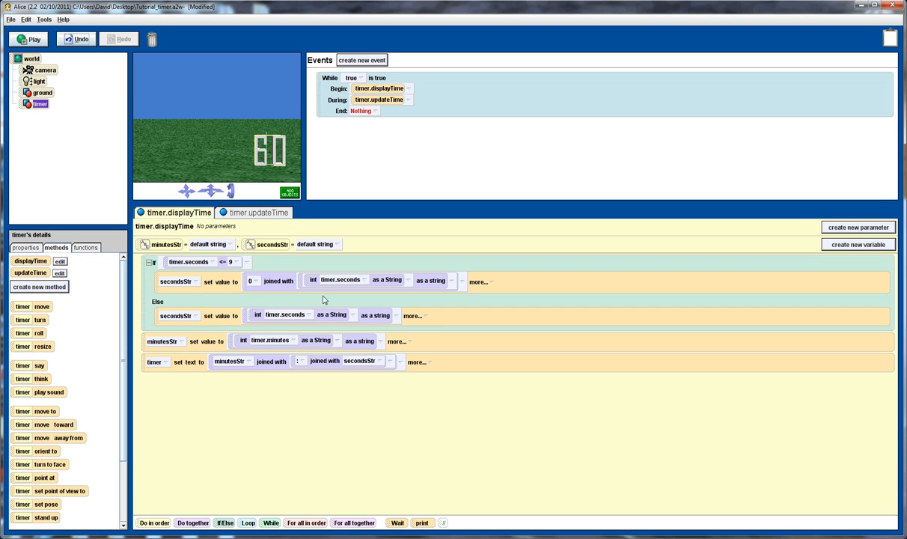
pyautogui.moveTo(407, 343)
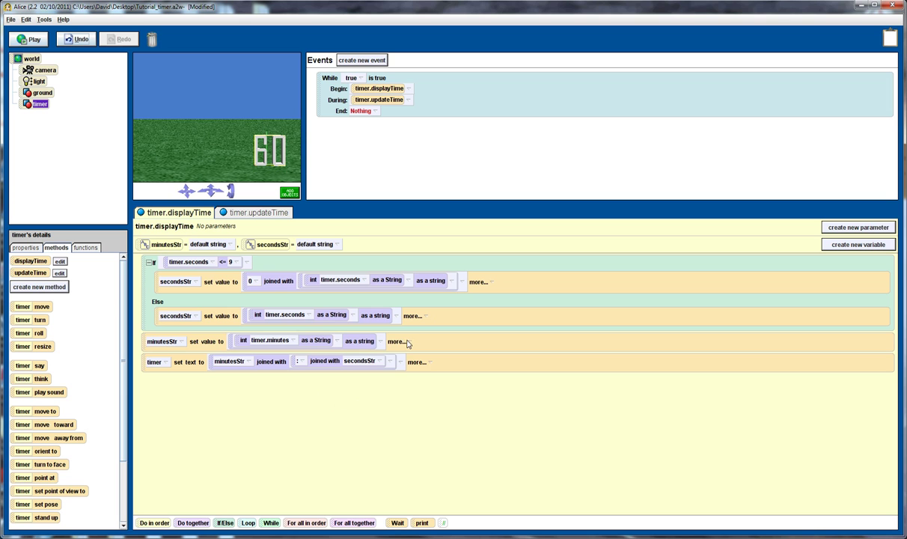
pyautogui.click(395, 341)
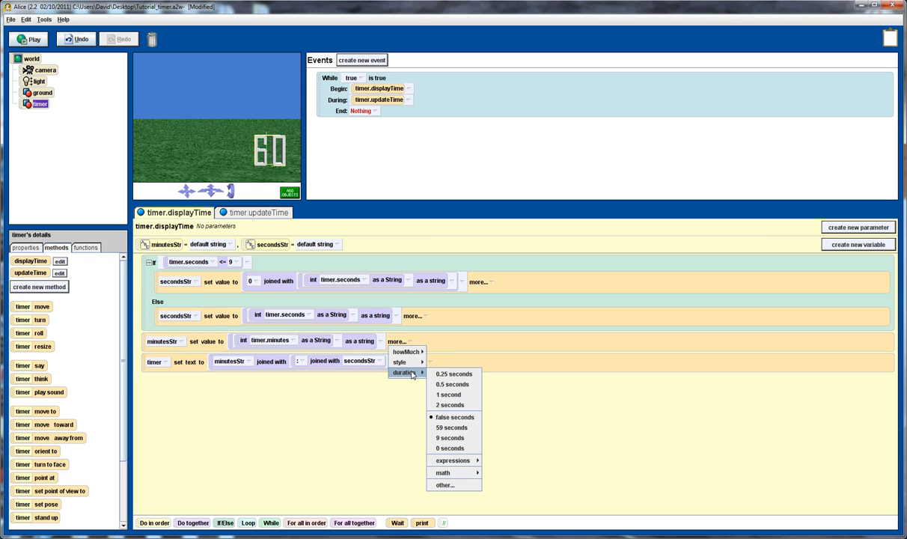
pyautogui.click(415, 361)
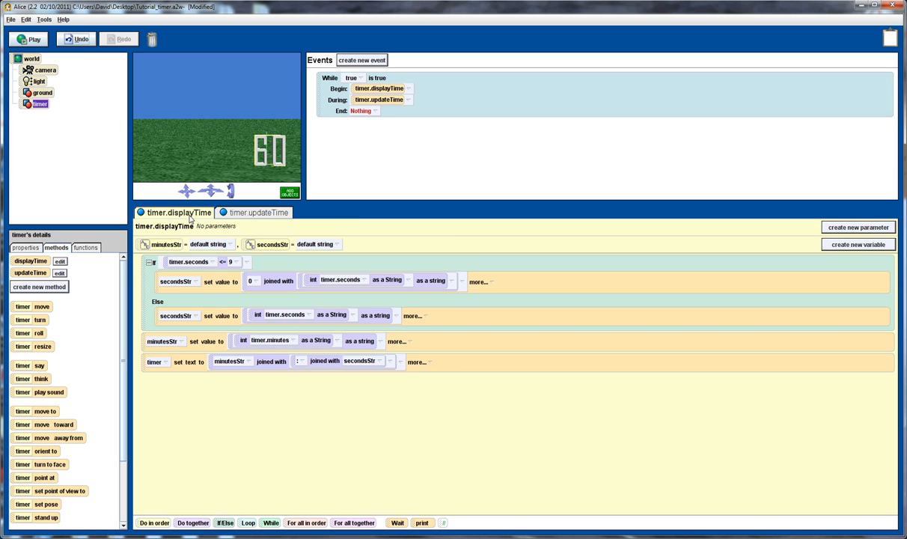
pyautogui.moveTo(168, 216)
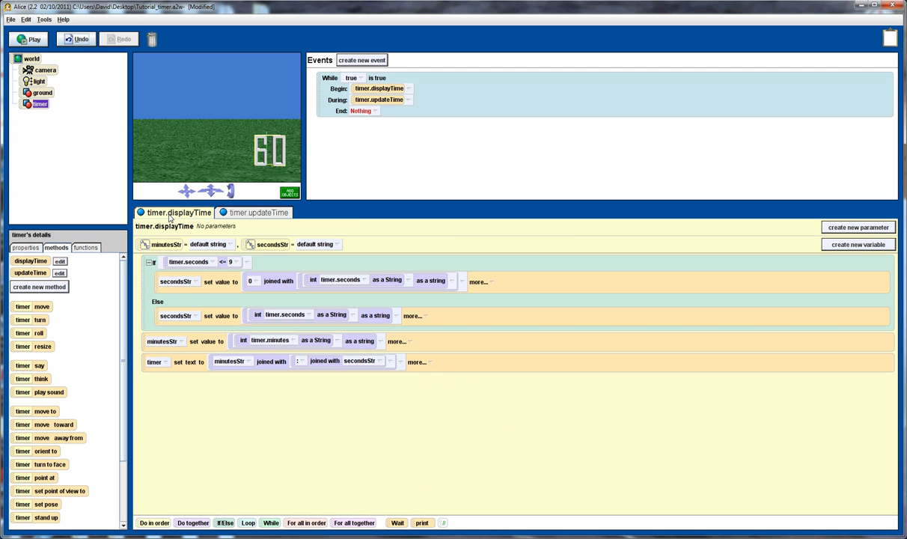
pyautogui.moveTo(199, 142)
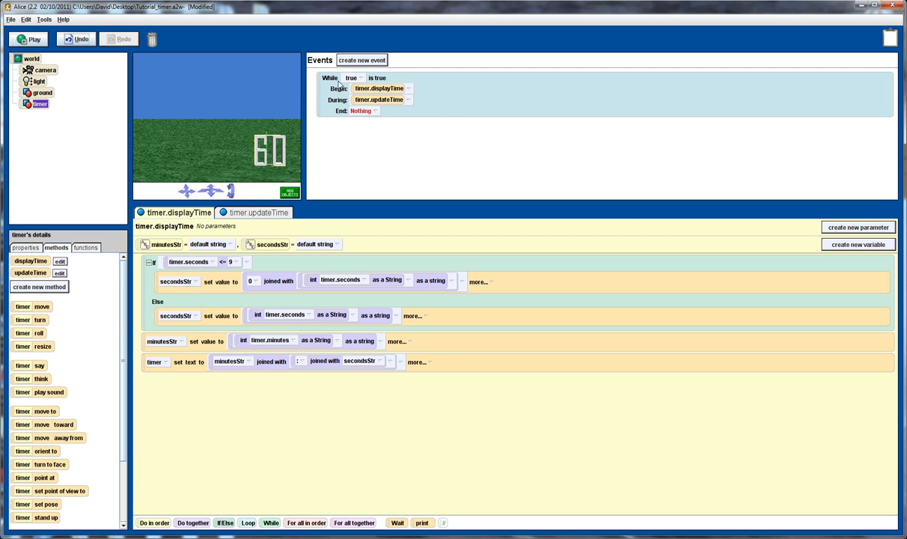
# Step: Run the world again and raise the playback speed through 5x to 10x
pyautogui.click(29, 39)
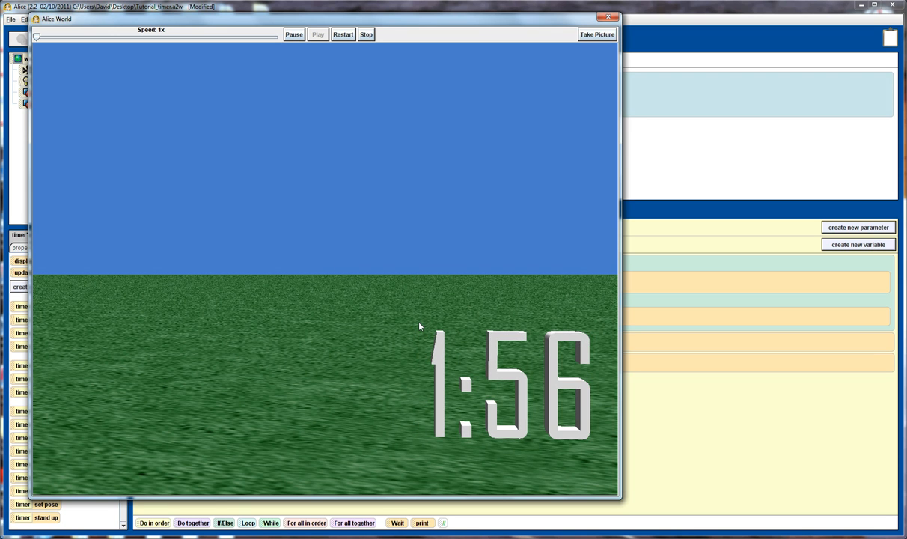
pyautogui.moveTo(37, 36); pyautogui.dragTo(147, 36)
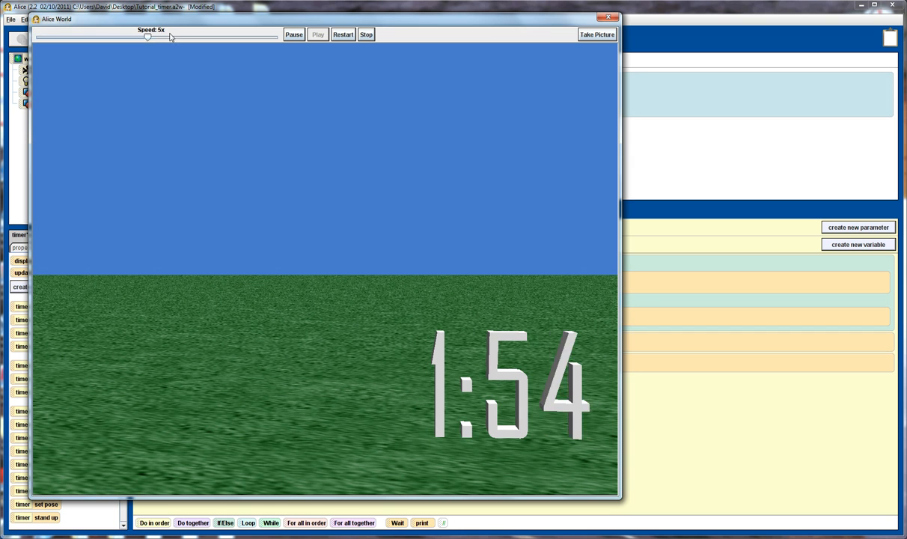
pyautogui.moveTo(148, 37); pyautogui.dragTo(275, 37)
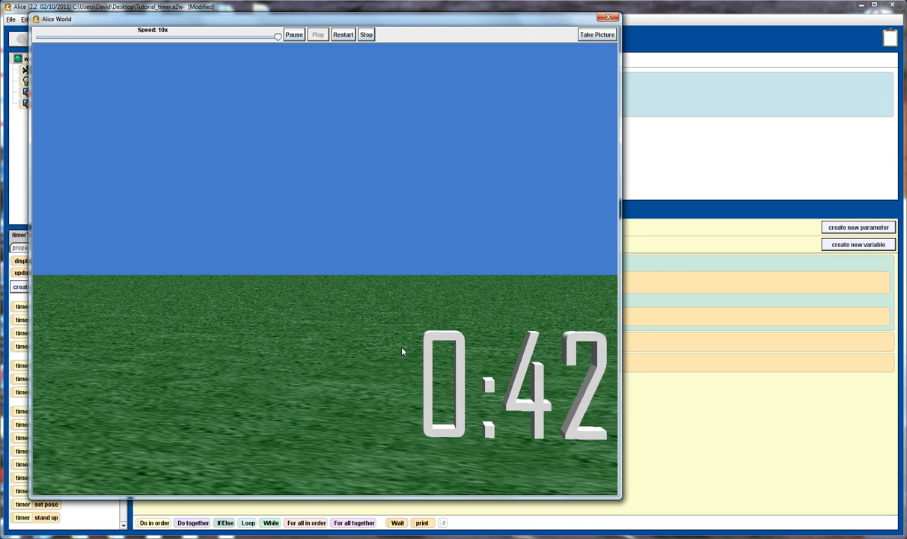
pyautogui.moveTo(259, 344)
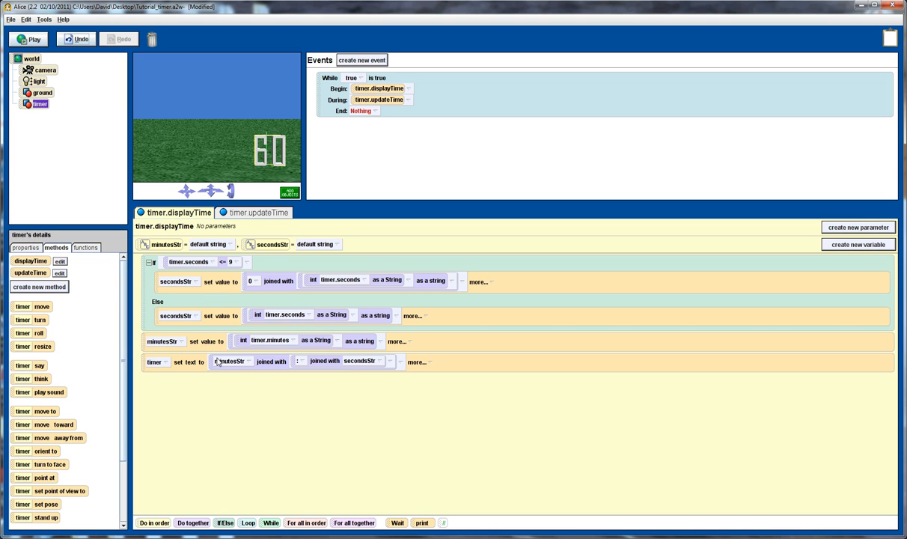
pyautogui.moveTo(46, 287)
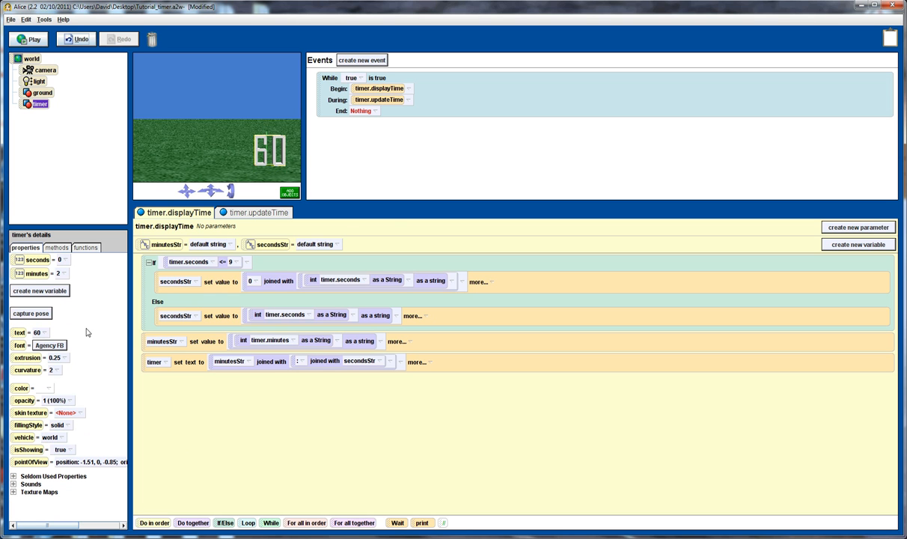
# Step: Create a Boolean timer variable timerFinished set to false, then return to updateTime
pyautogui.click(856, 244)
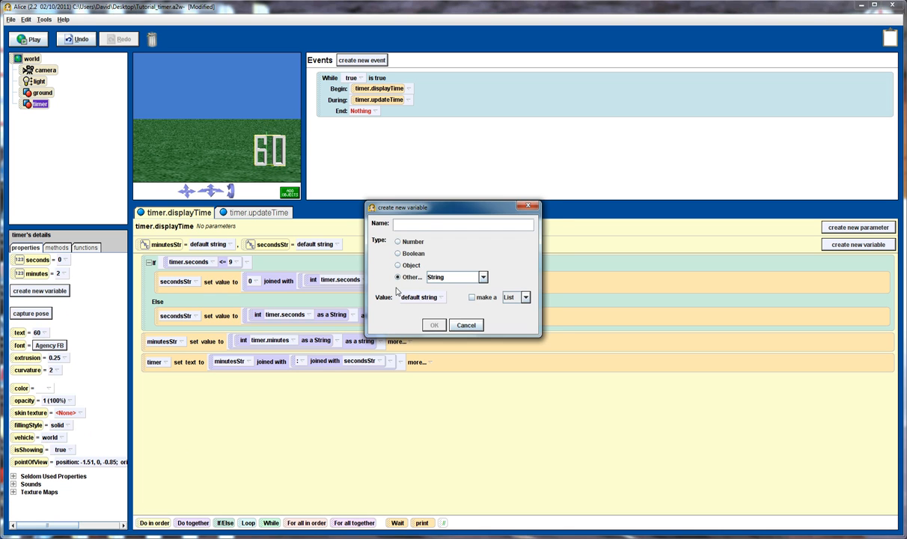
pyautogui.click(396, 253)
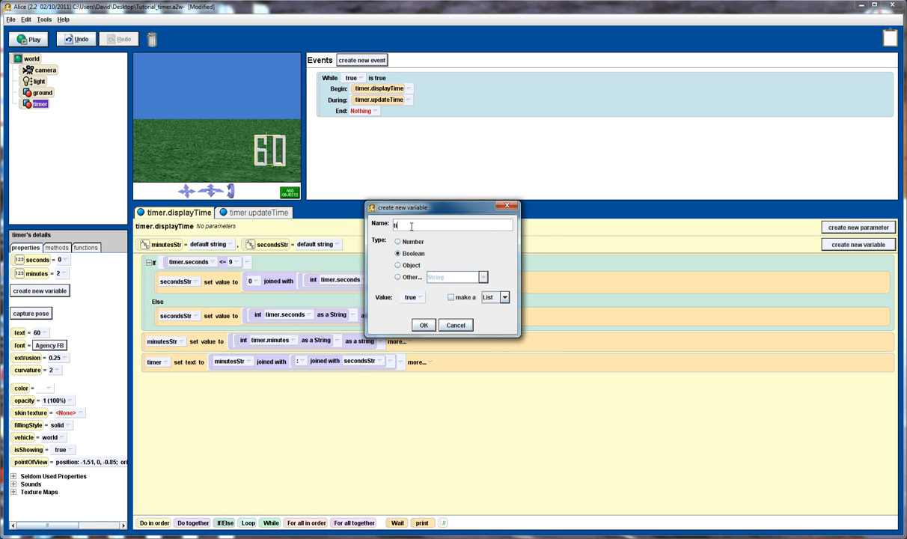
pyautogui.write('timerFinished')
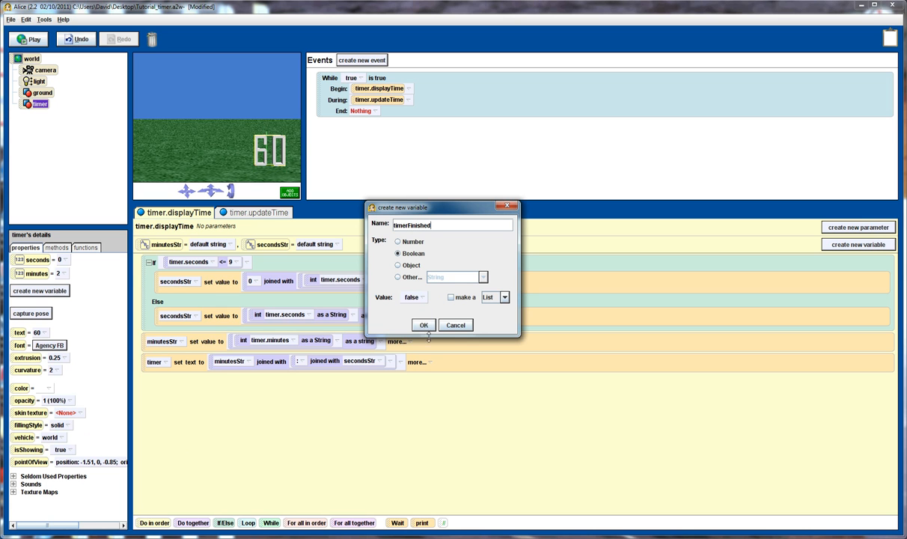
pyautogui.click(423, 325)
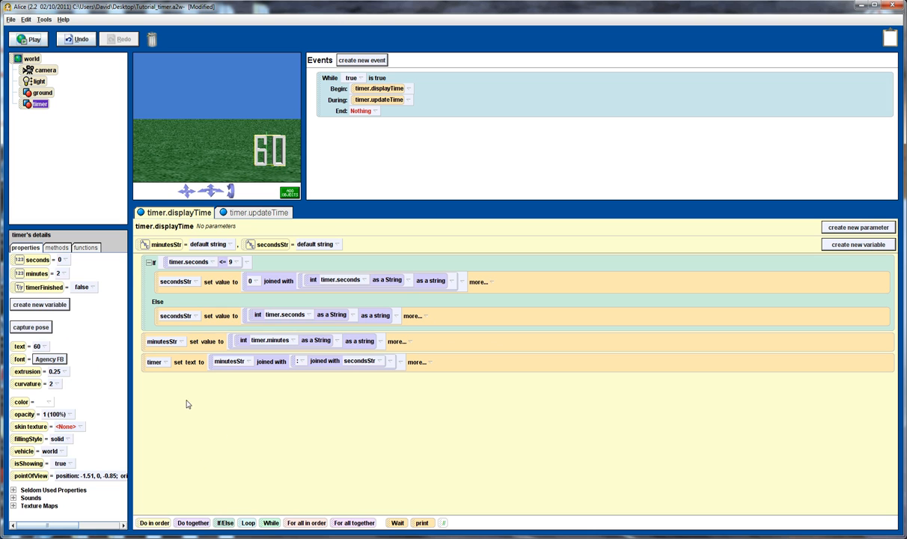
pyautogui.click(257, 212)
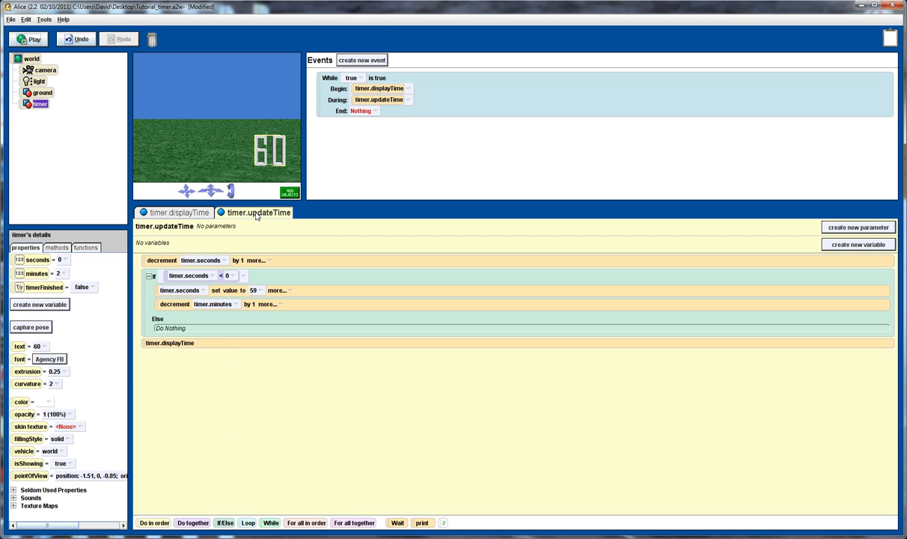
pyautogui.moveTo(162, 369)
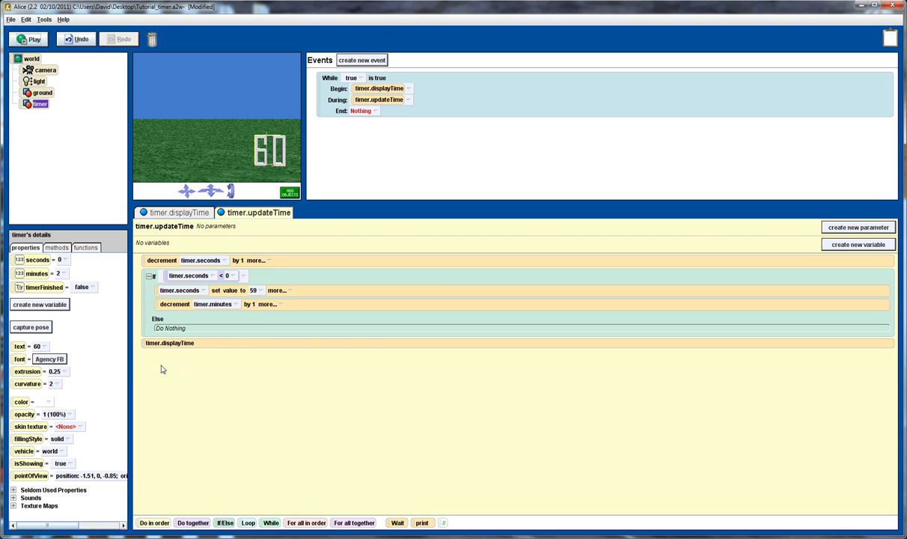
pyautogui.moveTo(147, 366)
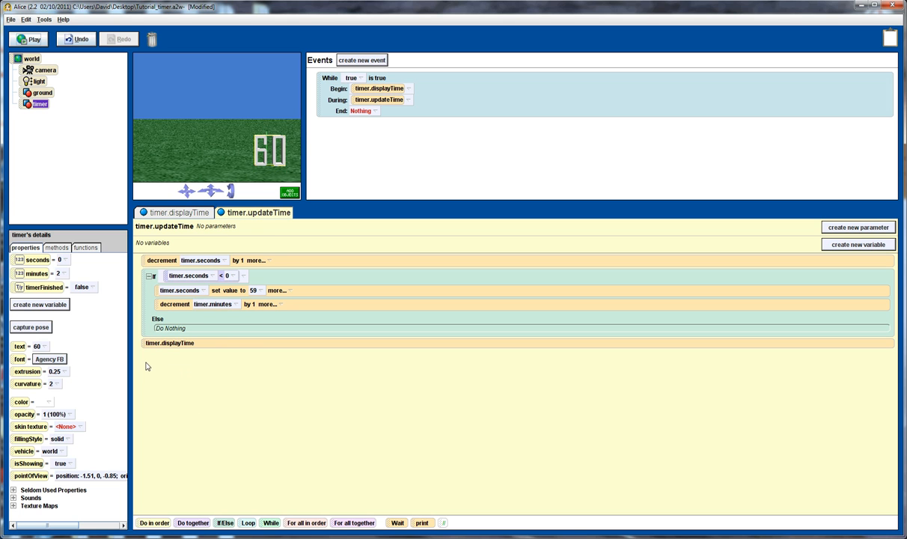
pyautogui.moveTo(194, 489)
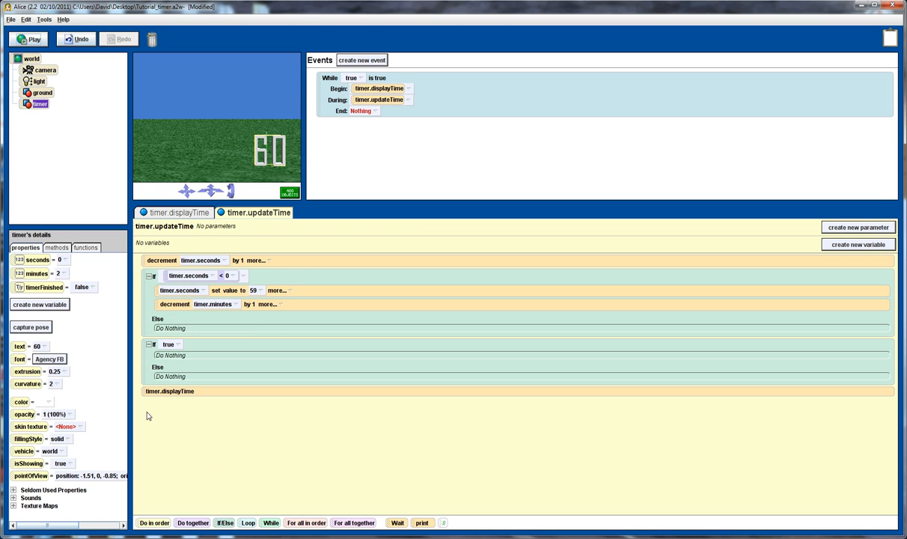
pyautogui.moveTo(140, 411)
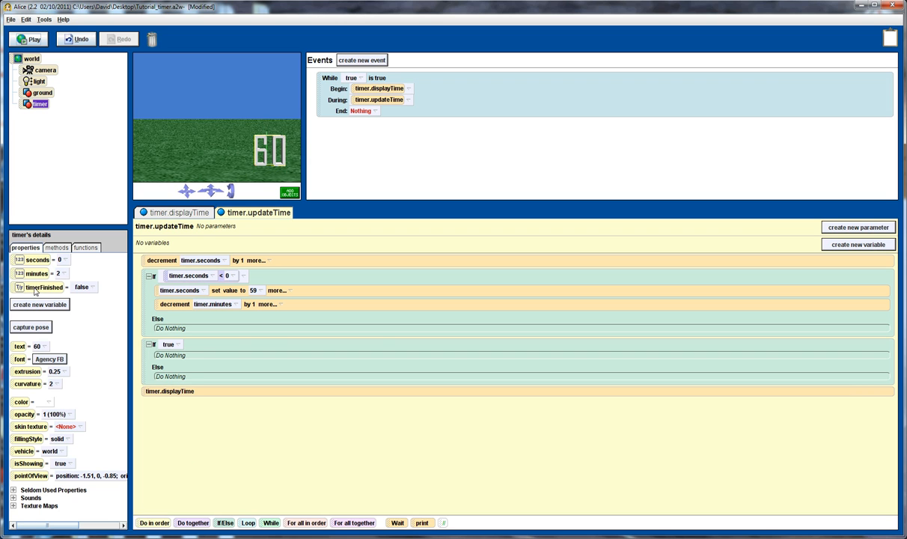
pyautogui.moveTo(89, 288)
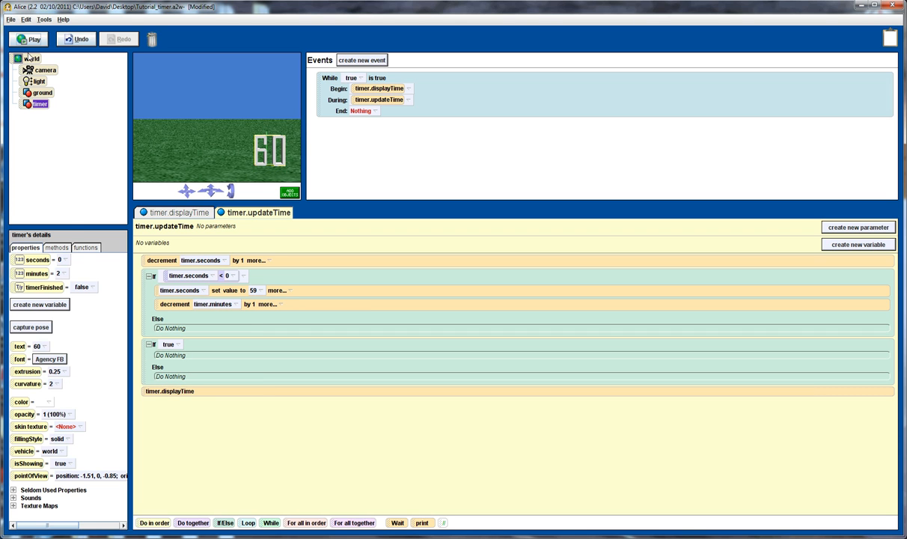
# Step: Place a 'both a and b' test from the world's functions into the second If
pyautogui.click(33, 59)
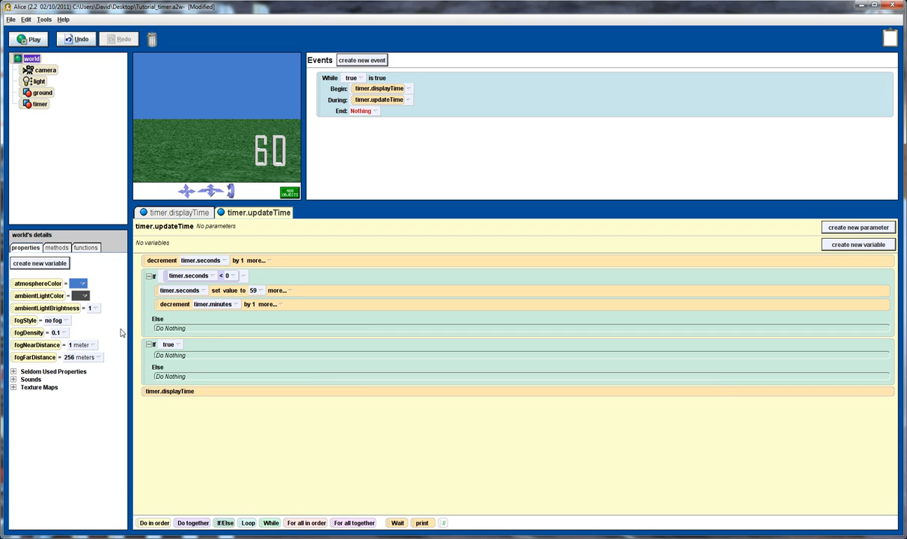
pyautogui.click(85, 247)
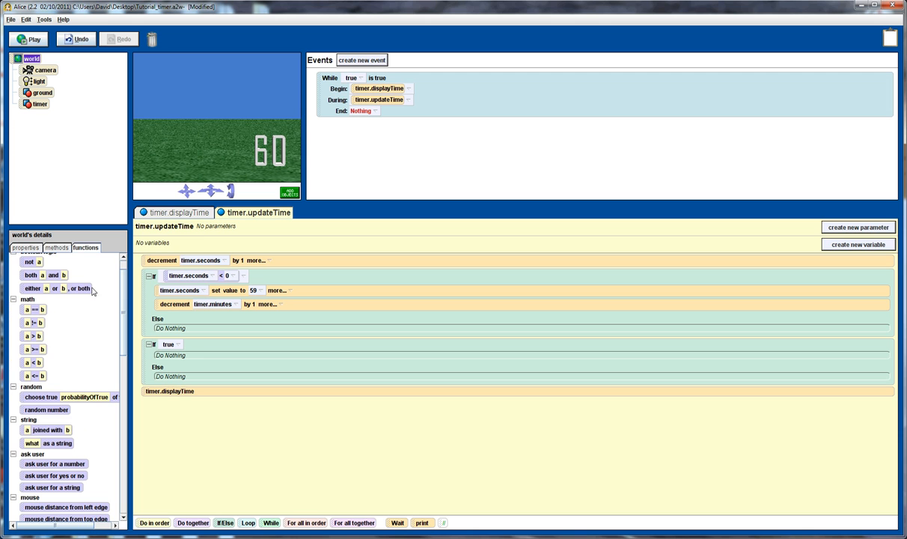
pyautogui.moveTo(49, 275); pyautogui.dragTo(157, 328)
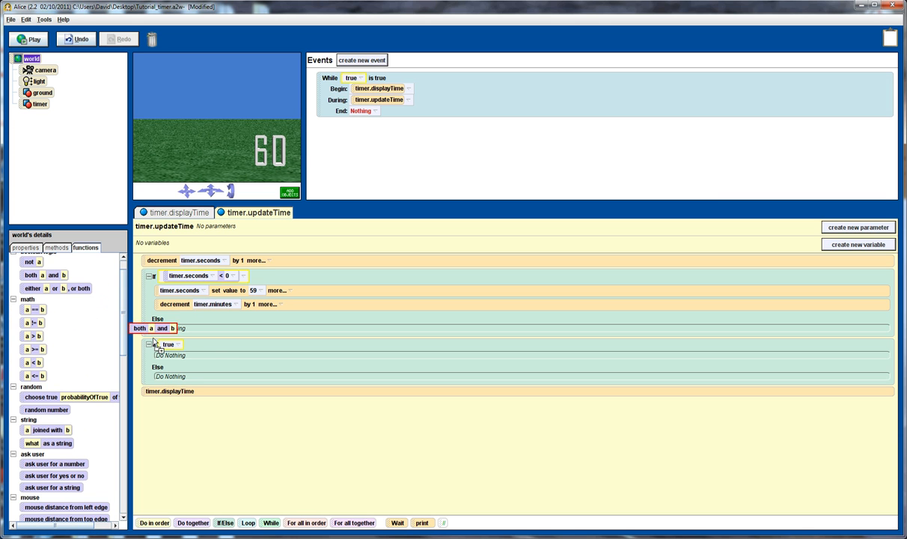
pyautogui.click(167, 344)
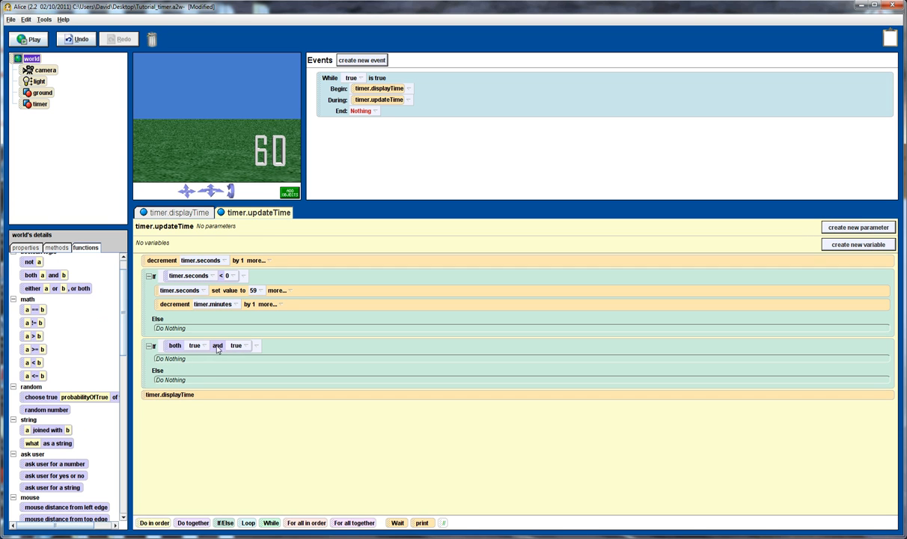
pyautogui.moveTo(50, 374)
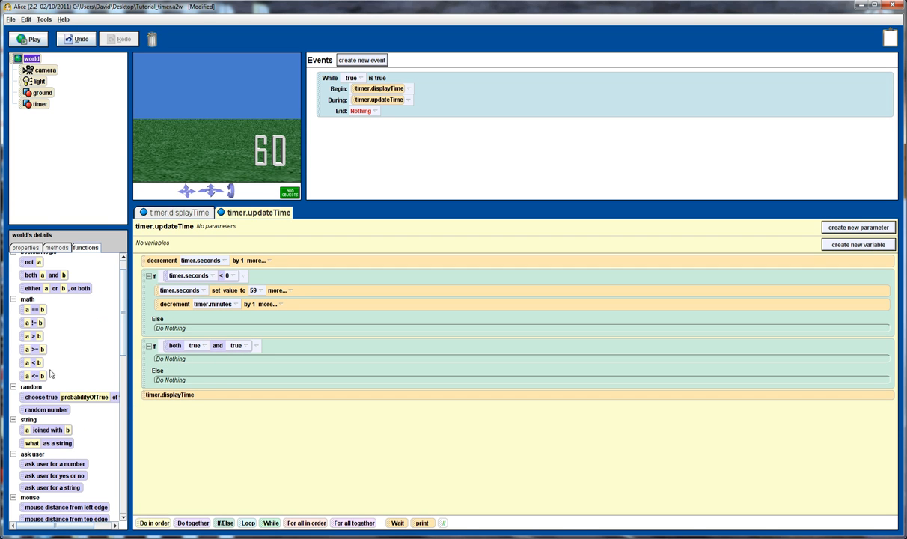
pyautogui.moveTo(121, 362)
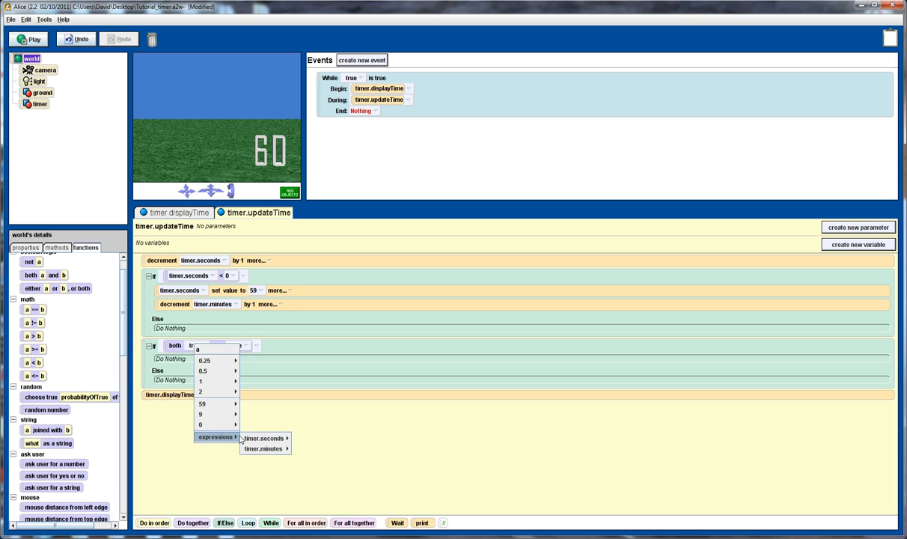
# Step: Make the two parts test timer.seconds == 0 and timer.minutes == 0
pyautogui.click(265, 438)
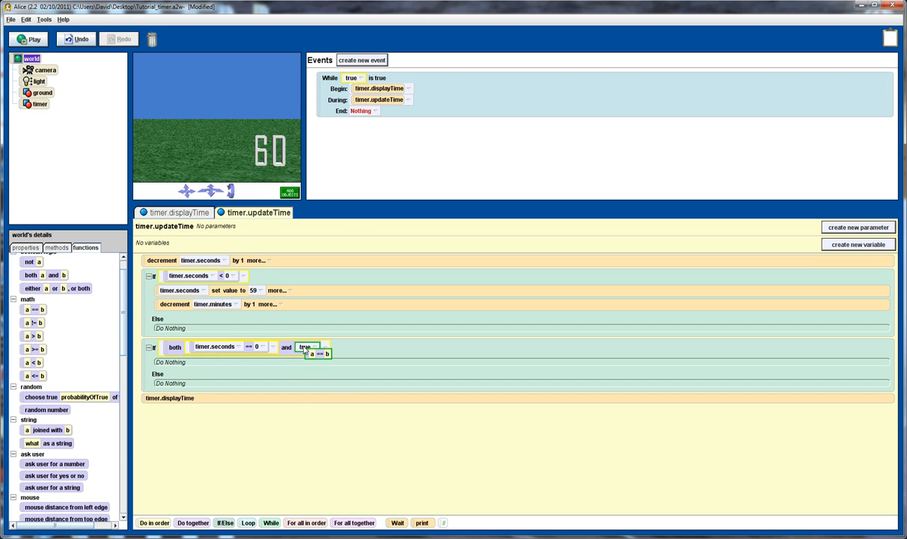
pyautogui.click(306, 347)
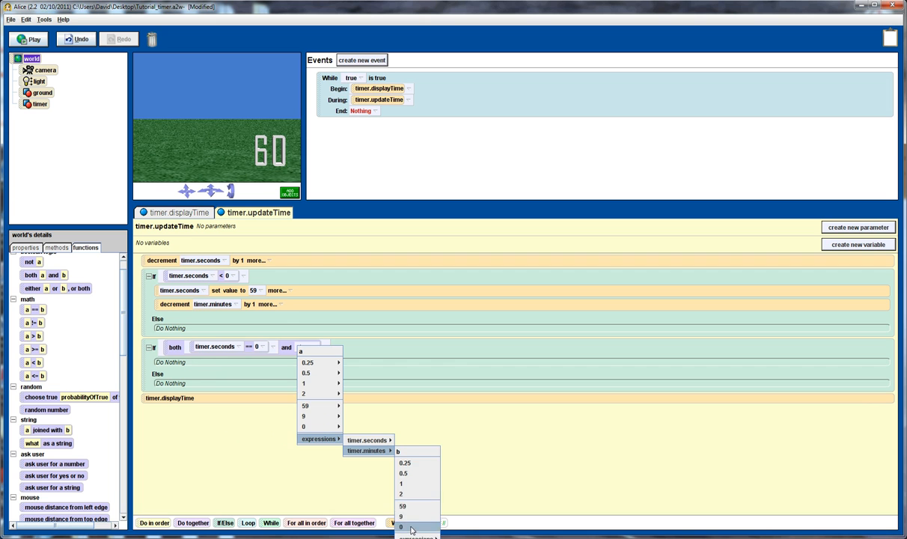
pyautogui.click(399, 528)
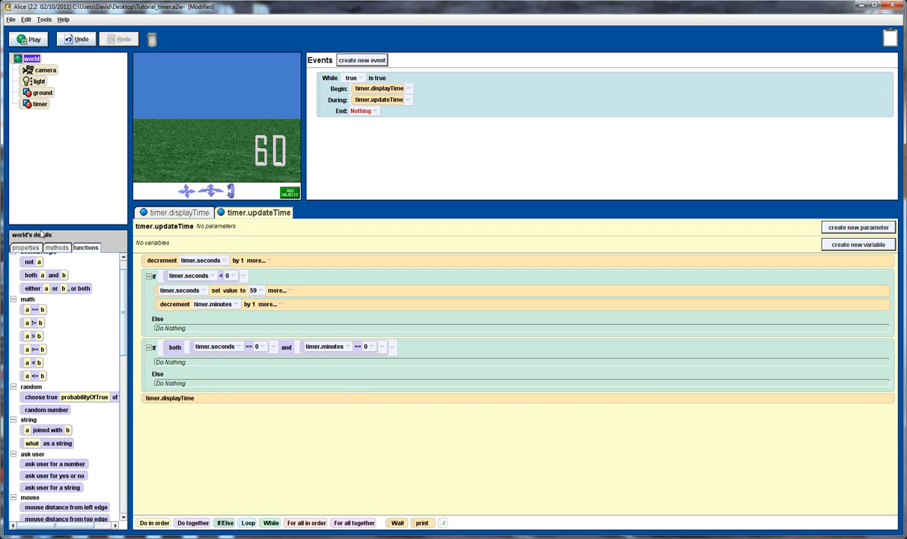
pyautogui.click(40, 103)
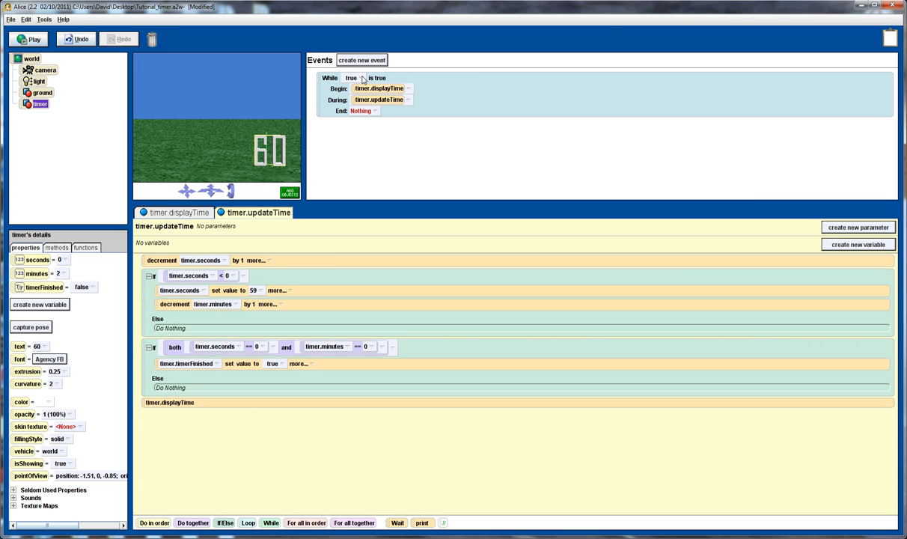
# Step: Change the While condition to not timer.timerFinished using logic > not
pyautogui.click(351, 78)
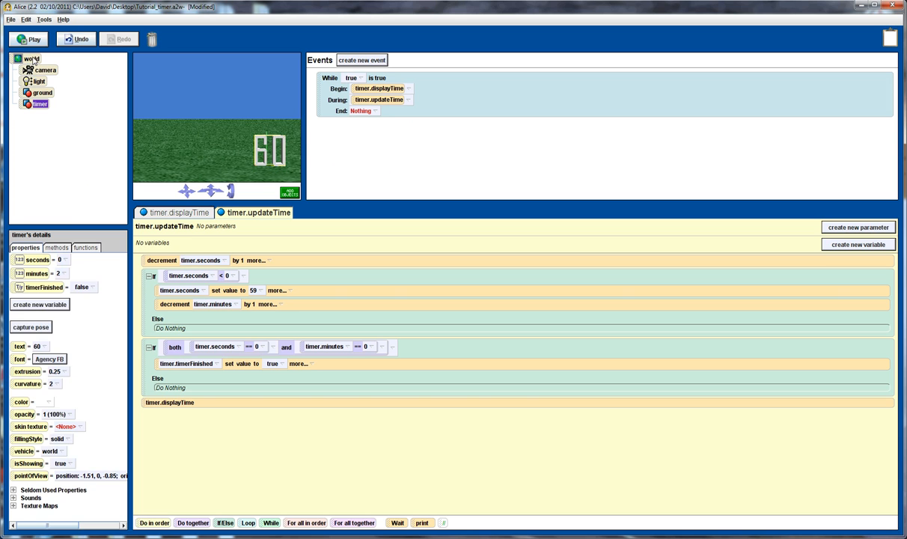
pyautogui.click(31, 58)
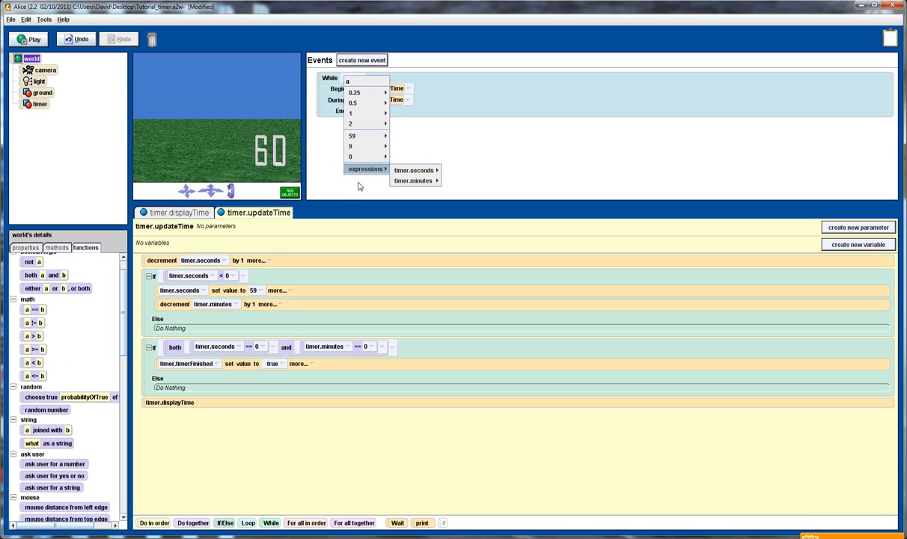
pyautogui.click(352, 78)
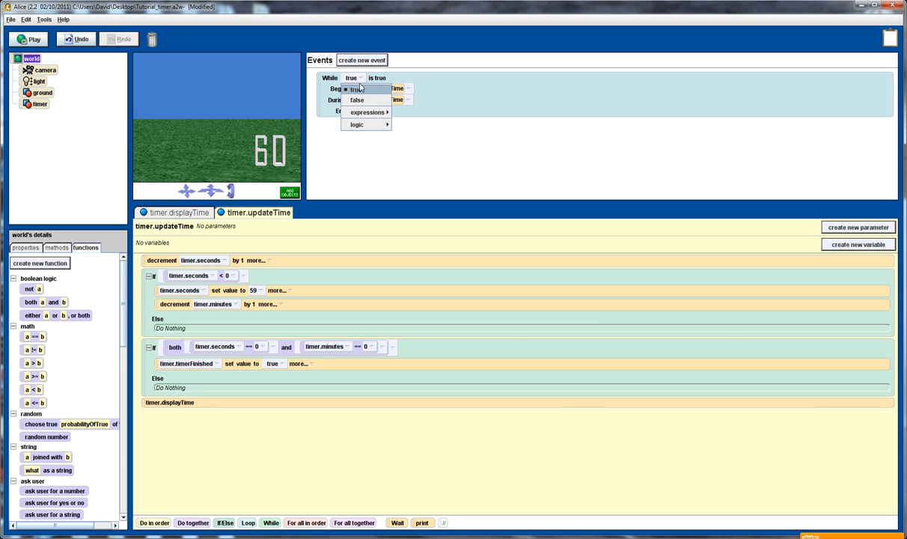
pyautogui.moveTo(356, 124)
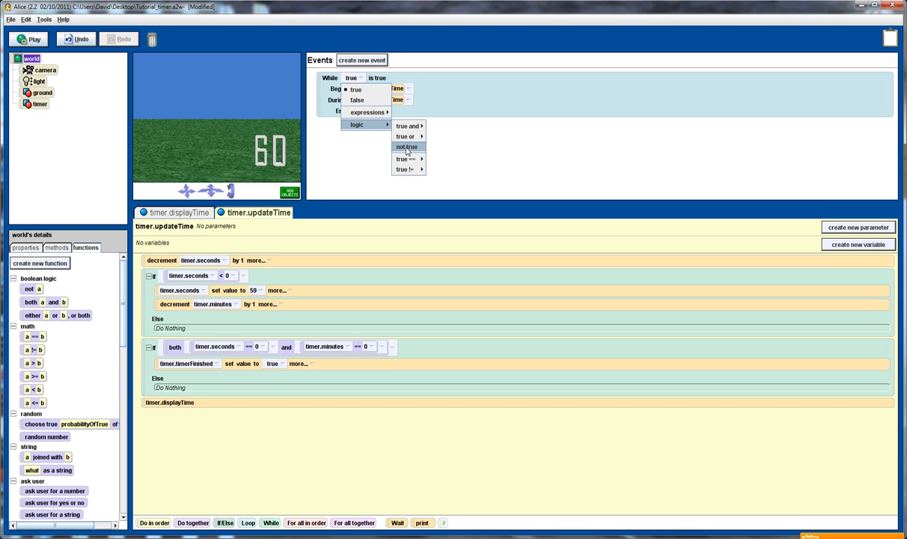
pyautogui.click(406, 147)
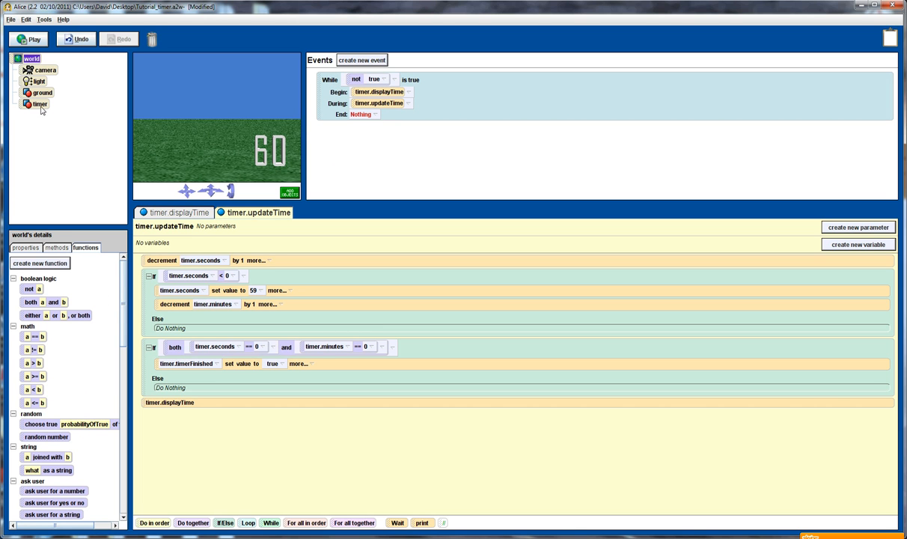
pyautogui.click(39, 103)
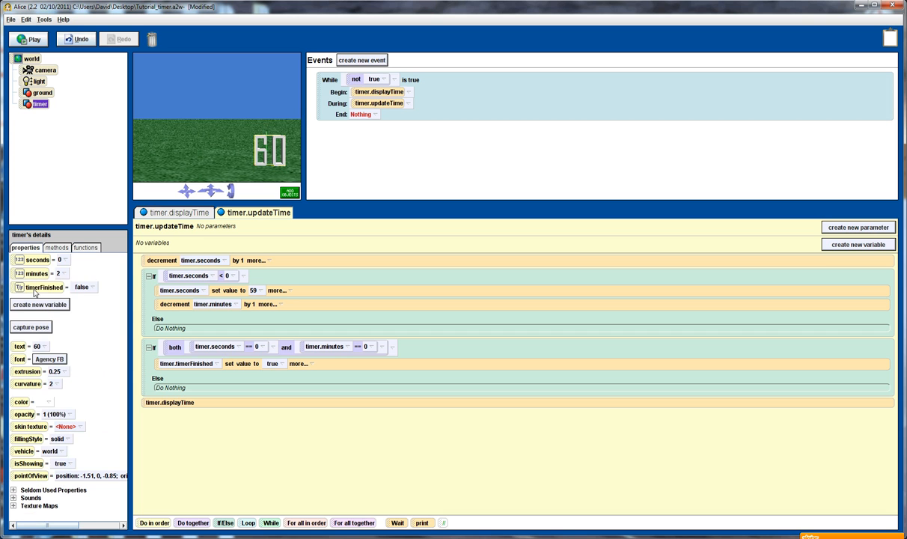
pyautogui.click(379, 79)
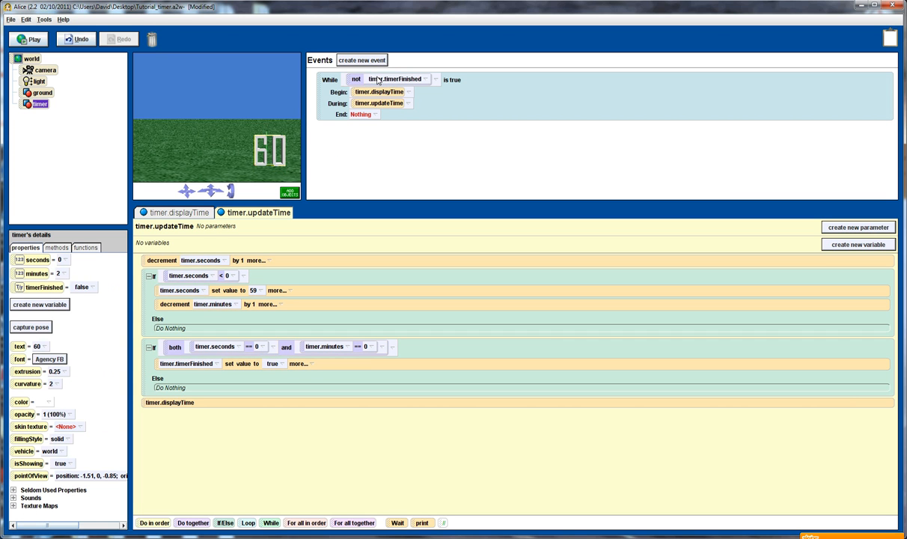